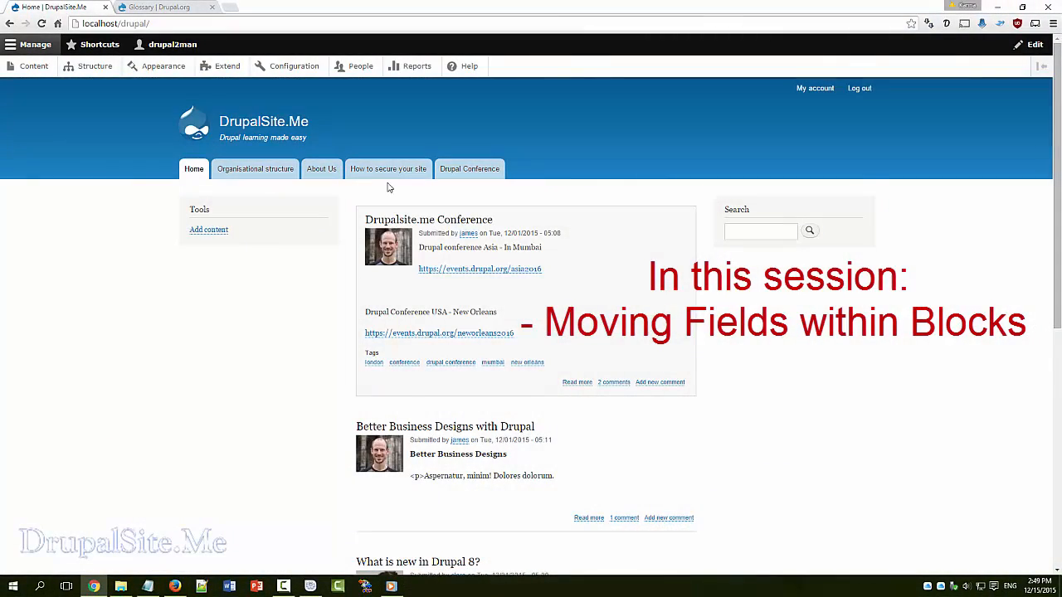
# Open the 'How to secure your site' page and highlight its title heading
pyautogui.click(389, 168)
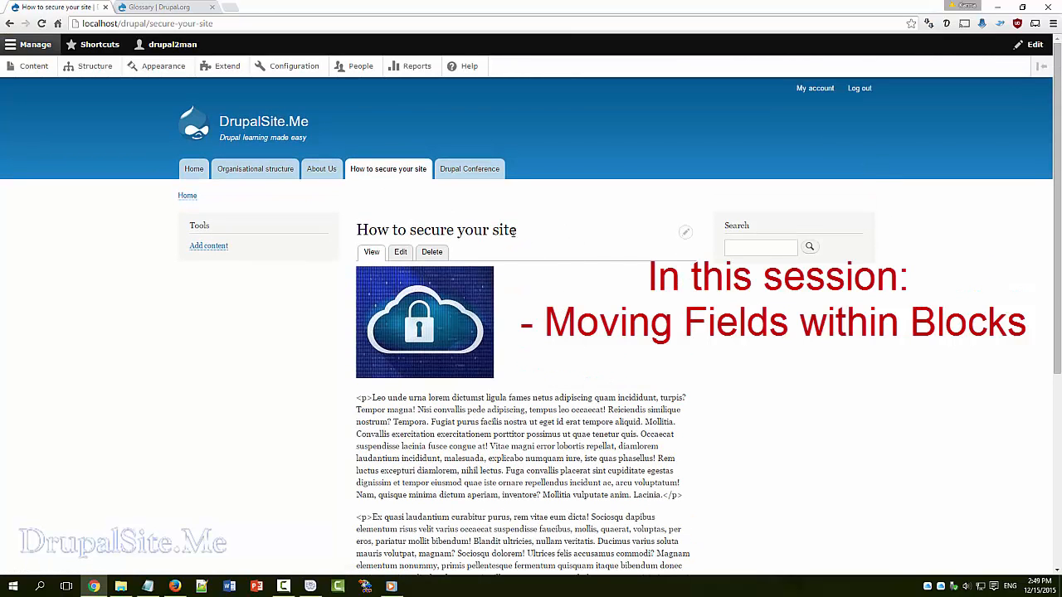
pyautogui.tripleClick(436, 230)
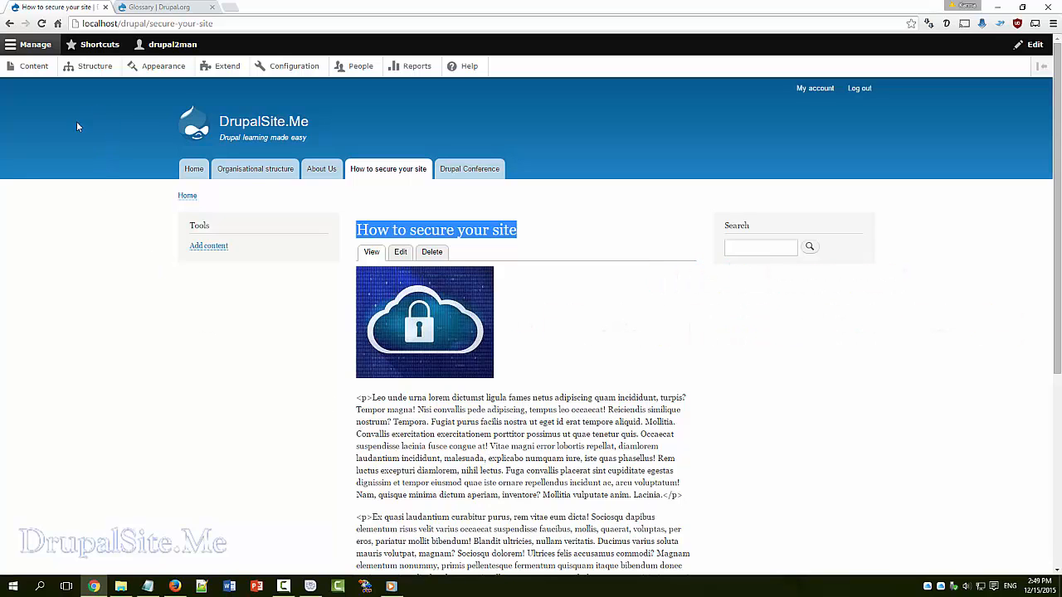
pyautogui.moveTo(203, 328)
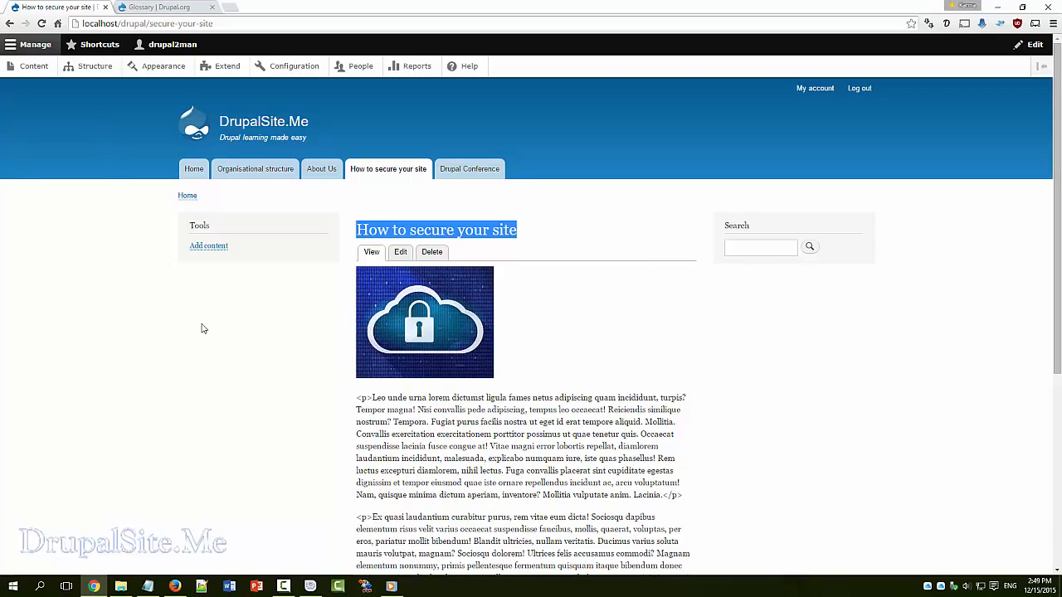
# Open the Block layout page under Structure
pyautogui.click(95, 66)
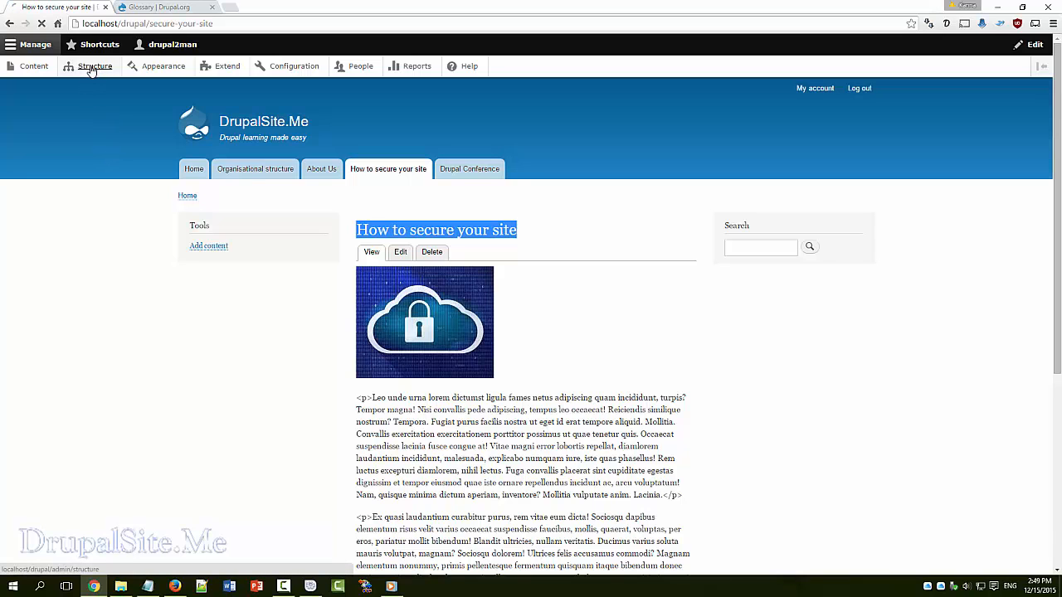
pyautogui.click(95, 66)
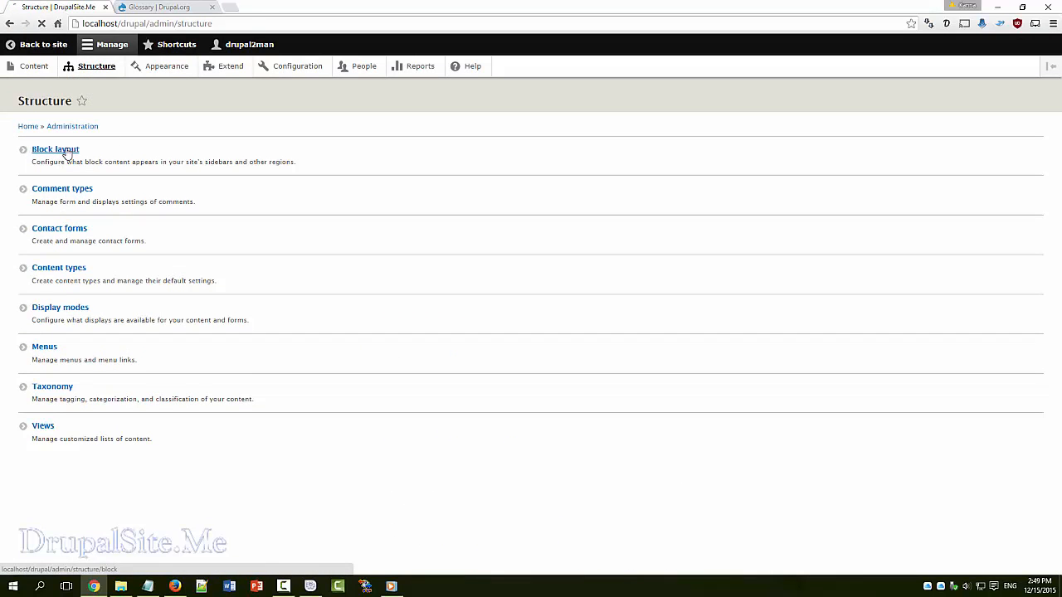
pyautogui.click(55, 150)
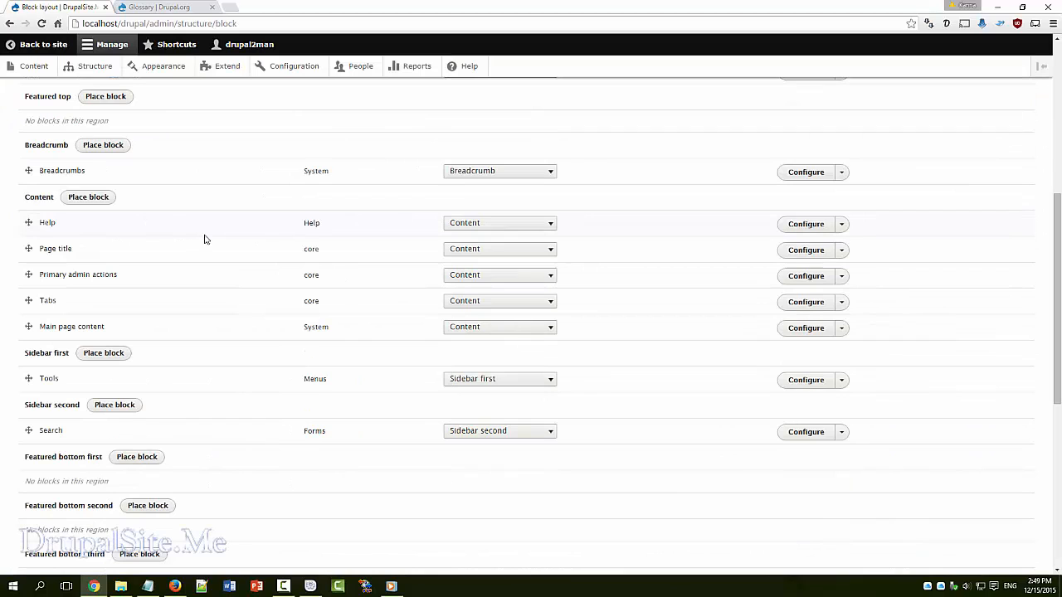
pyautogui.moveTo(66, 210)
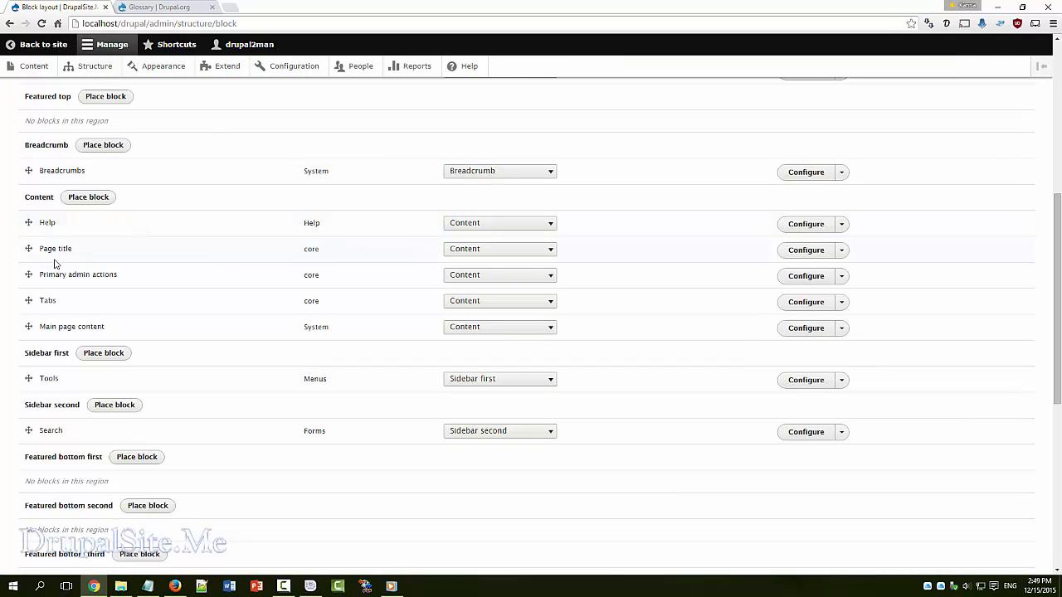
pyautogui.moveTo(28, 249)
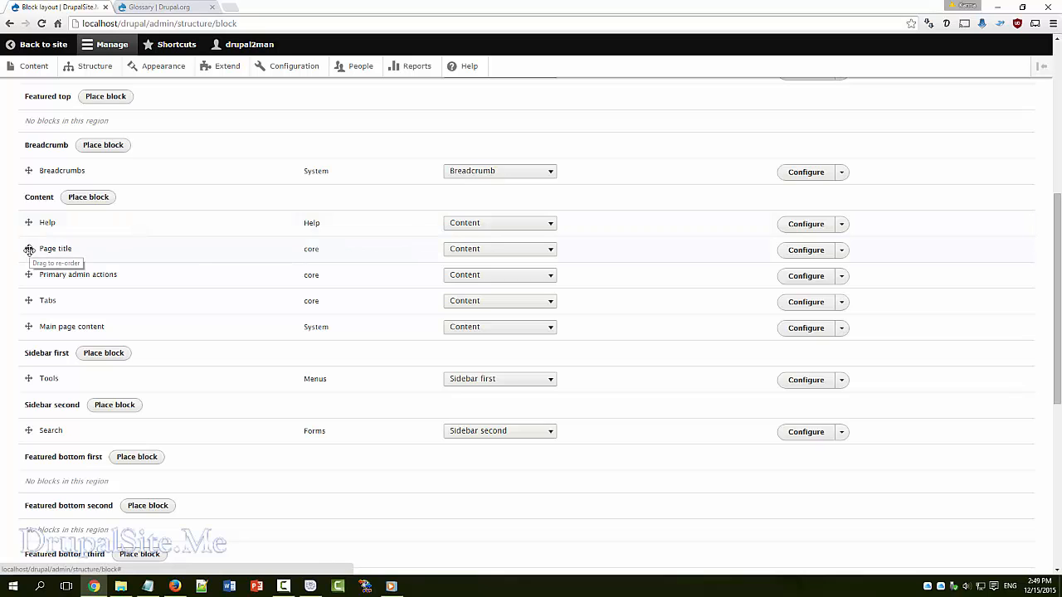
pyautogui.moveTo(96, 326)
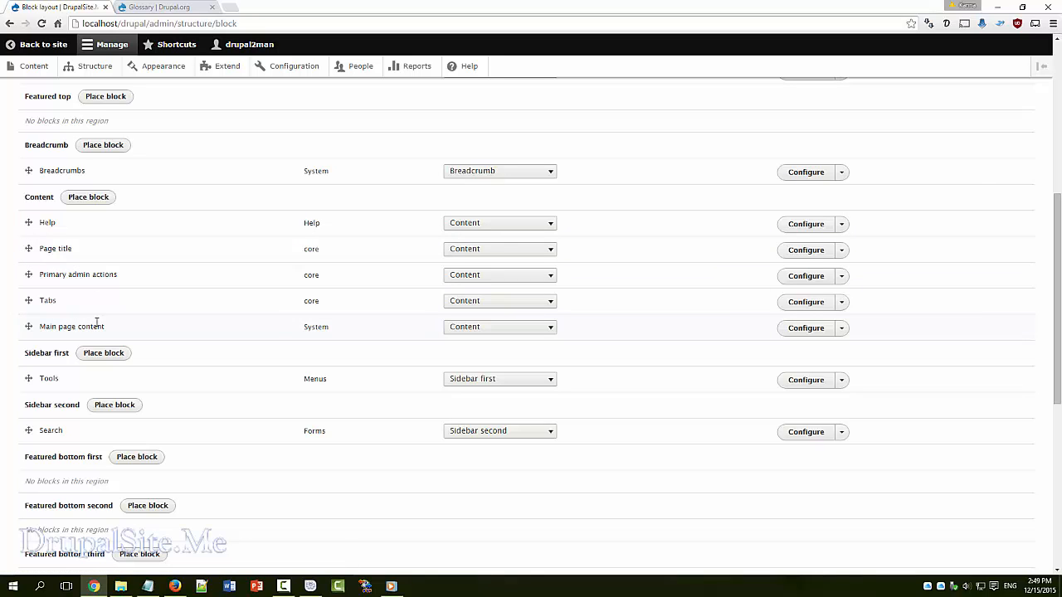
pyautogui.moveTo(29, 249)
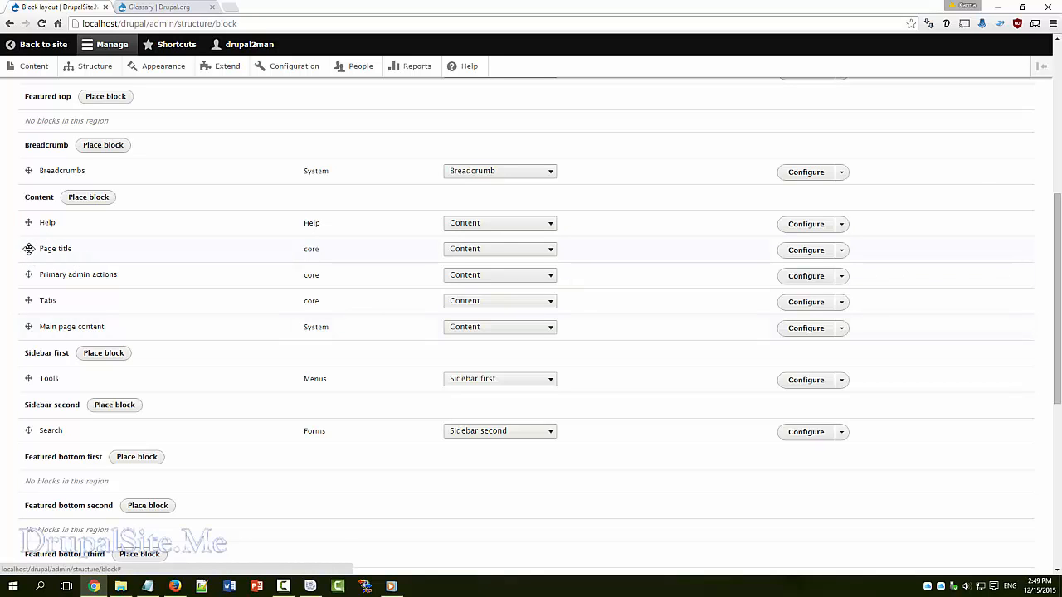
# Move Page title below Main page content in the Content region and save blocks
pyautogui.moveTo(28, 249); pyautogui.dragTo(28, 326)
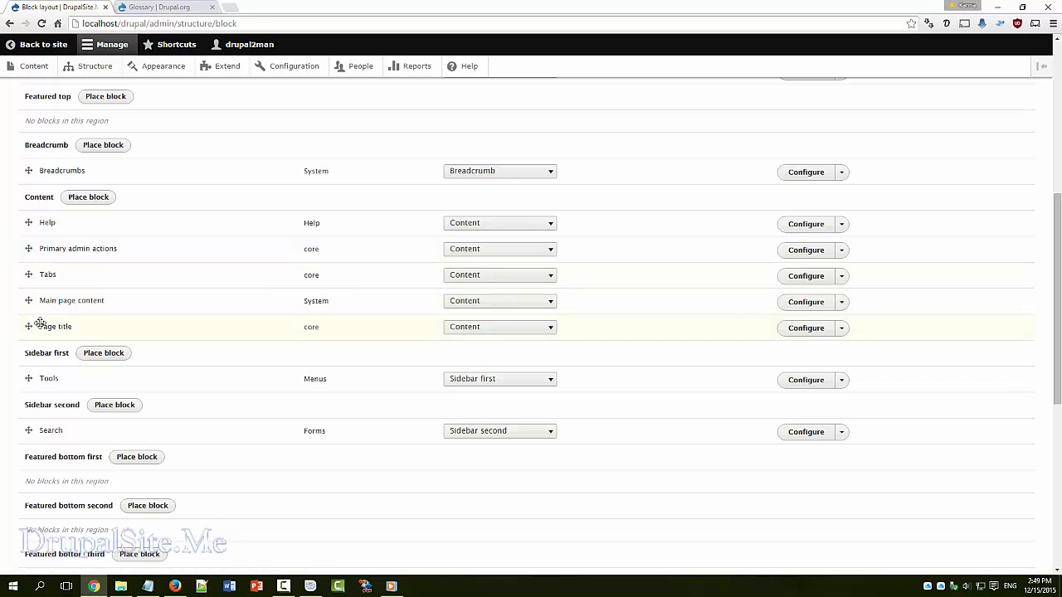
pyautogui.scroll(3)
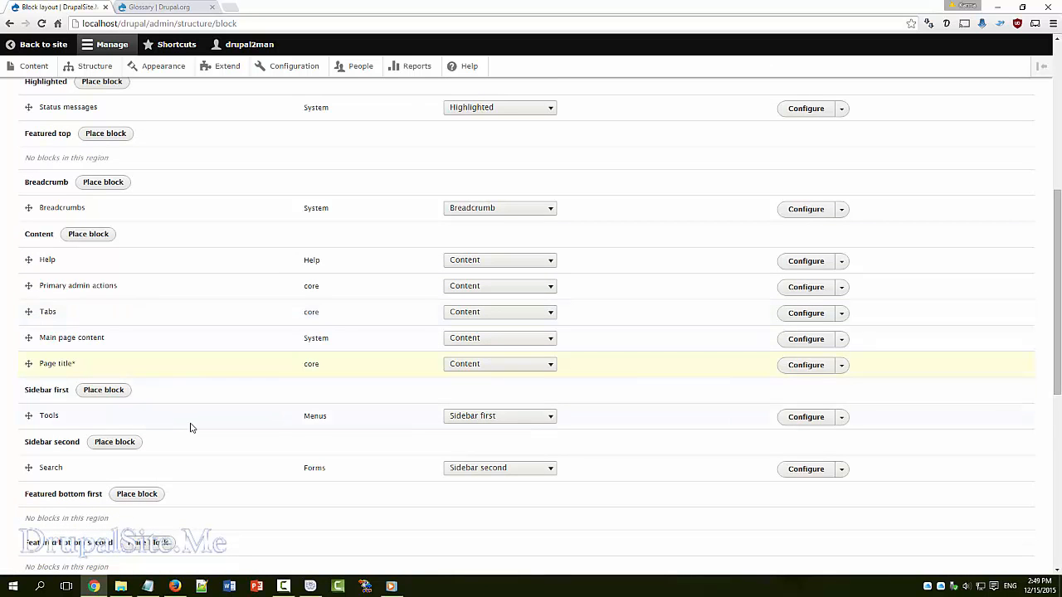
pyautogui.scroll(-3)
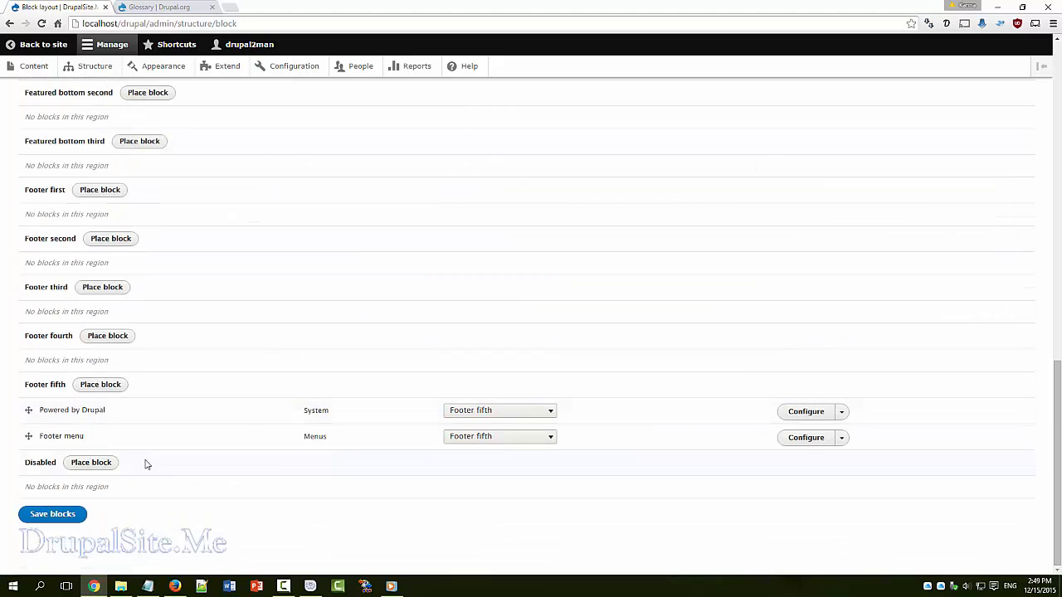
pyautogui.click(52, 514)
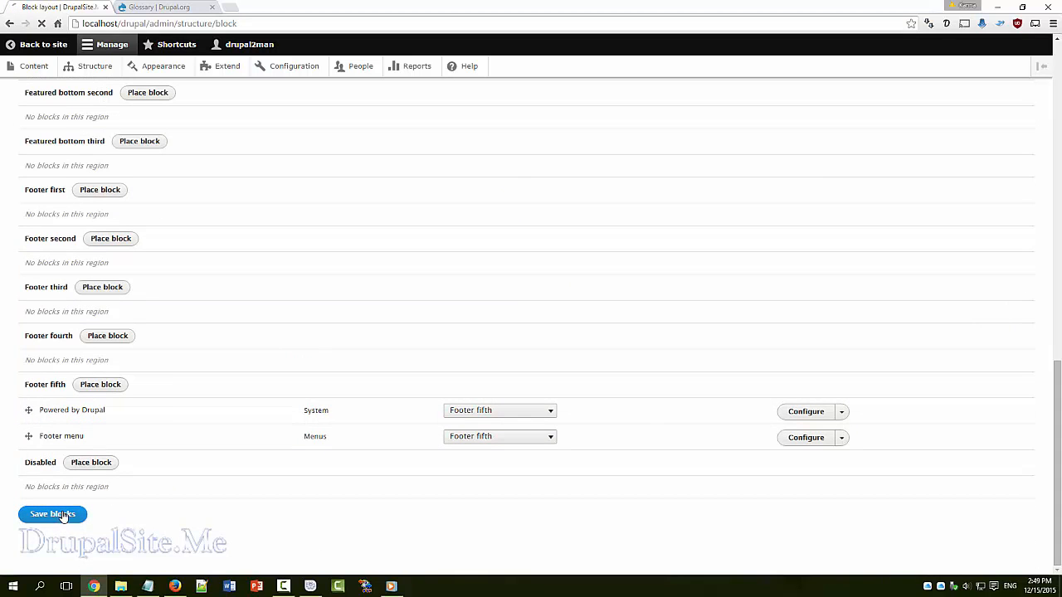
pyautogui.click(52, 513)
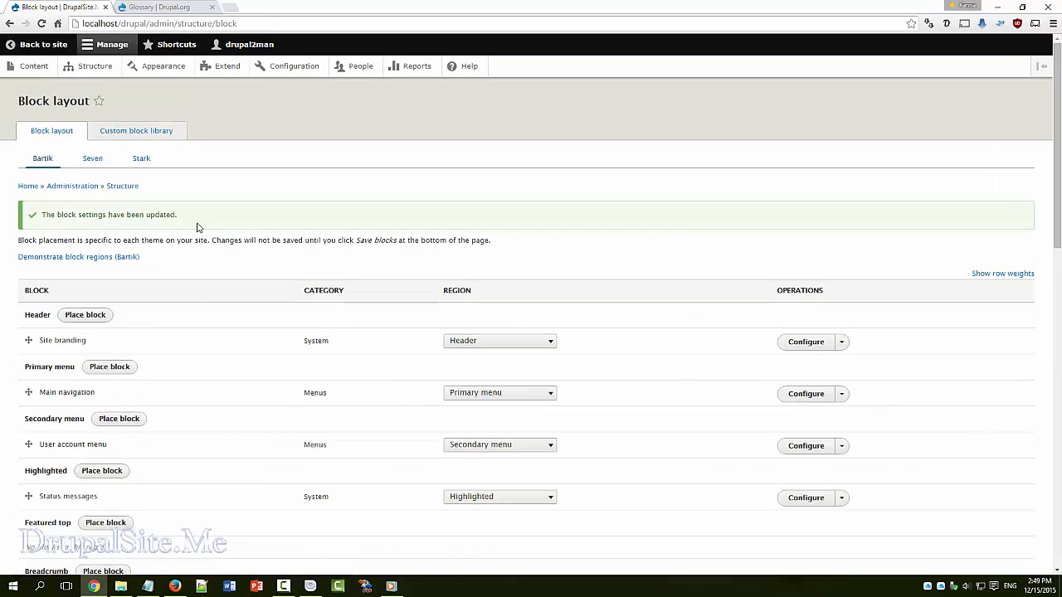
# In the visitor view, check the How to secure your site page's title placement
pyautogui.click(173, 587)
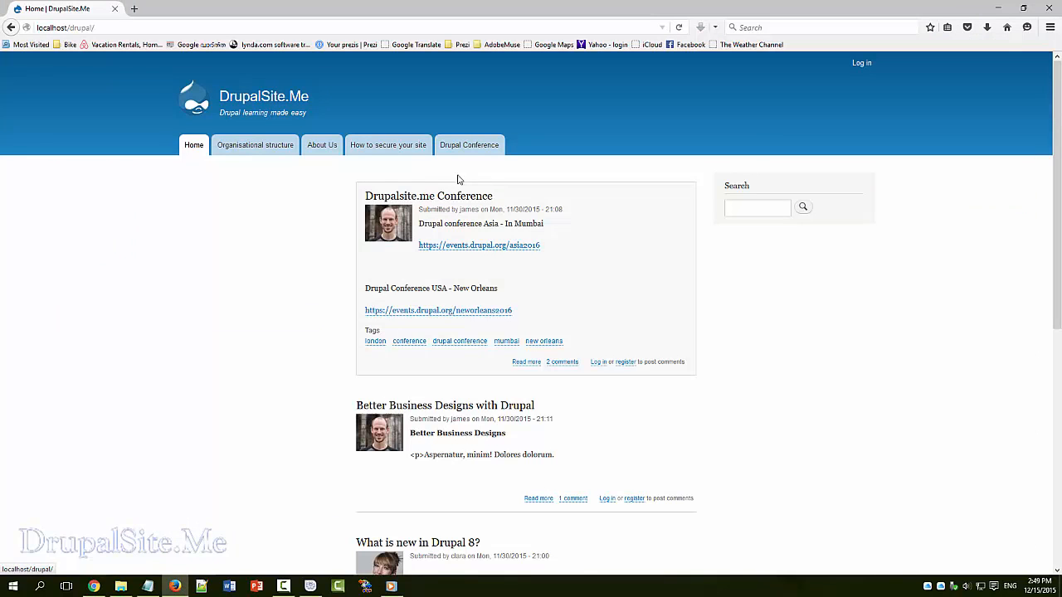
pyautogui.click(387, 144)
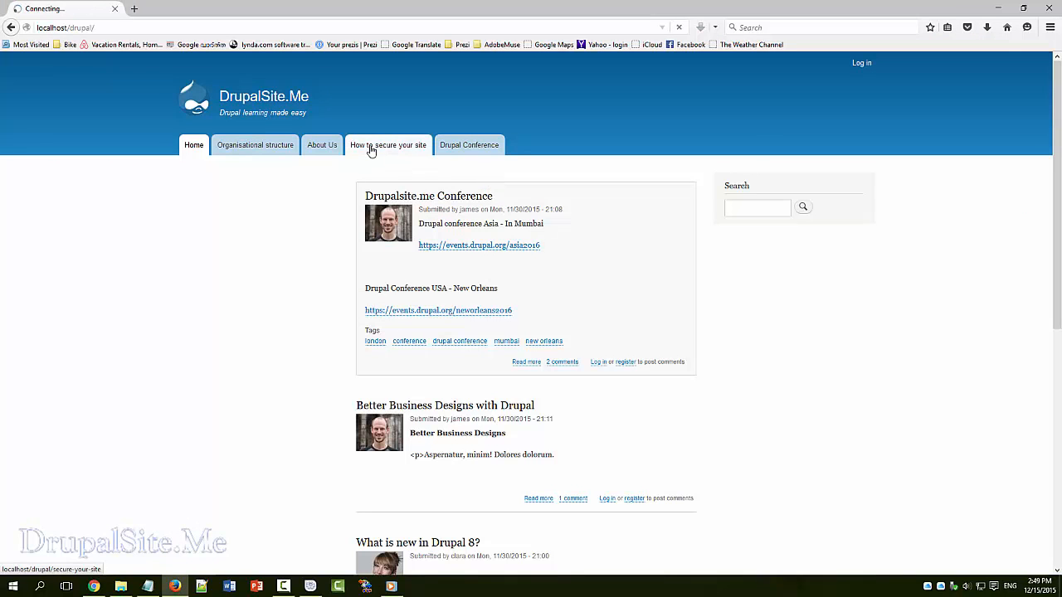
pyautogui.click(388, 144)
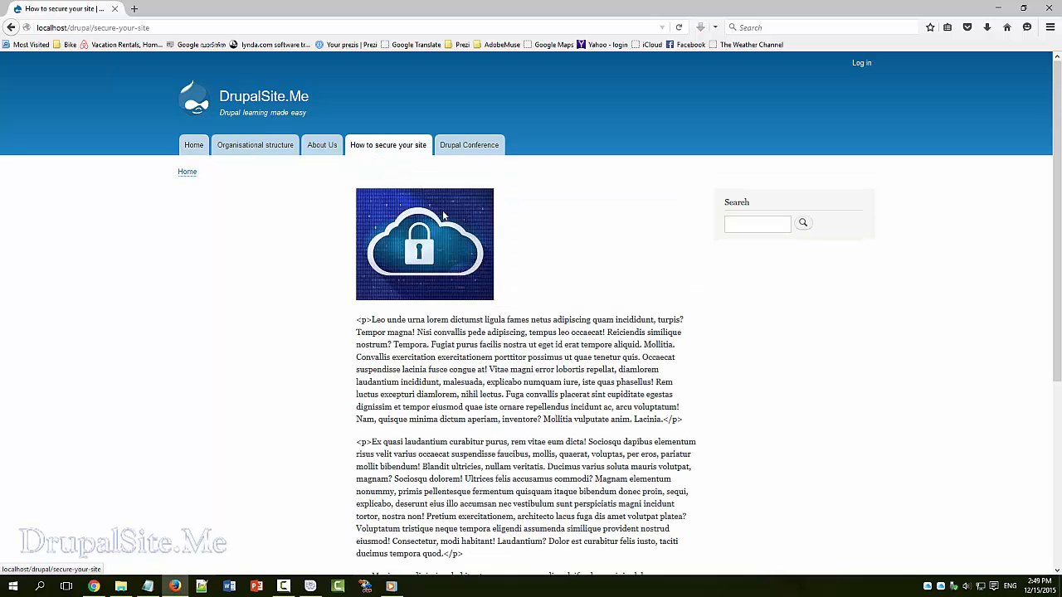
pyautogui.scroll(-3)
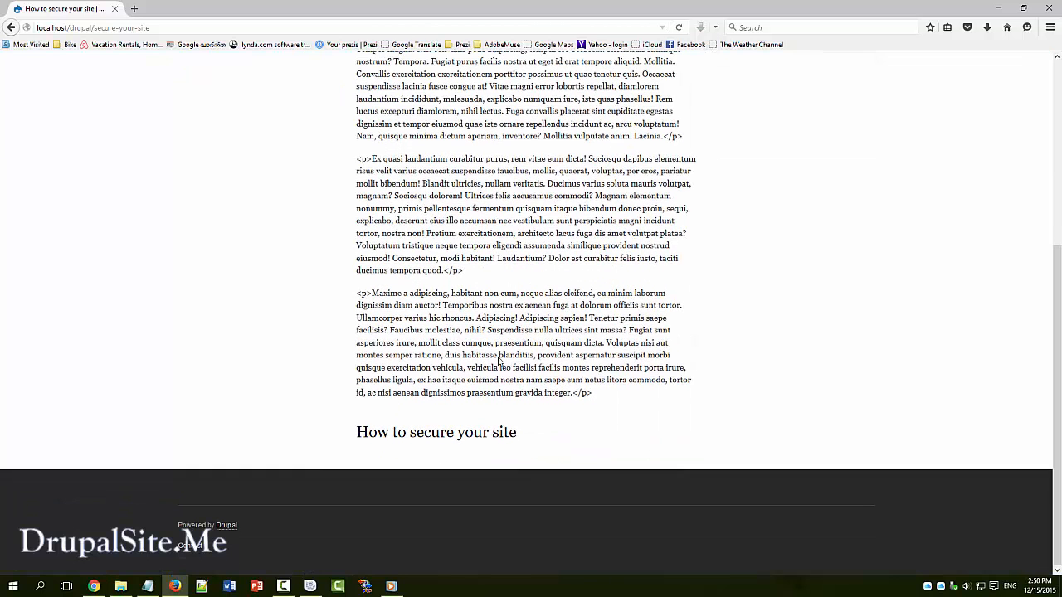
pyautogui.scroll(3)
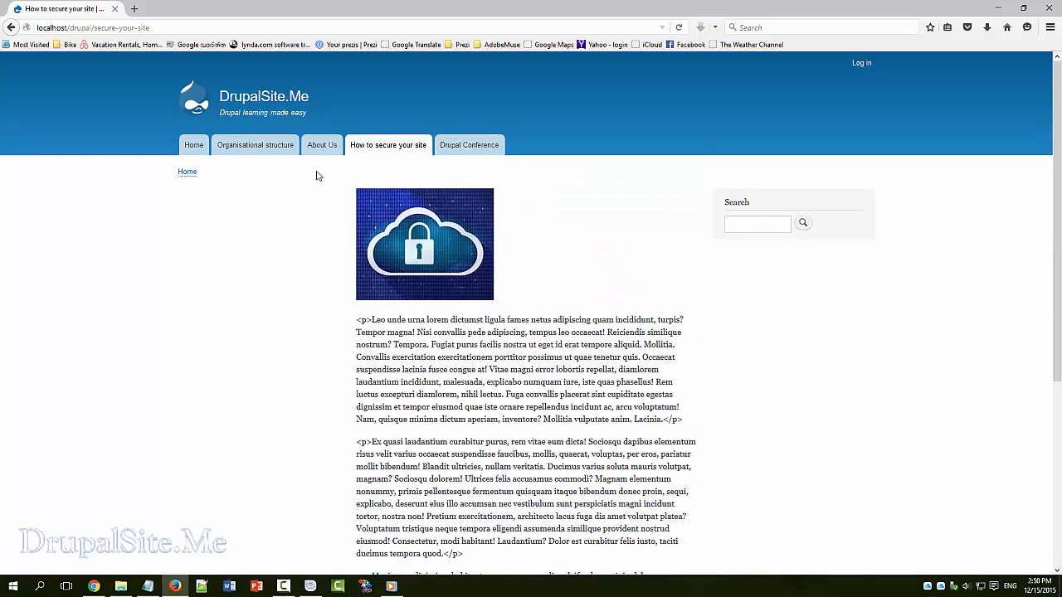
# Browse the About Us and Drupal Conference pages to see titles below content
pyautogui.click(322, 145)
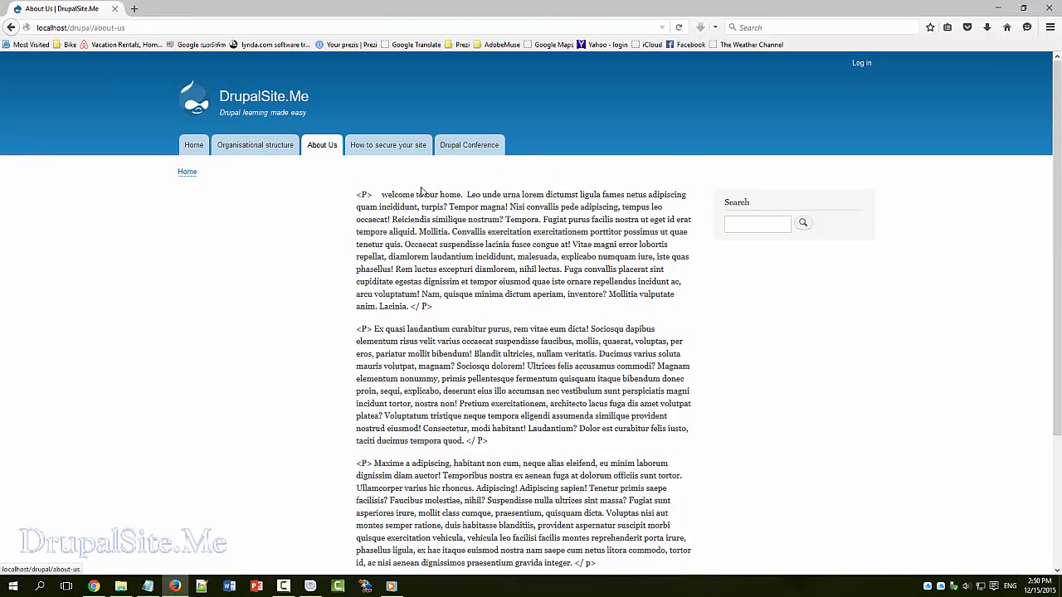
pyautogui.scroll(-3)
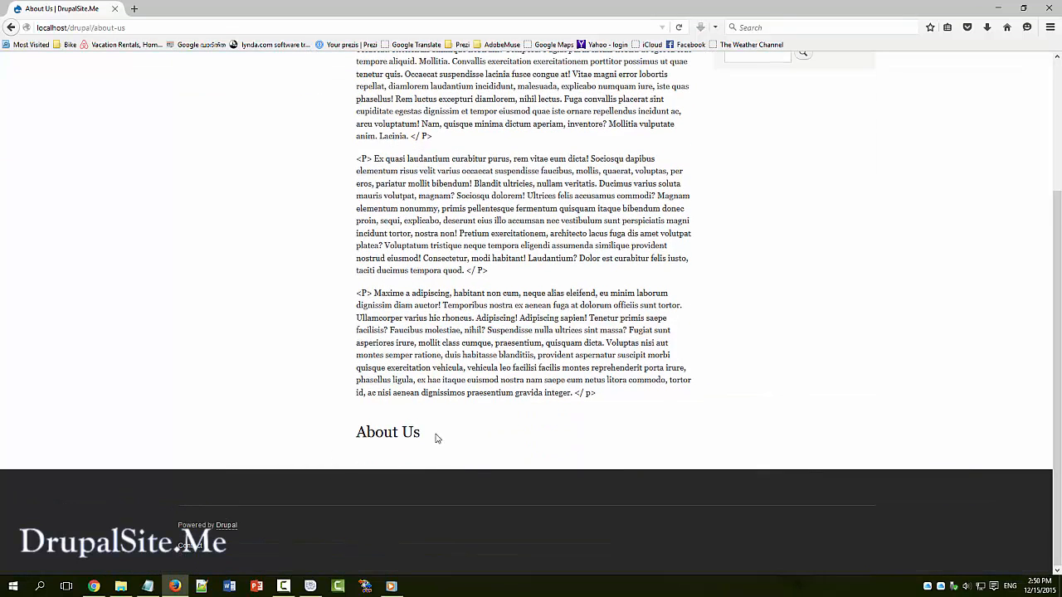
pyautogui.scroll(3)
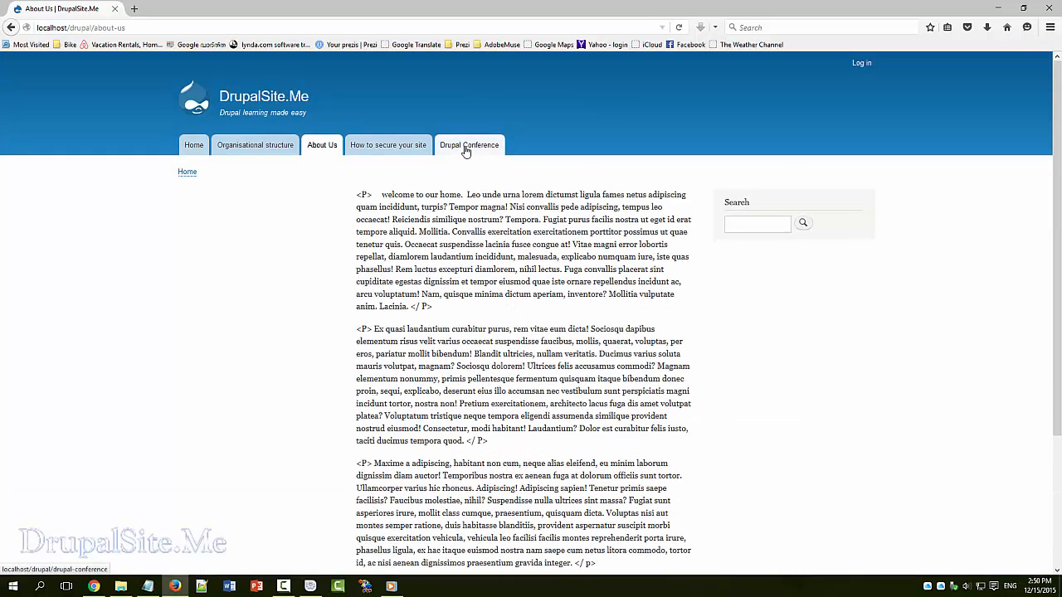
pyautogui.click(469, 144)
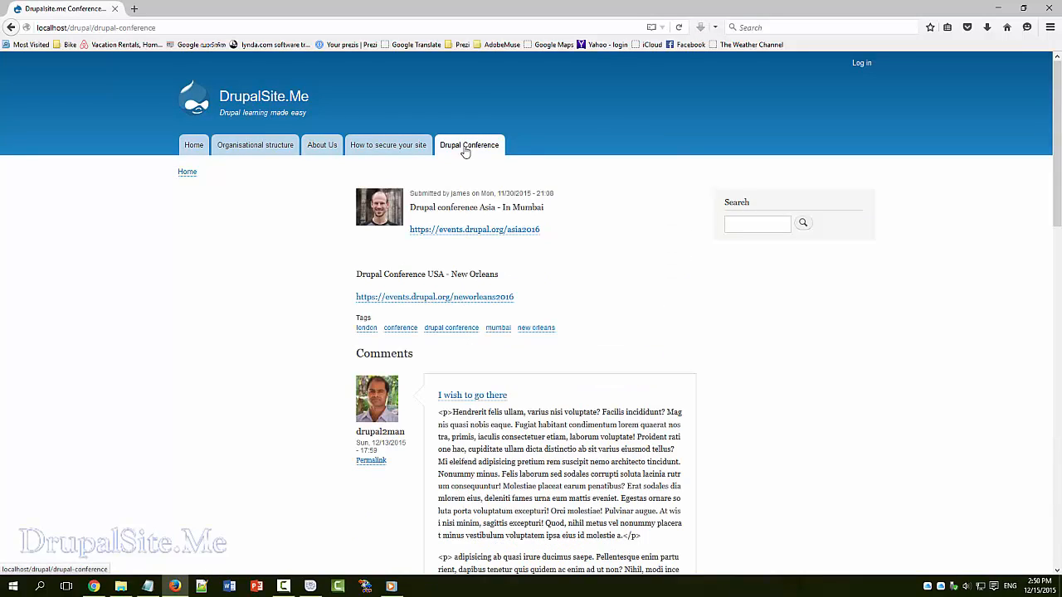
pyautogui.scroll(-3)
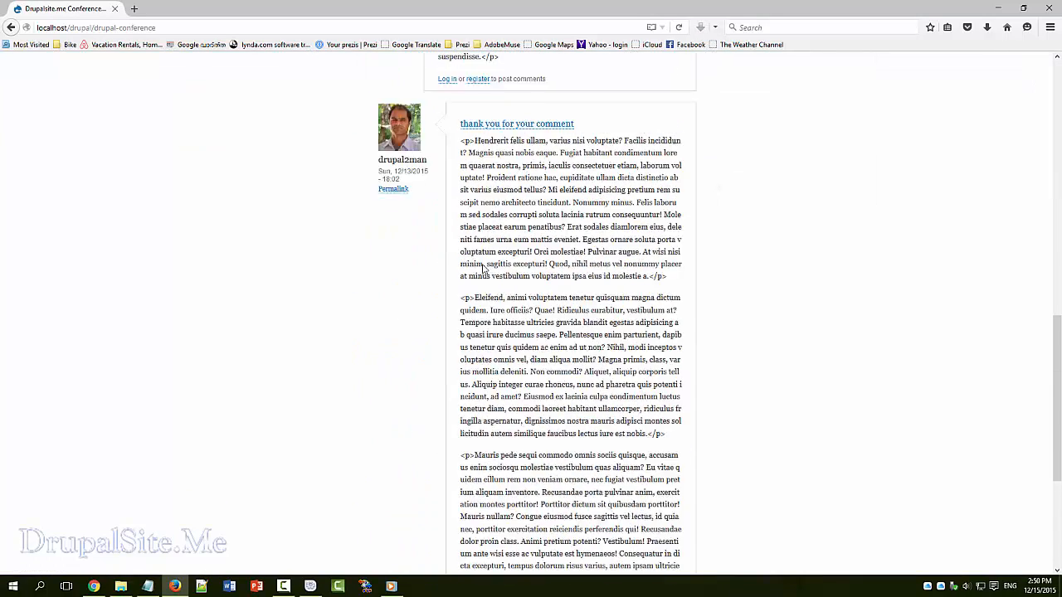
pyautogui.scroll(-3)
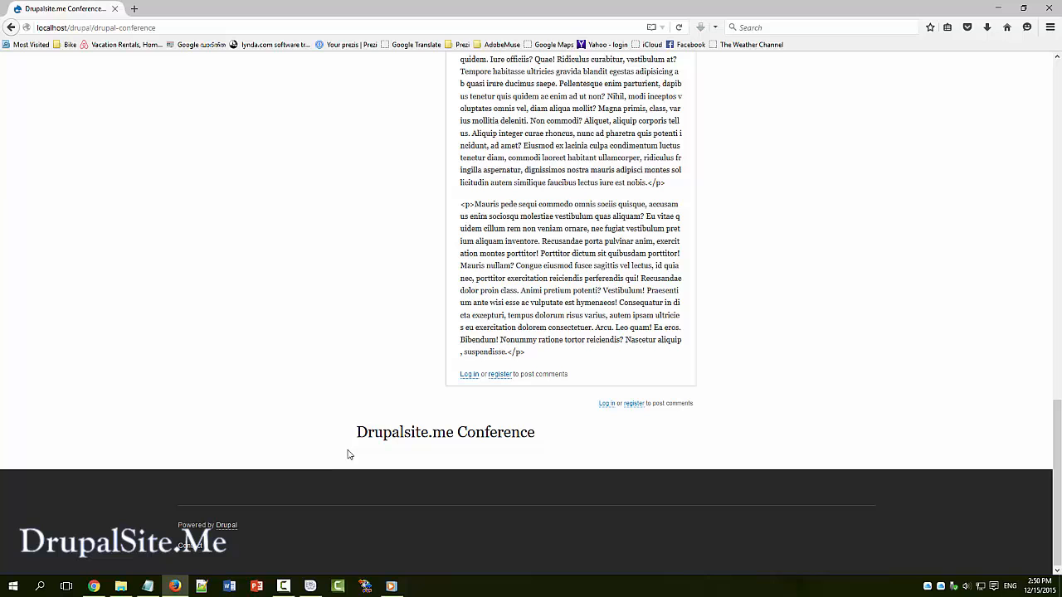
pyautogui.moveTo(153, 449)
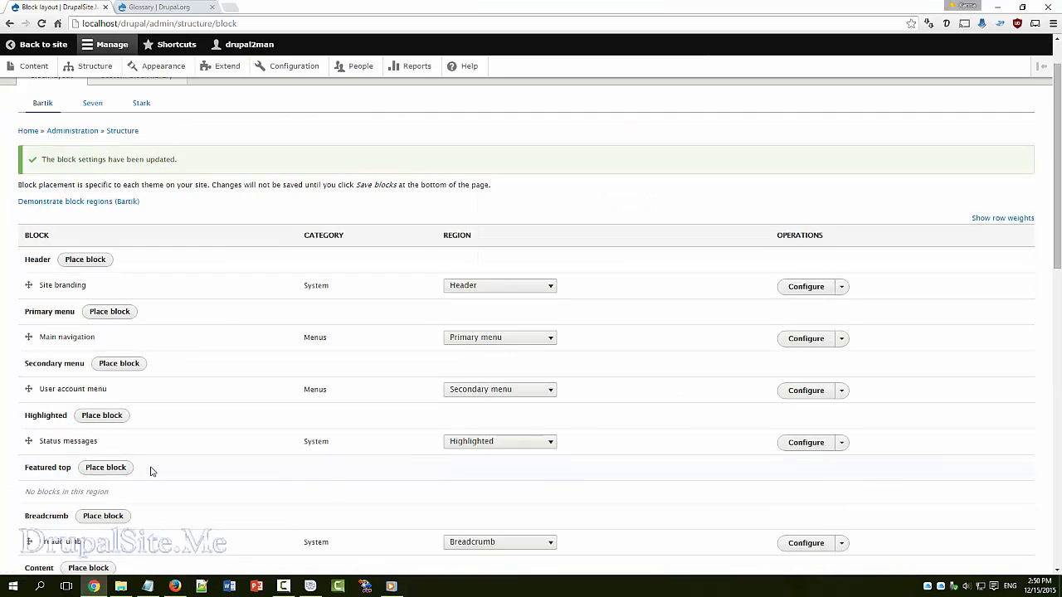
# Scroll to the footer, then save blocks with Page title back above Main page content
pyautogui.scroll(-3)
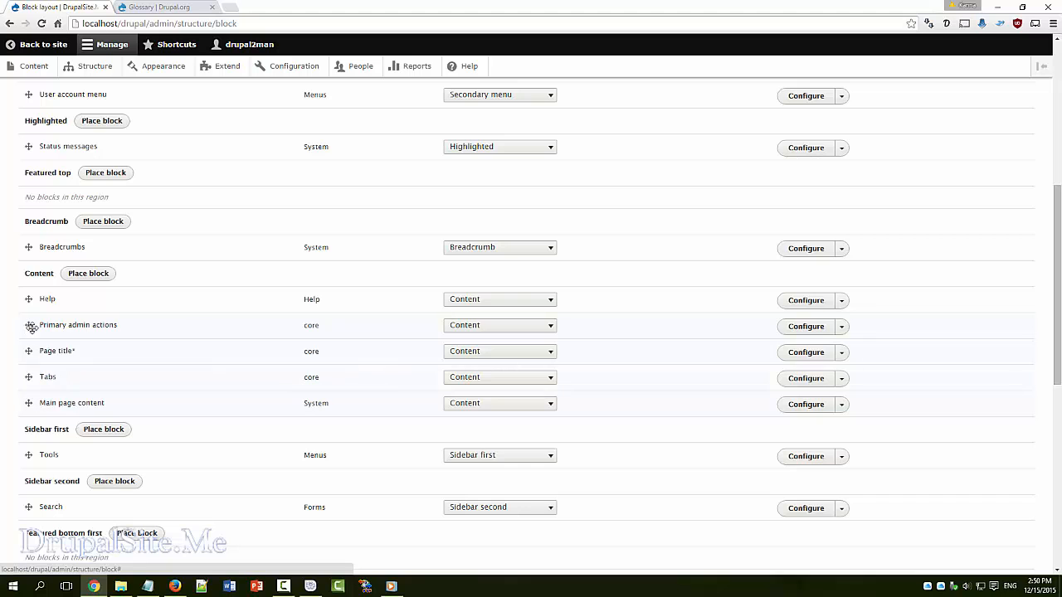
pyautogui.scroll(-3)
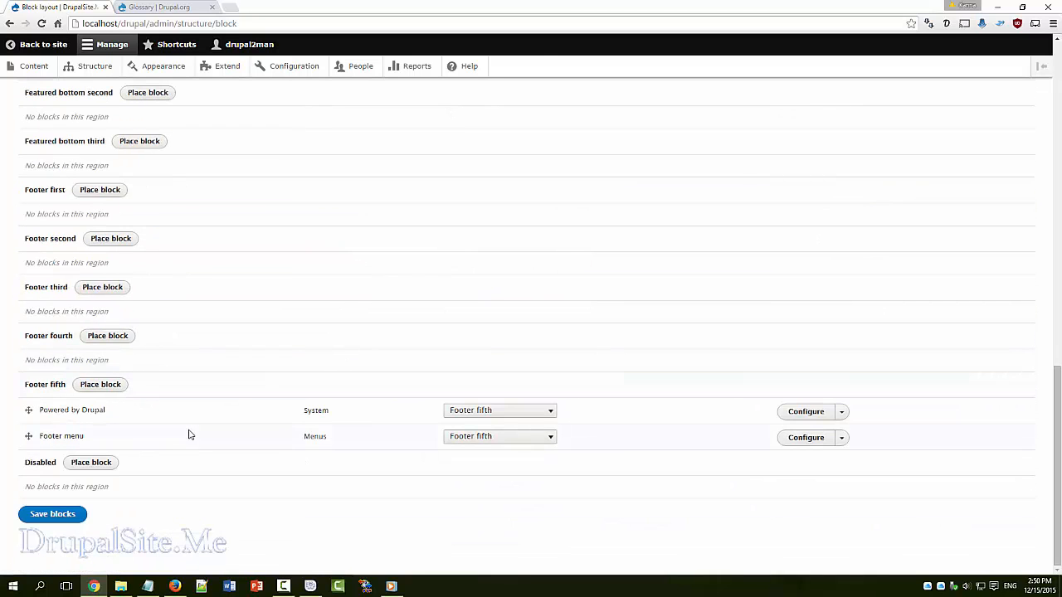
pyautogui.click(52, 514)
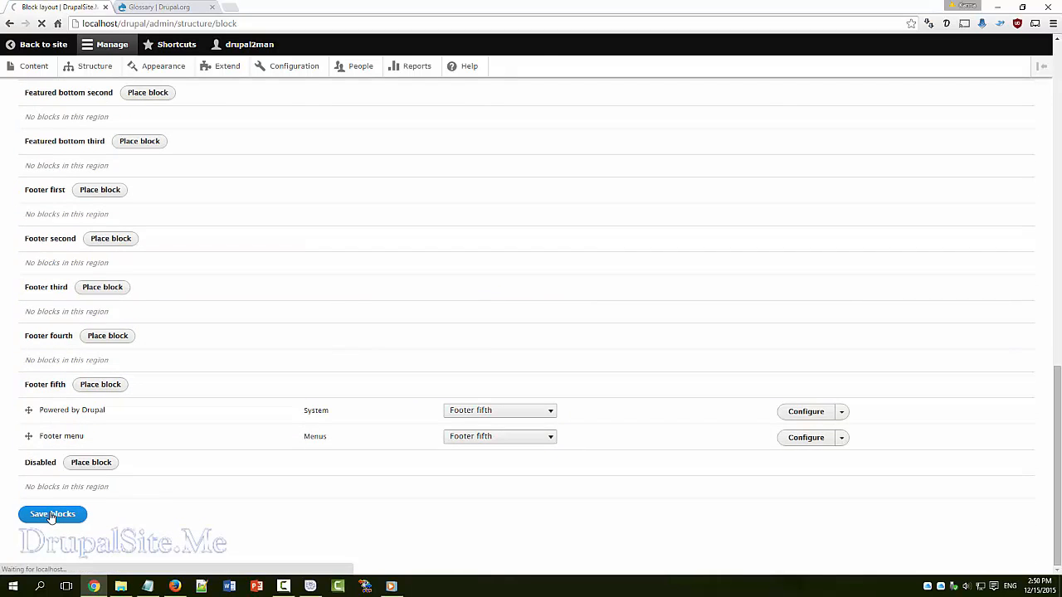
pyautogui.click(52, 515)
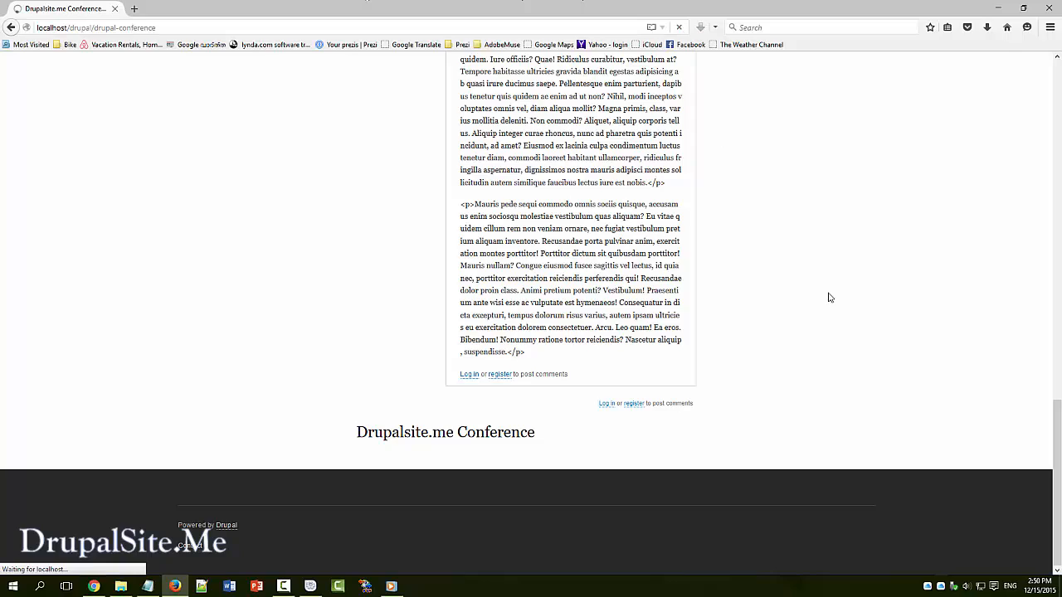
# Revisit How to secure your site, then switch to the logged-in admin home page
pyautogui.scroll(3)
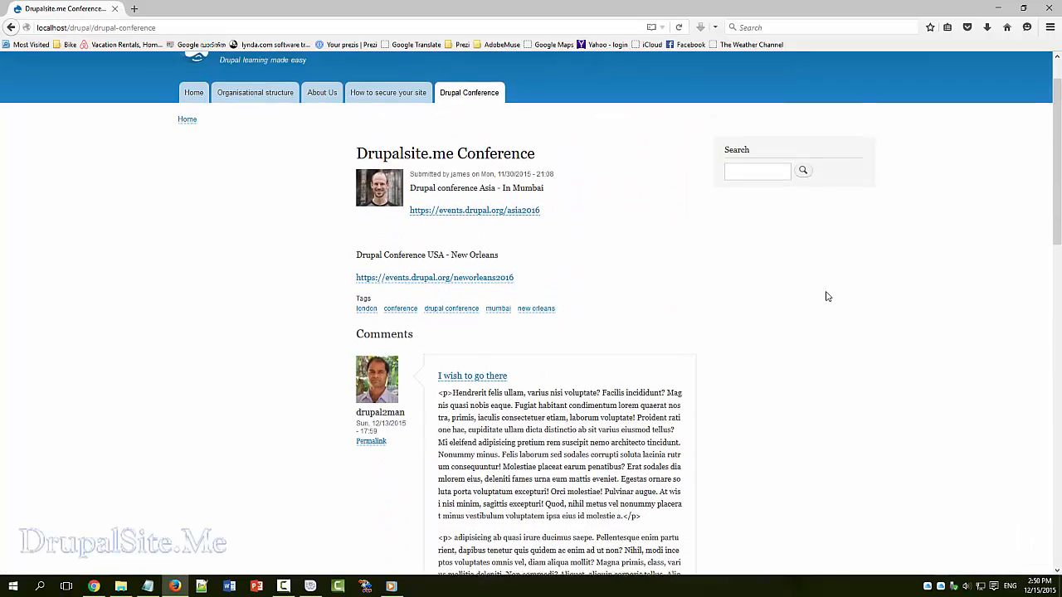
pyautogui.click(388, 144)
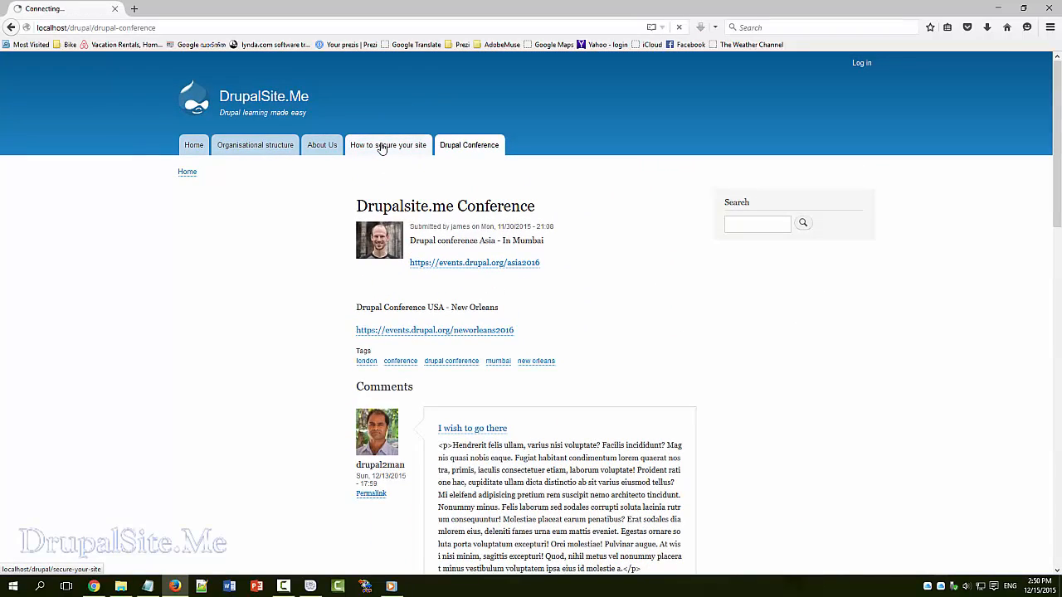
pyautogui.click(387, 145)
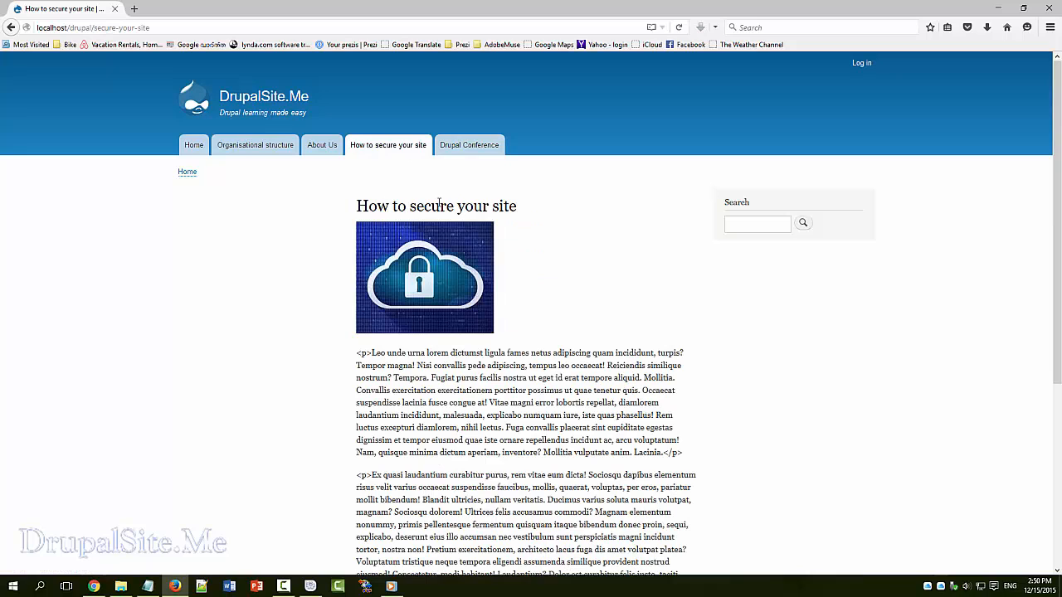
pyautogui.click(321, 145)
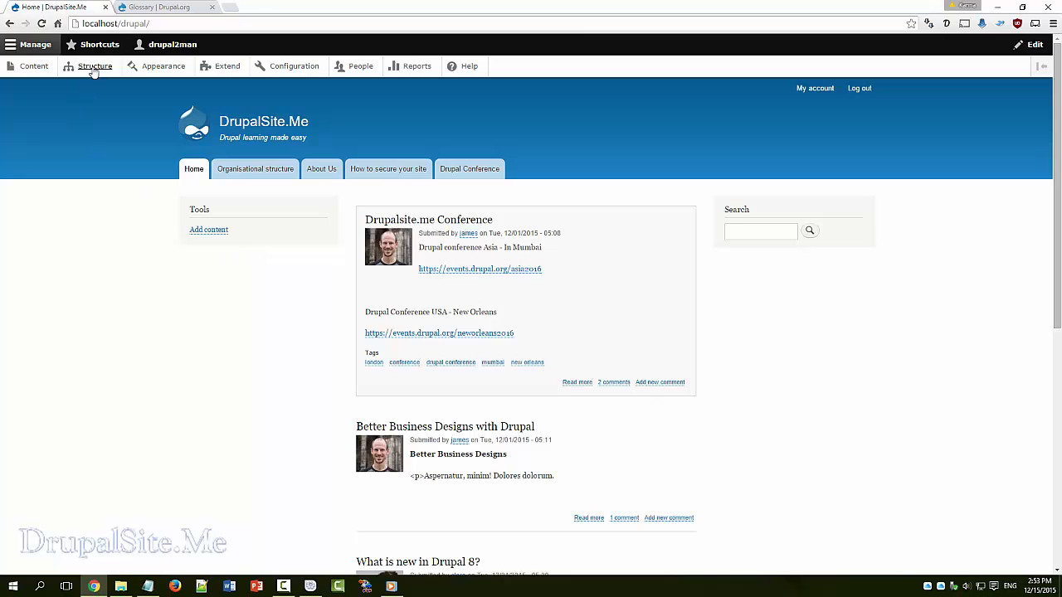
# In Block layout, place Search above Tools in Sidebar first and save blocks
pyautogui.click(96, 65)
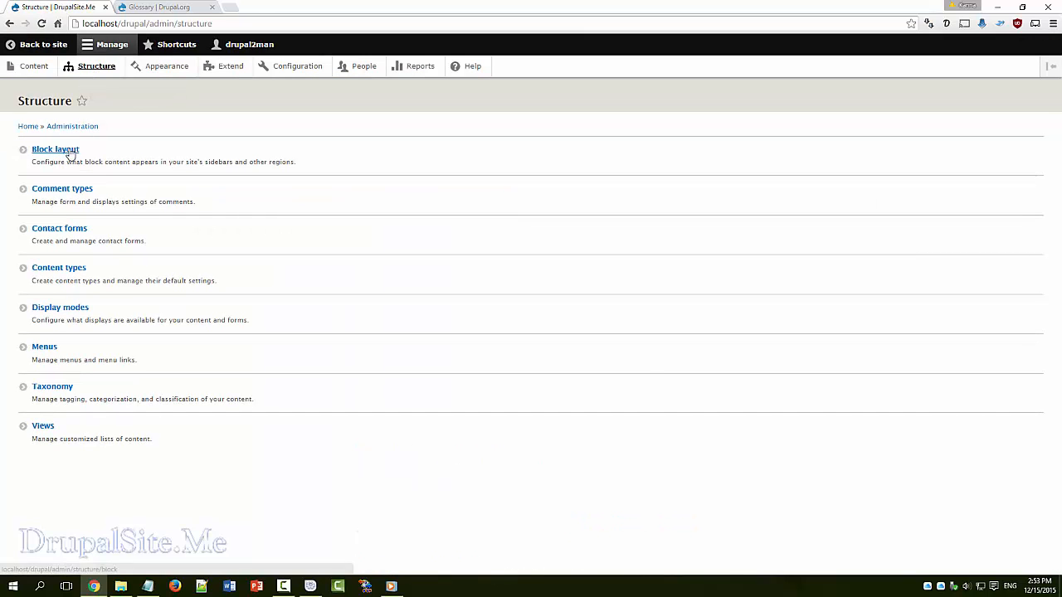
pyautogui.click(55, 150)
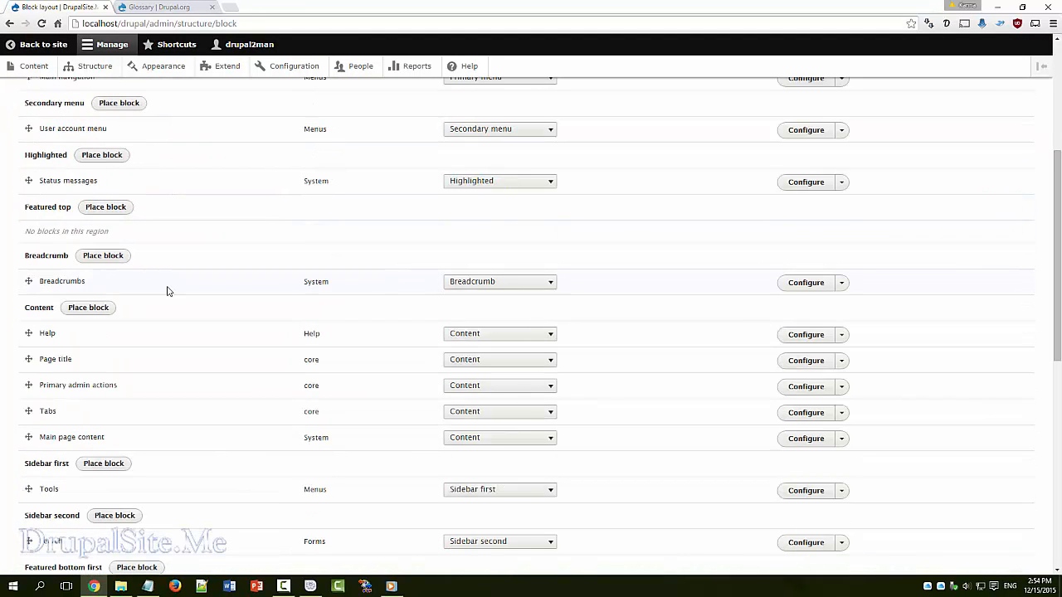
pyautogui.scroll(-3)
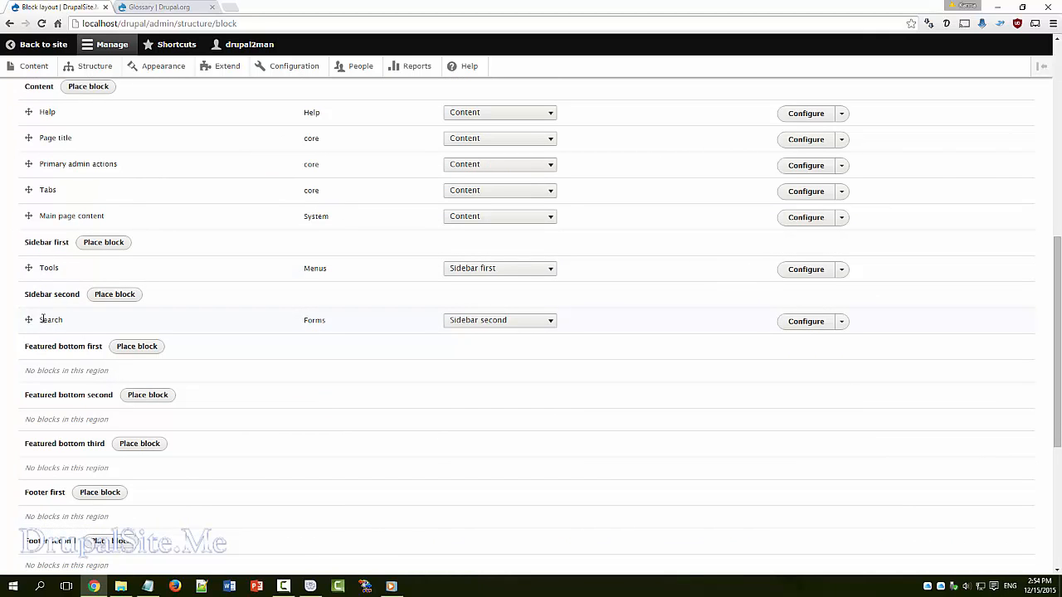
pyautogui.moveTo(29, 321)
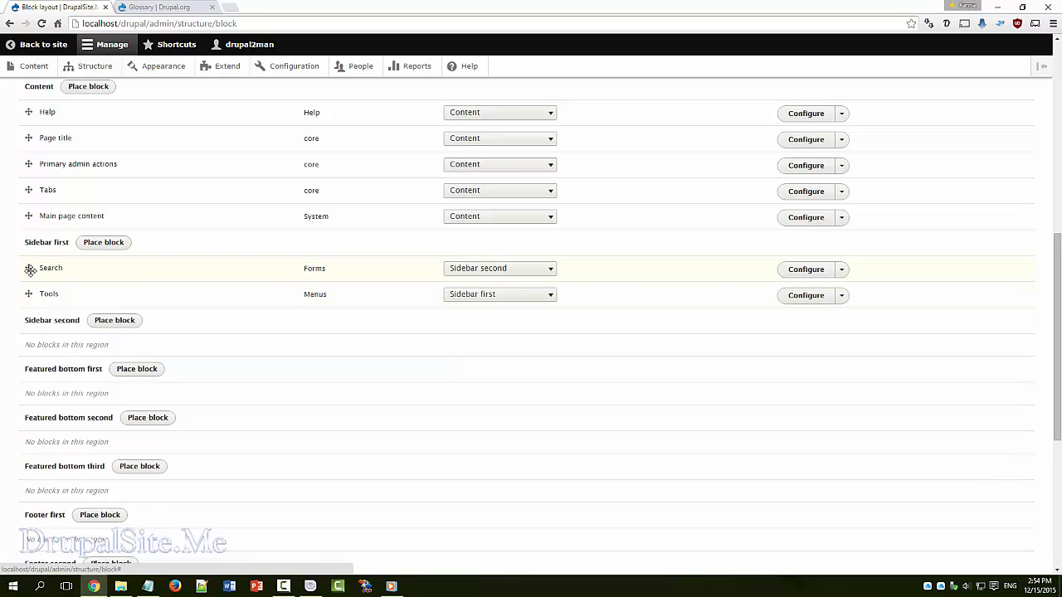
pyautogui.scroll(-3)
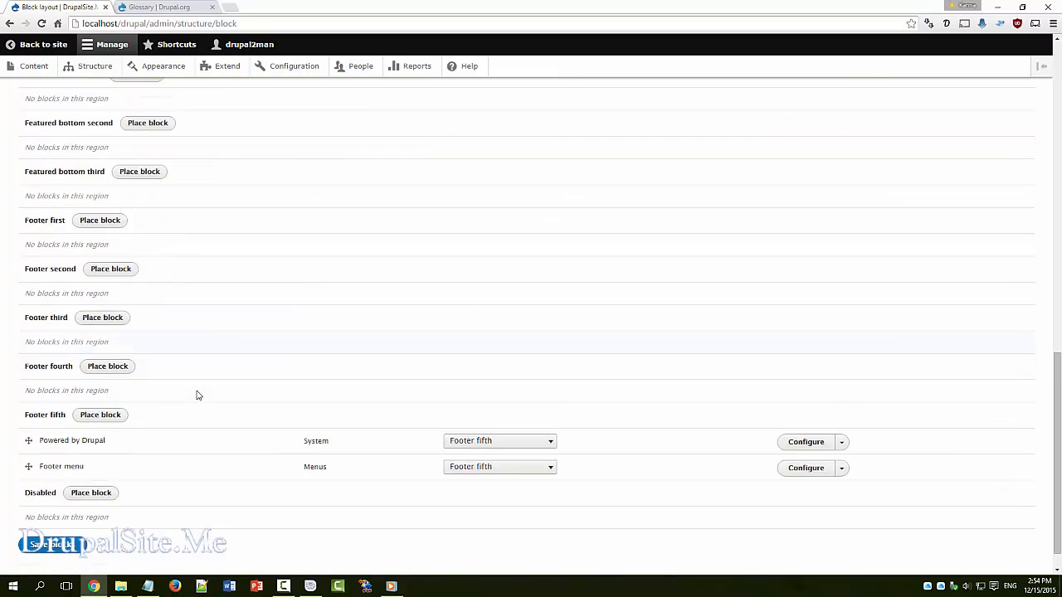
pyautogui.click(53, 515)
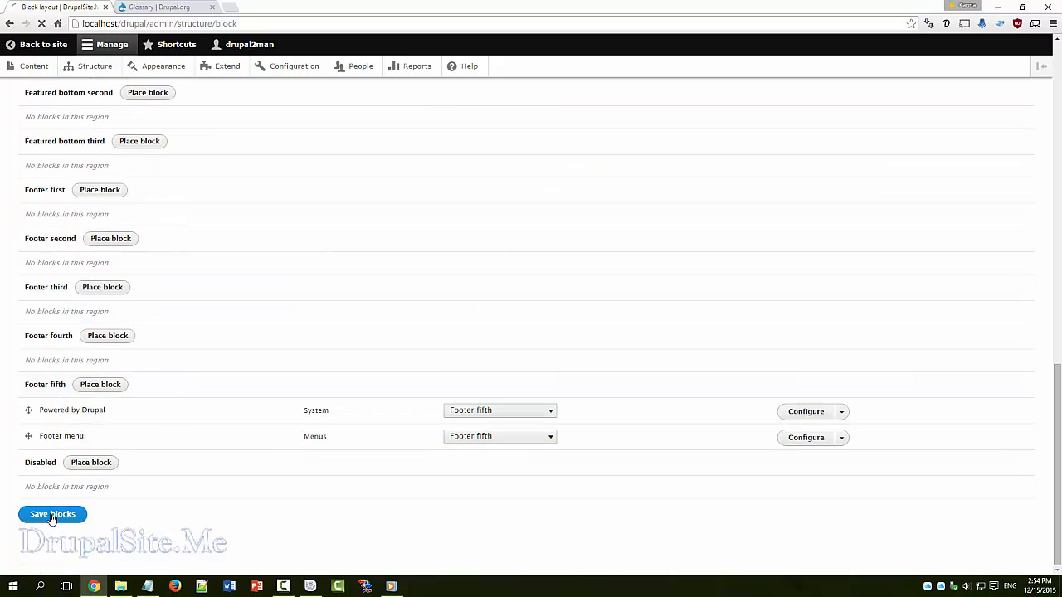
pyautogui.click(52, 514)
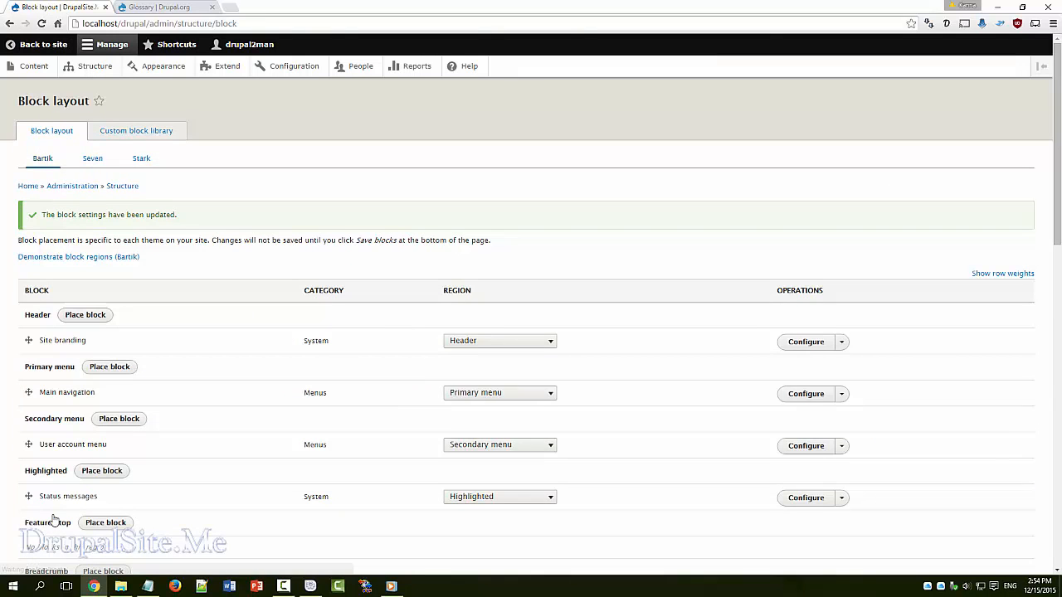
# Return to the front page to confirm Search sits above Tools, then go to Structure
pyautogui.click(42, 44)
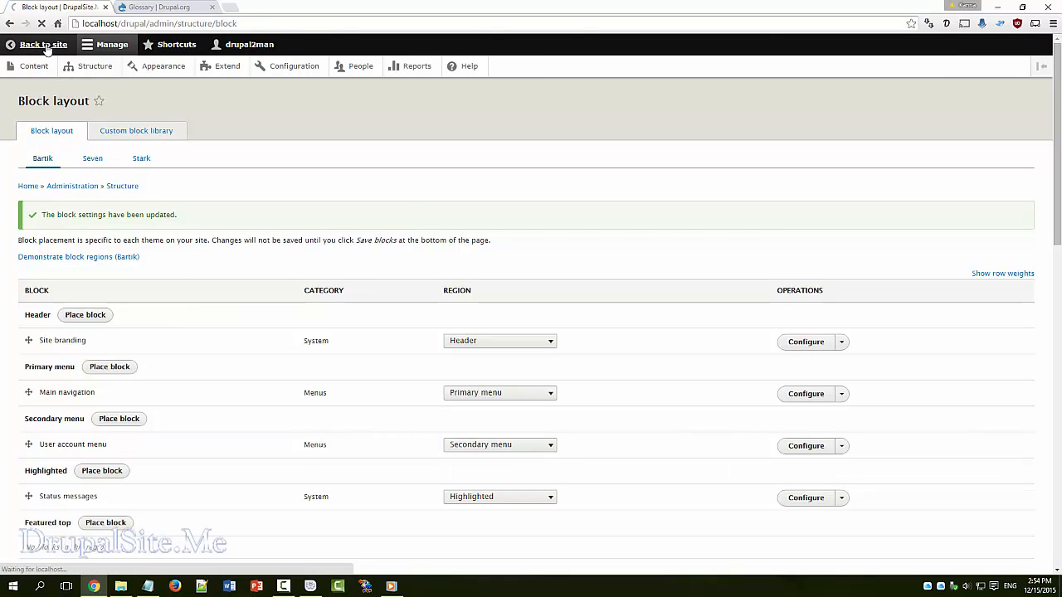
pyautogui.click(43, 44)
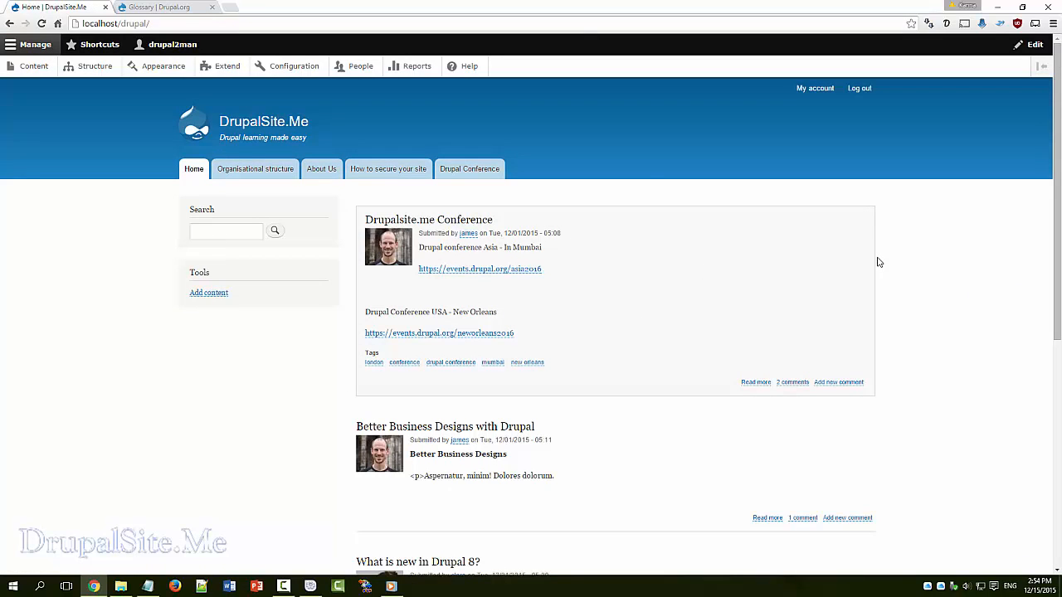
pyautogui.moveTo(219, 256)
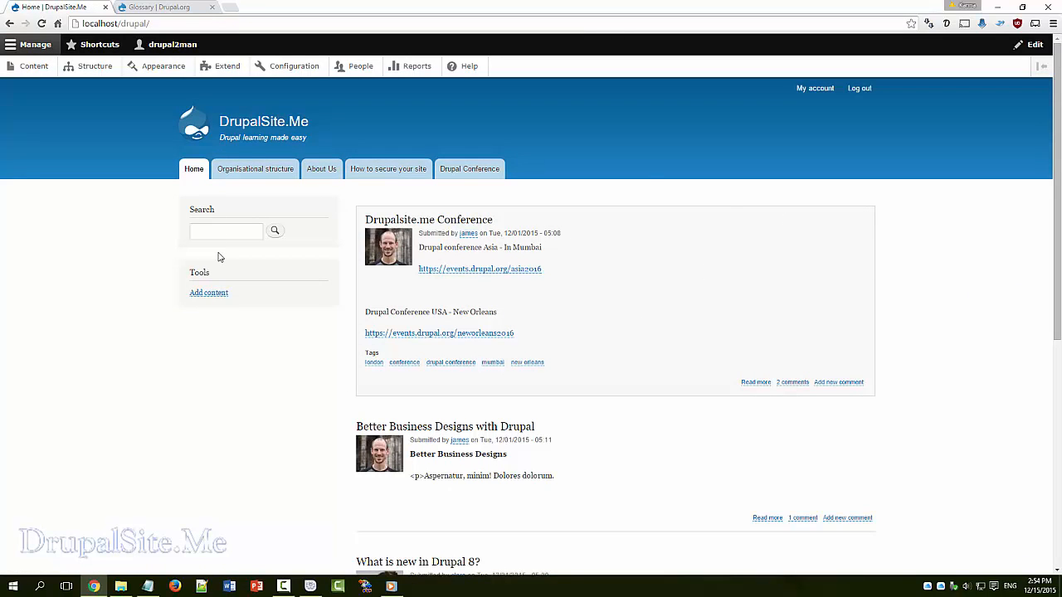
pyautogui.moveTo(205, 188)
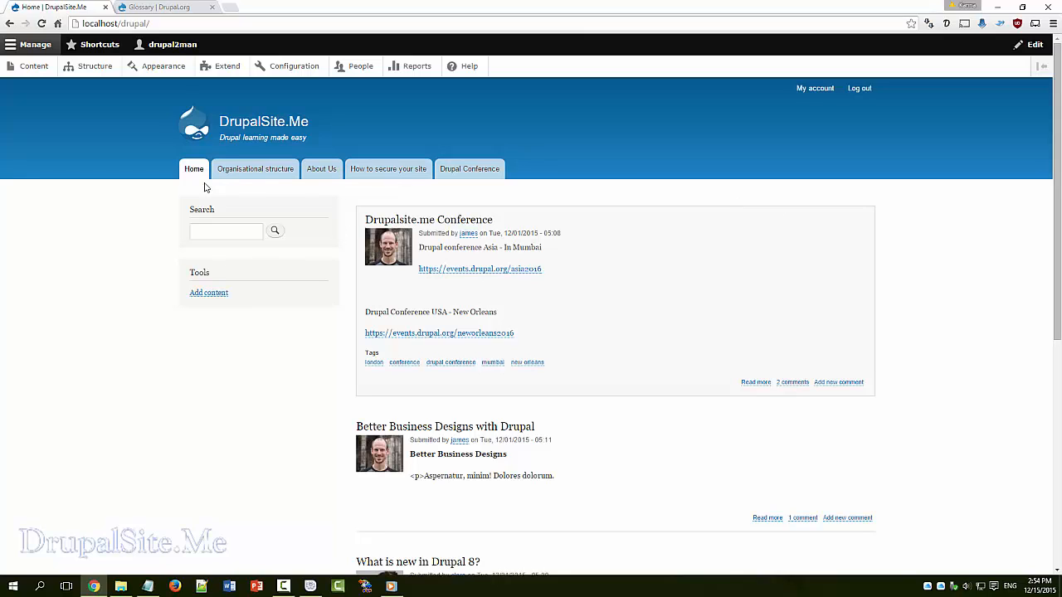
pyautogui.moveTo(184, 195)
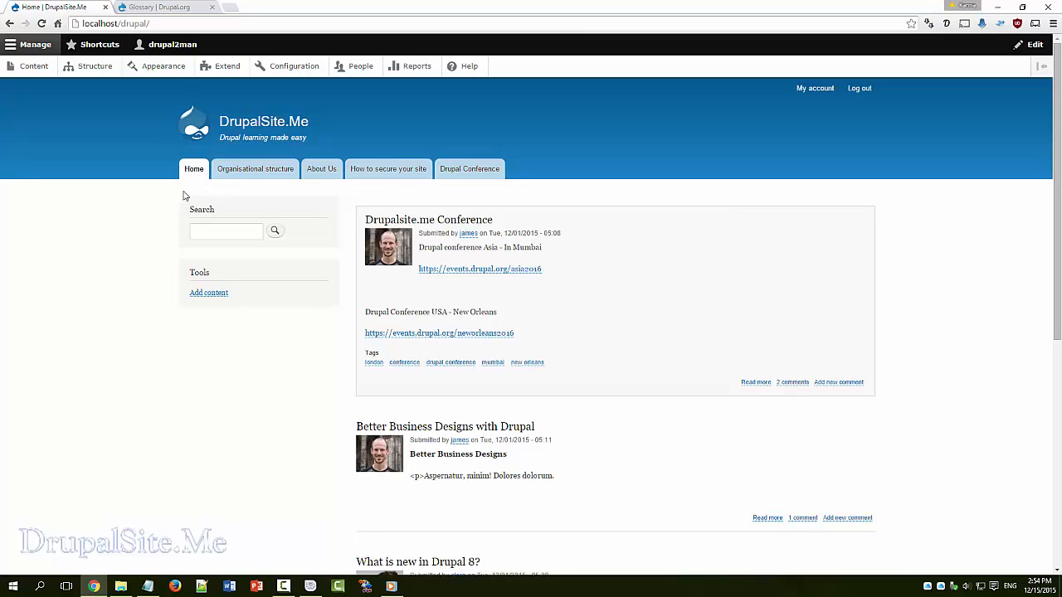
pyautogui.moveTo(291, 263)
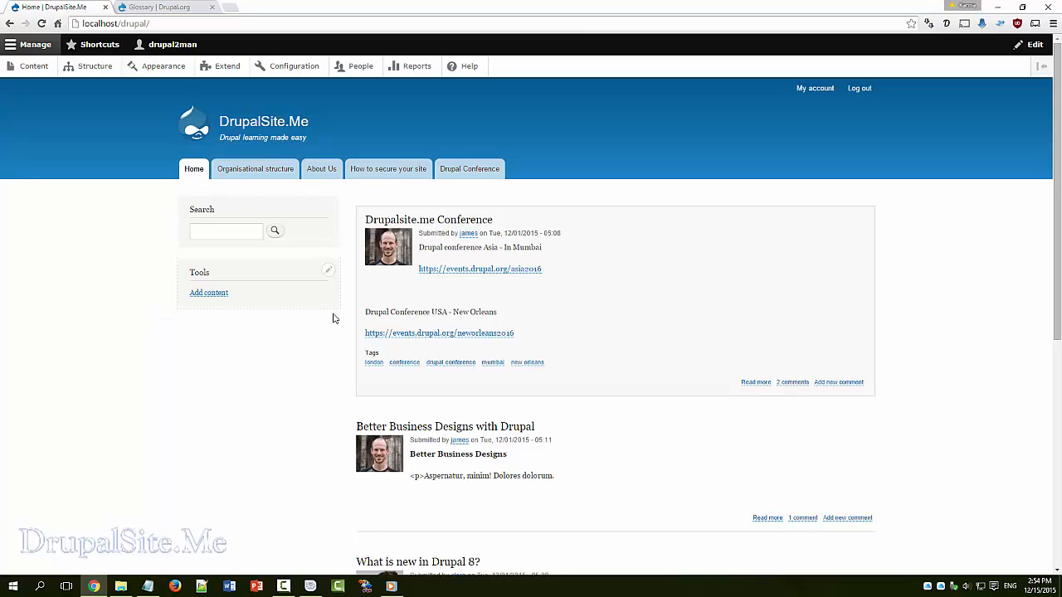
pyautogui.moveTo(218, 282)
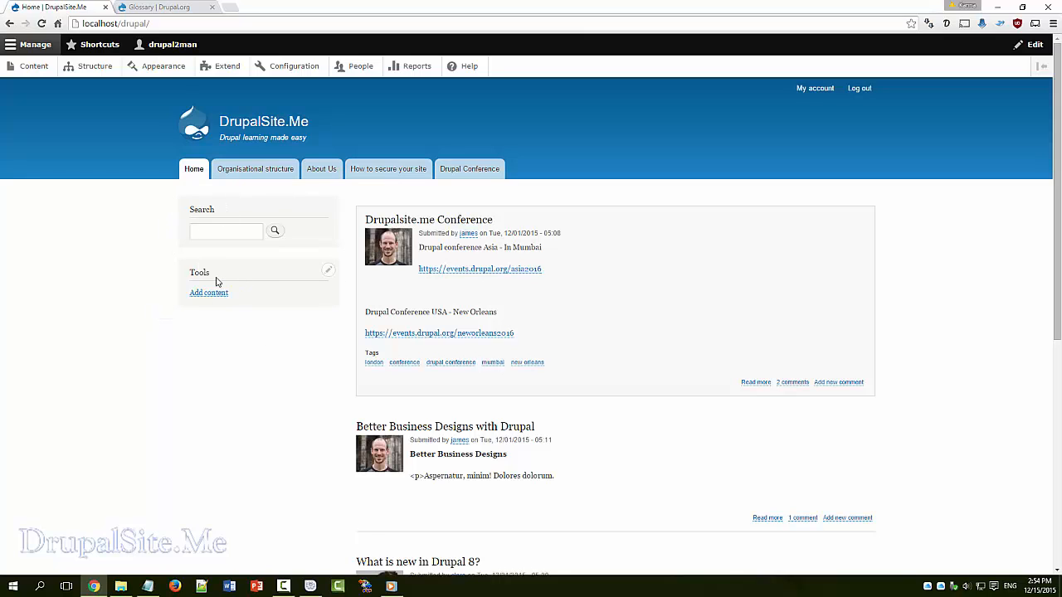
pyautogui.moveTo(232, 205)
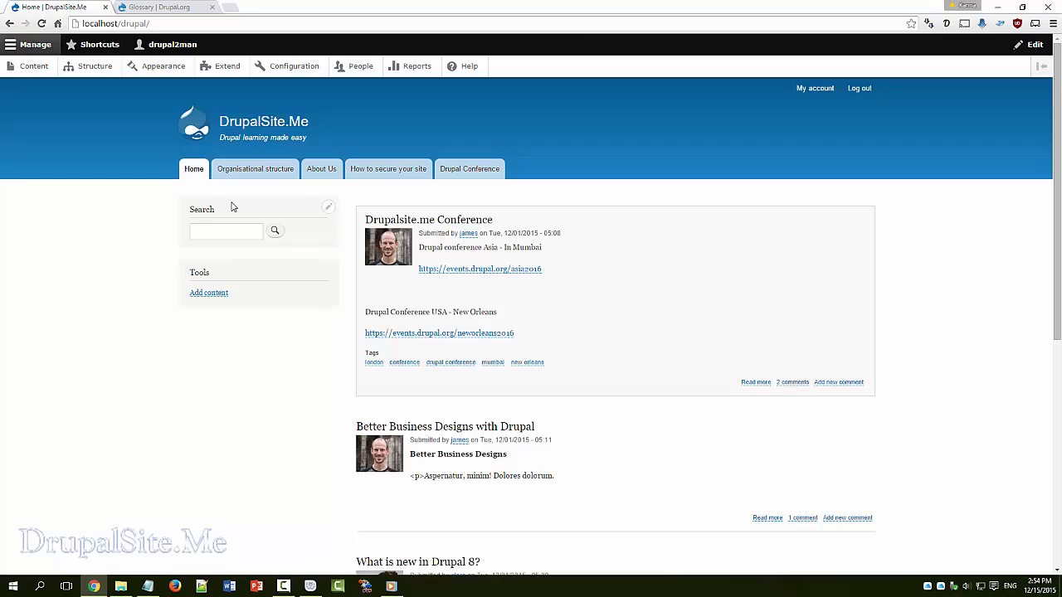
pyautogui.moveTo(193, 185)
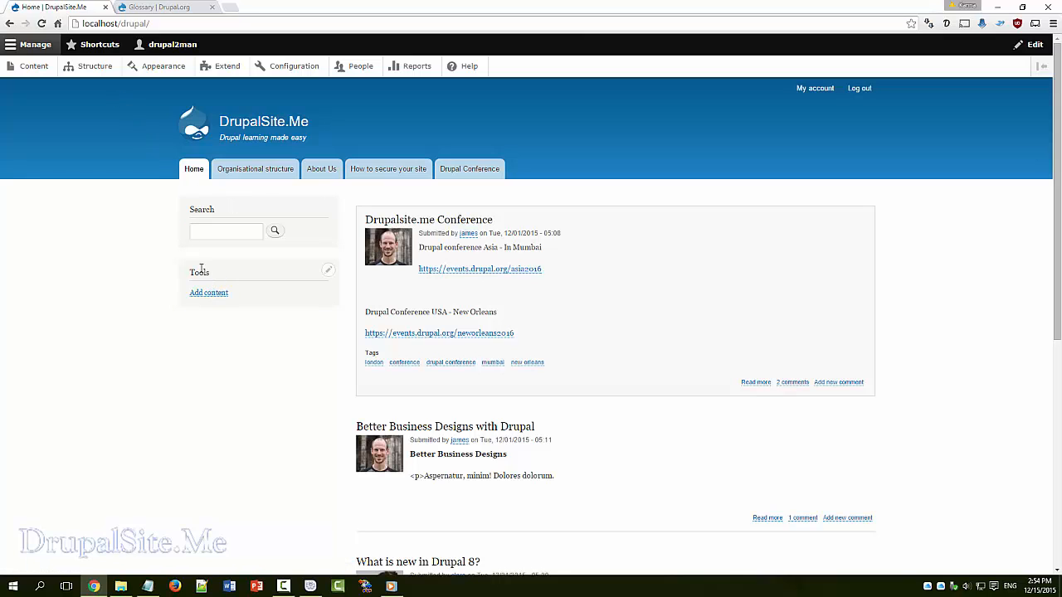
pyautogui.click(95, 65)
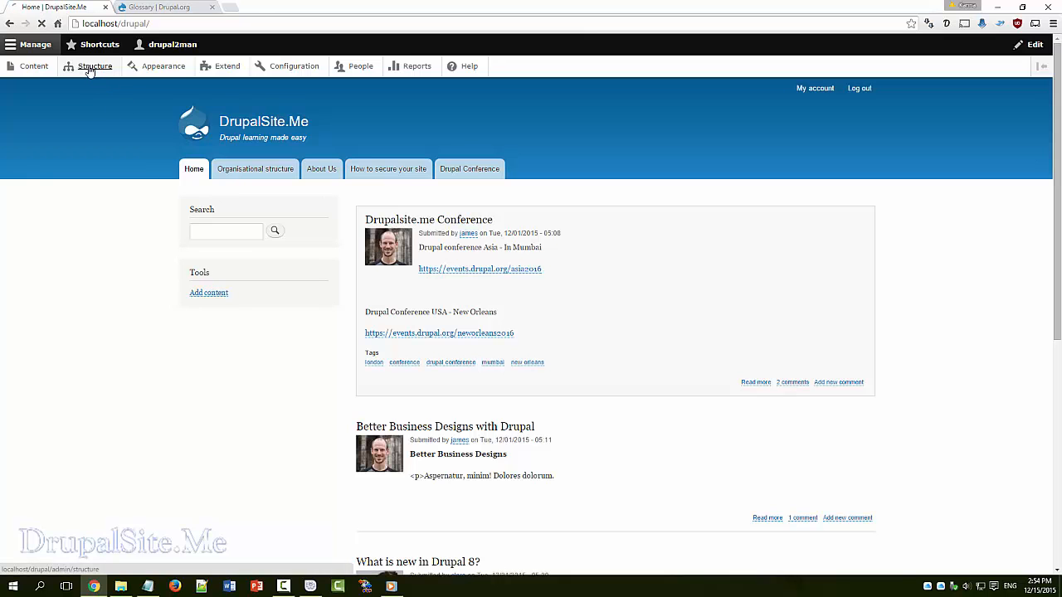
# In Block layout, put Tools back above Search in Sidebar first, then return to the site
pyautogui.click(94, 65)
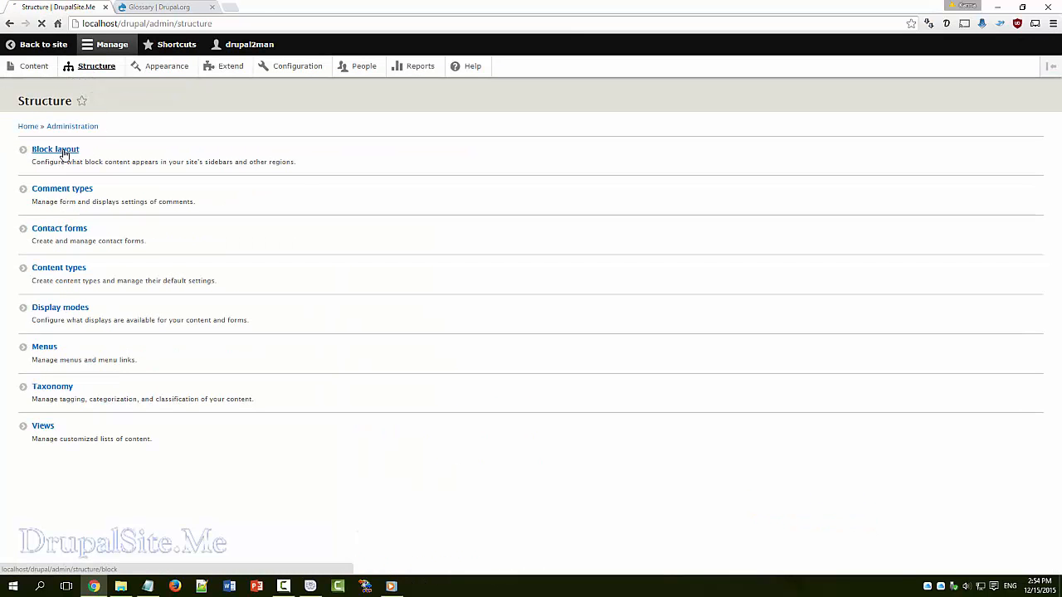
pyautogui.click(55, 149)
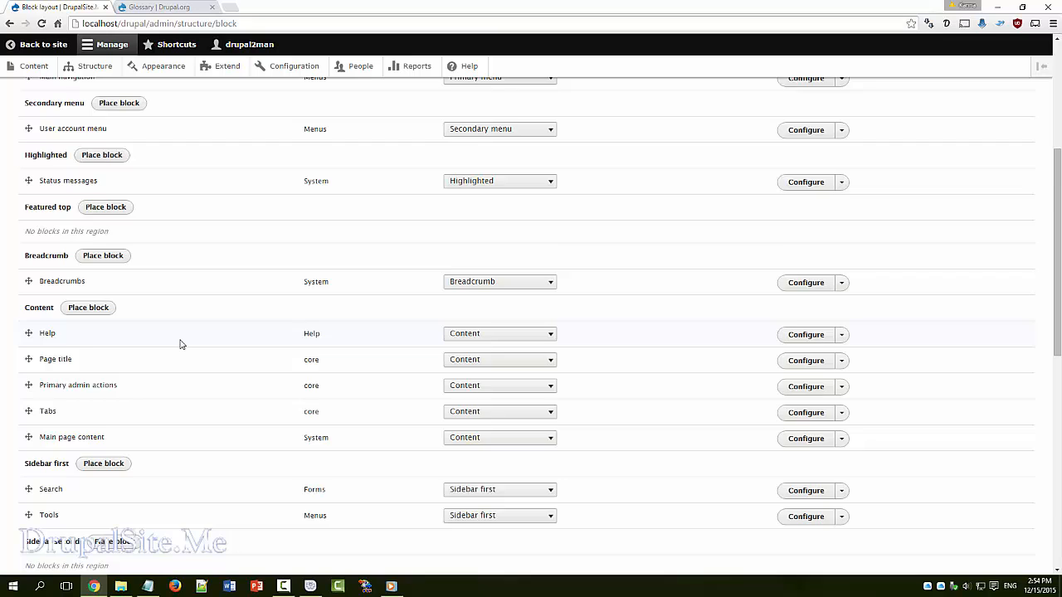
pyautogui.scroll(-3)
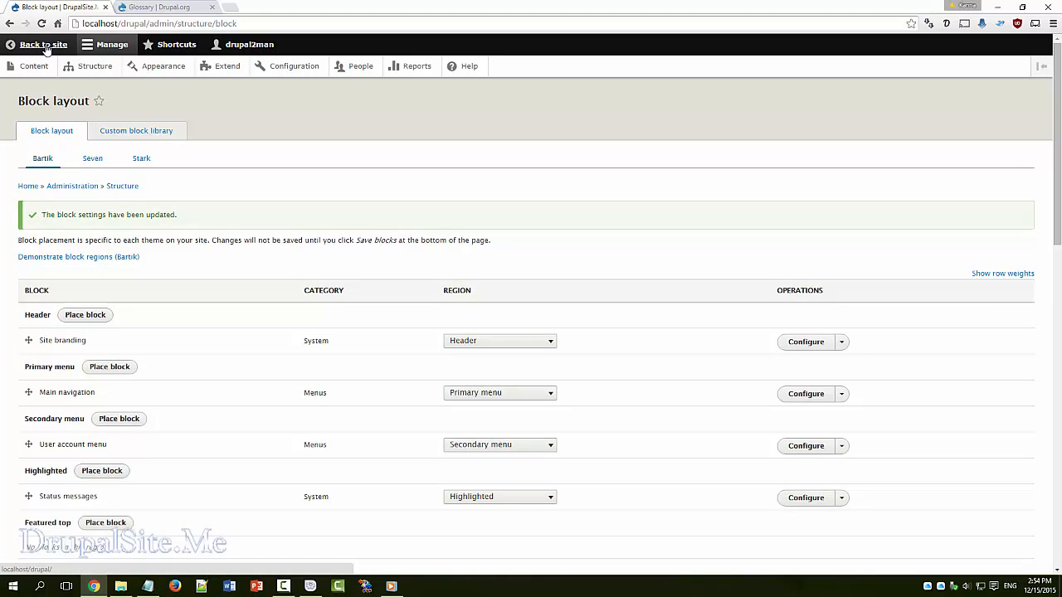
pyautogui.click(44, 44)
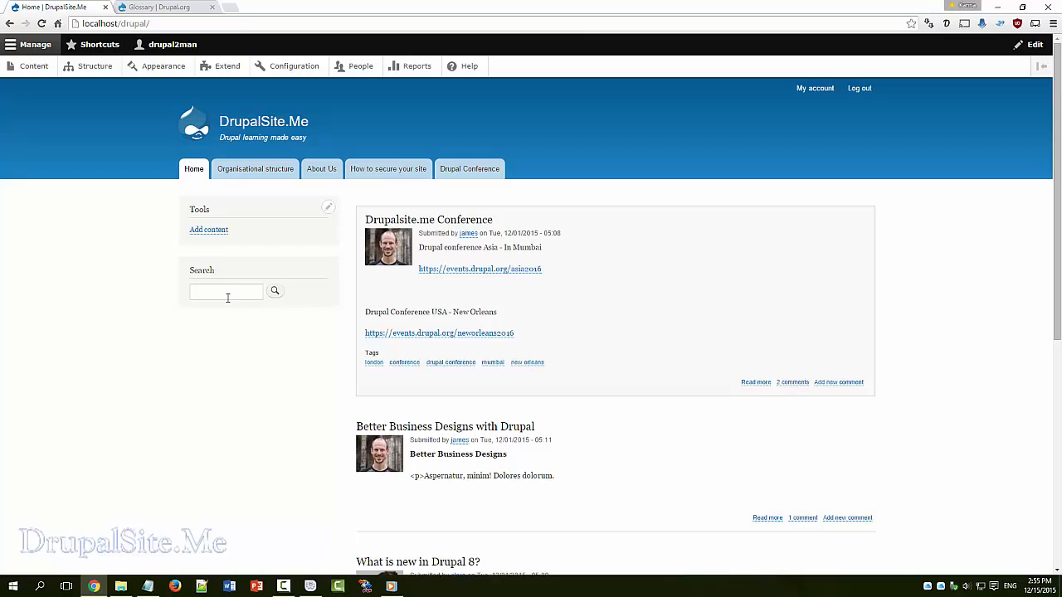
pyautogui.moveTo(83, 204)
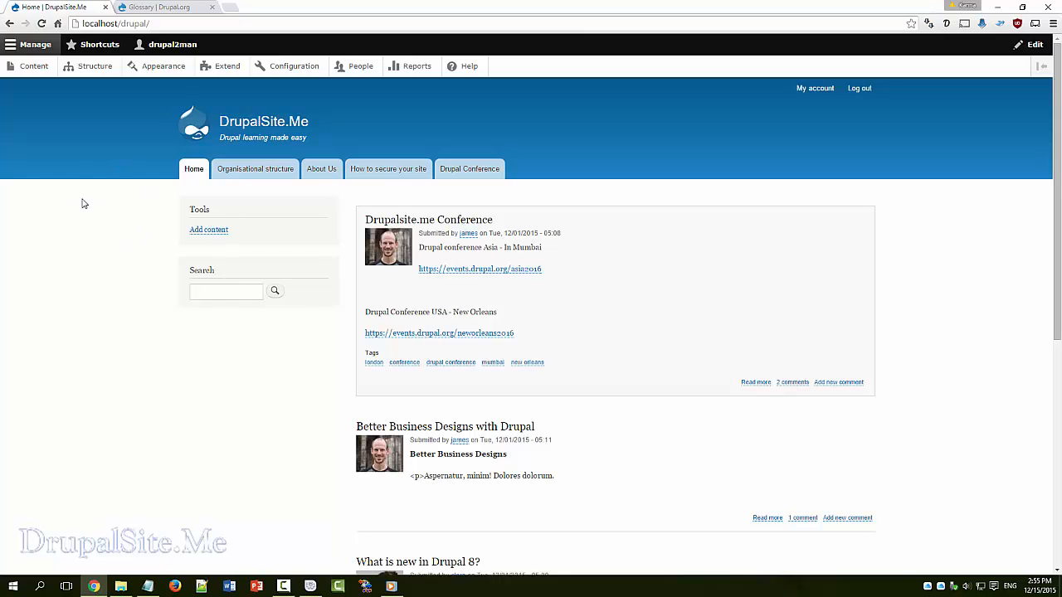
pyautogui.moveTo(104, 83)
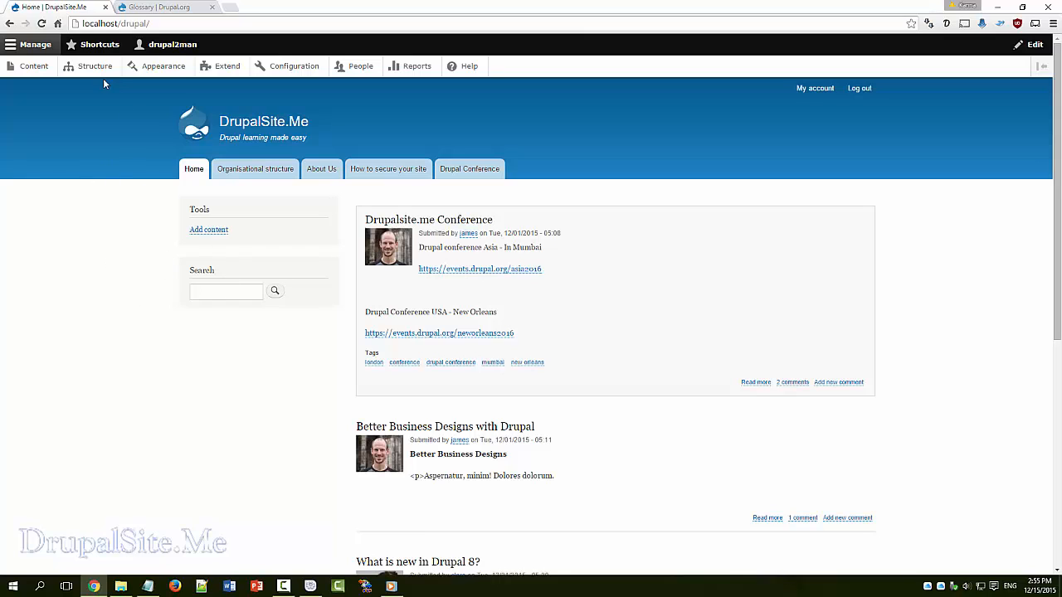
# Open the Structure administration page from the admin toolbar
pyautogui.click(94, 65)
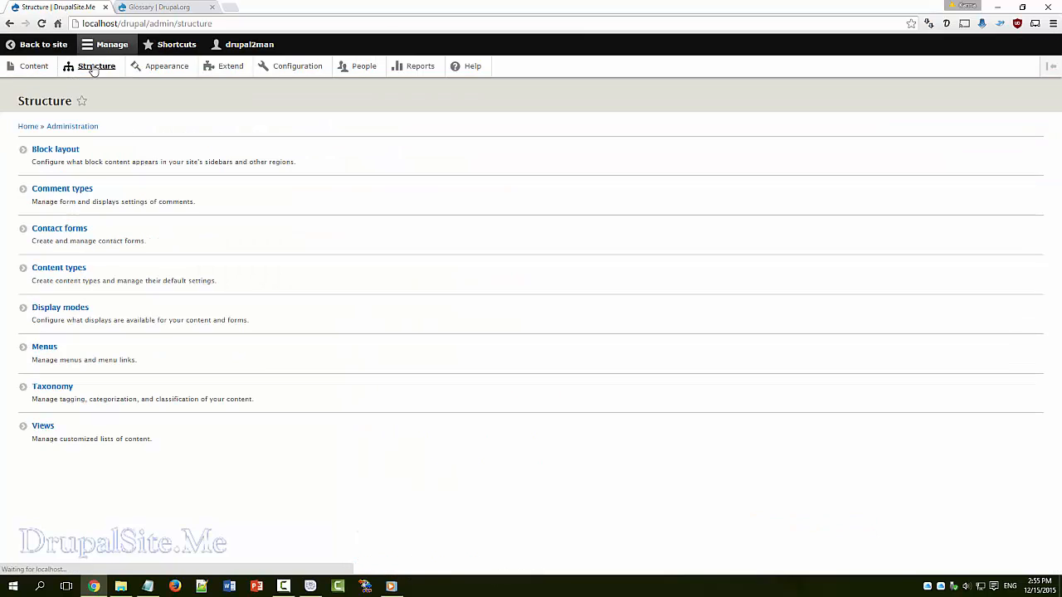
# Open Block layout and enable 'Show row weights' to list each block's numeric weight
pyautogui.click(56, 149)
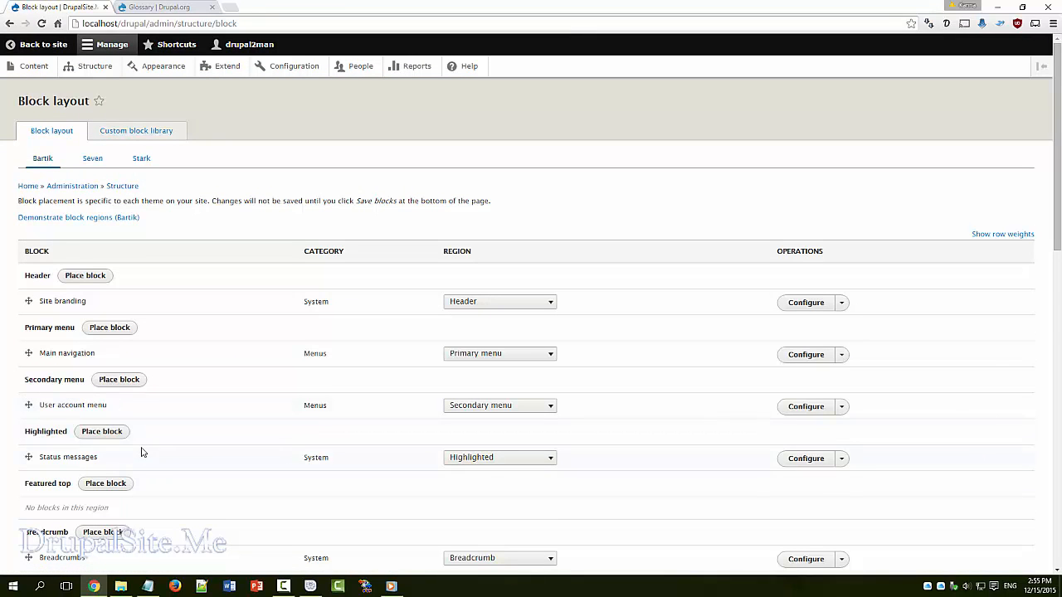
pyautogui.scroll(-3)
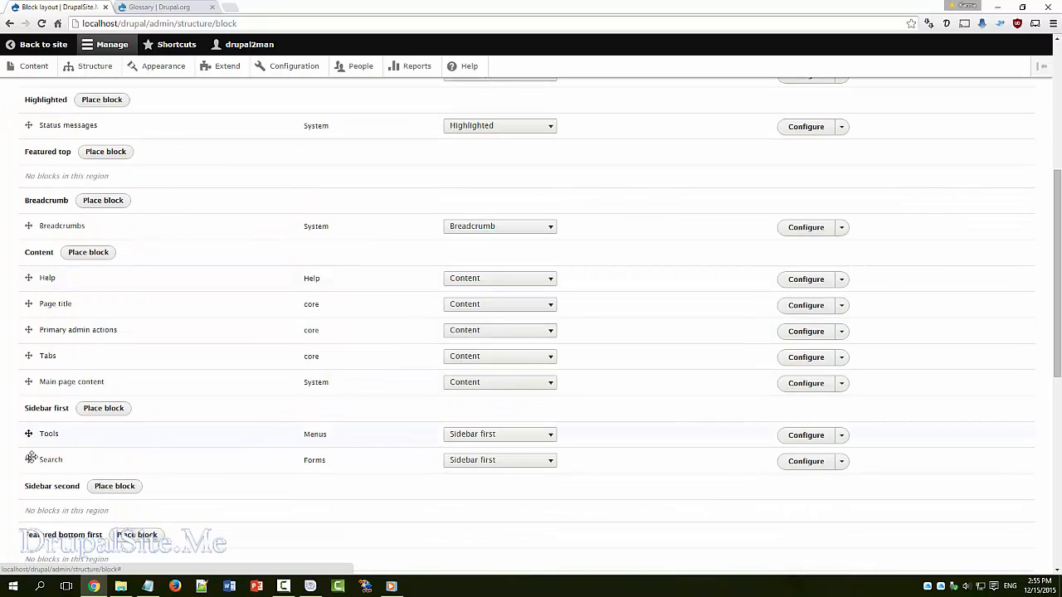
pyautogui.moveTo(238, 444)
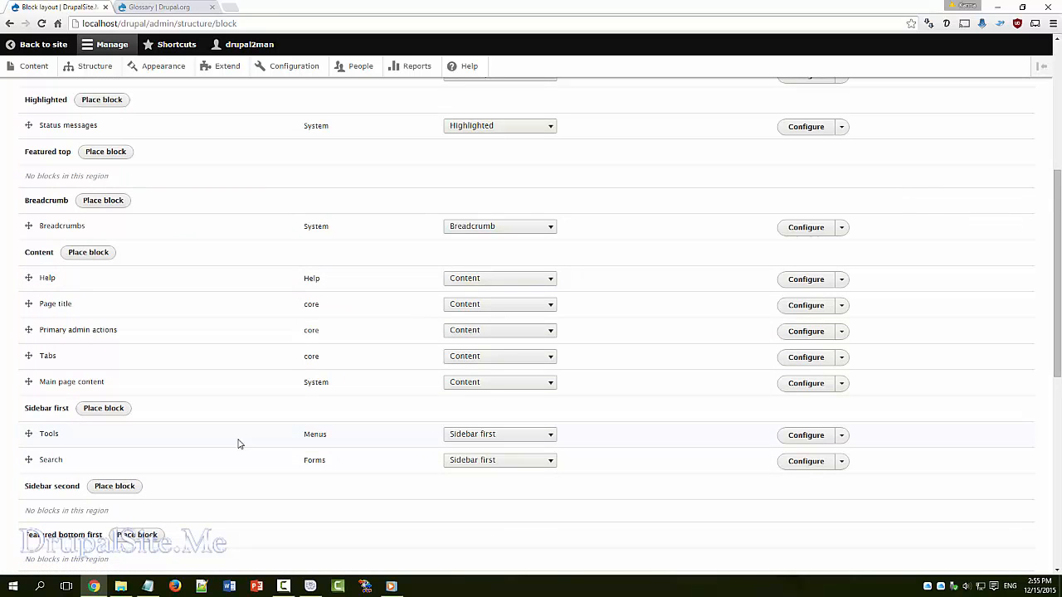
pyautogui.scroll(3)
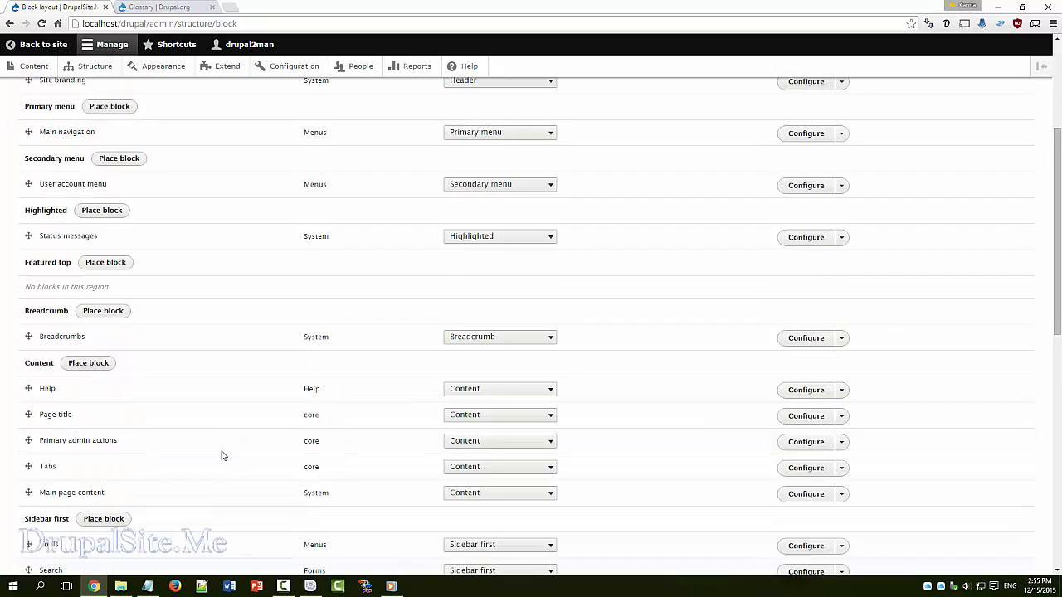
pyautogui.scroll(3)
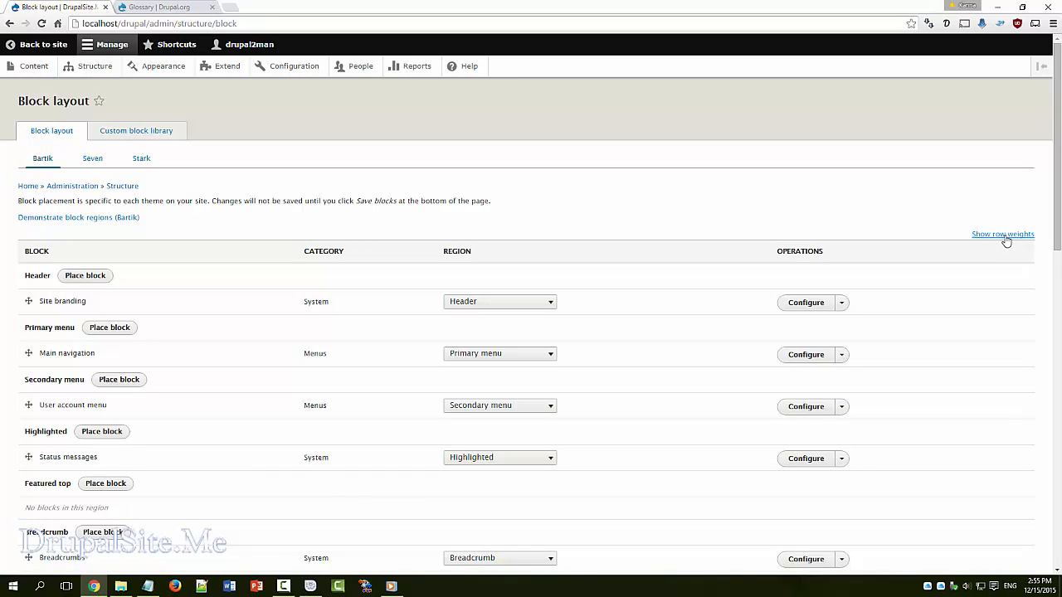
pyautogui.click(1002, 234)
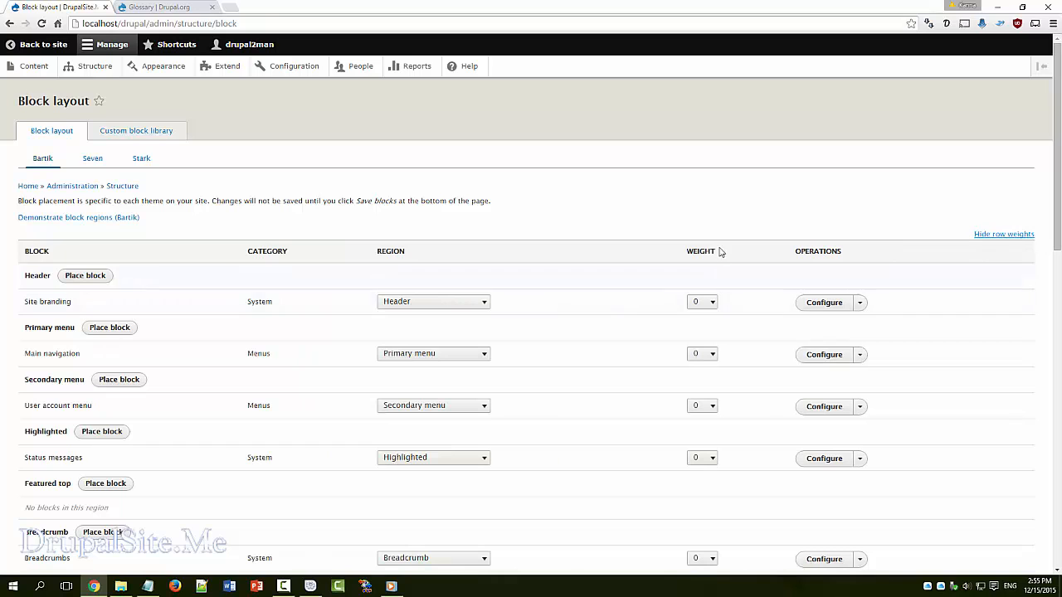
pyautogui.moveTo(743, 294)
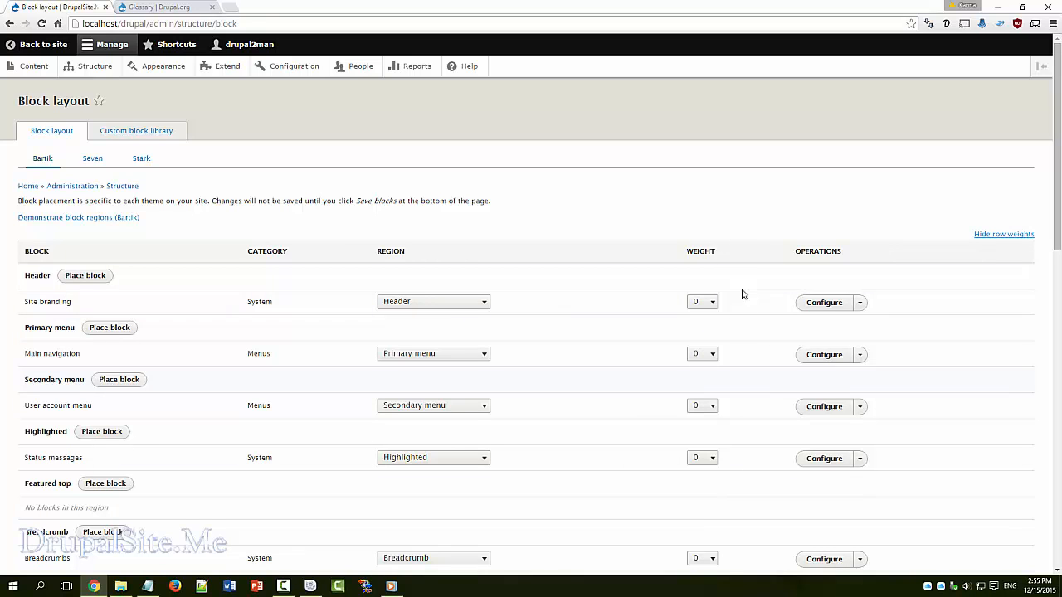
pyautogui.moveTo(1055, 216)
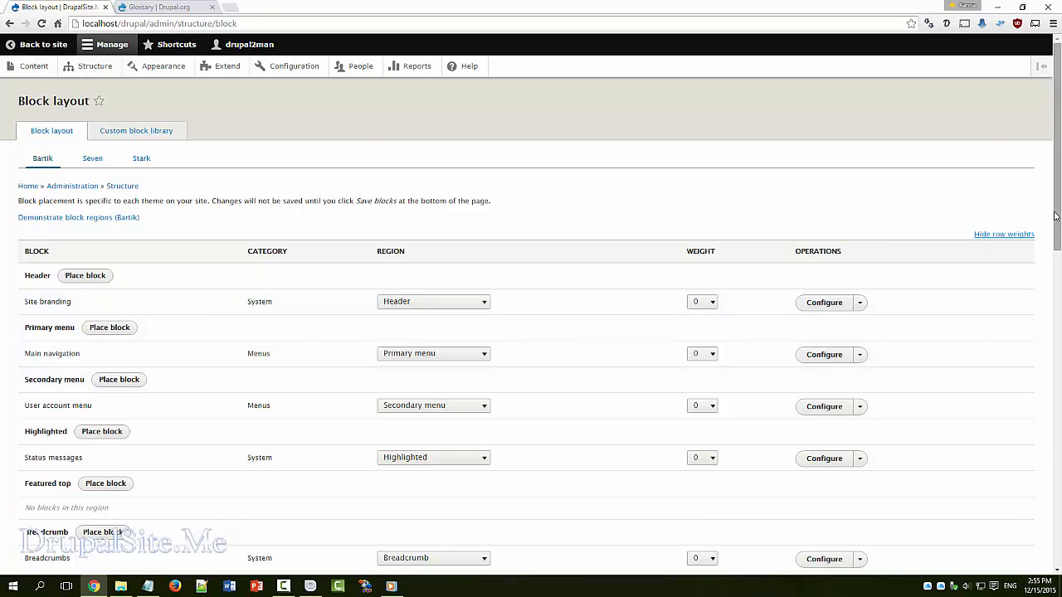
# Give the Tools block weight -4, placing it after Search, and save the blocks
pyautogui.scroll(-3)
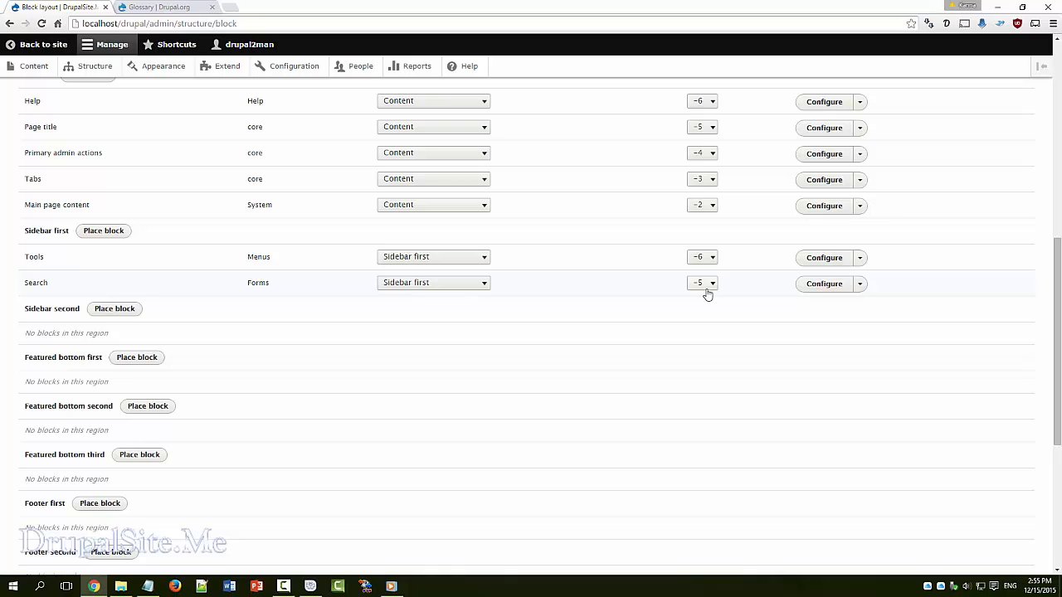
pyautogui.moveTo(710, 258)
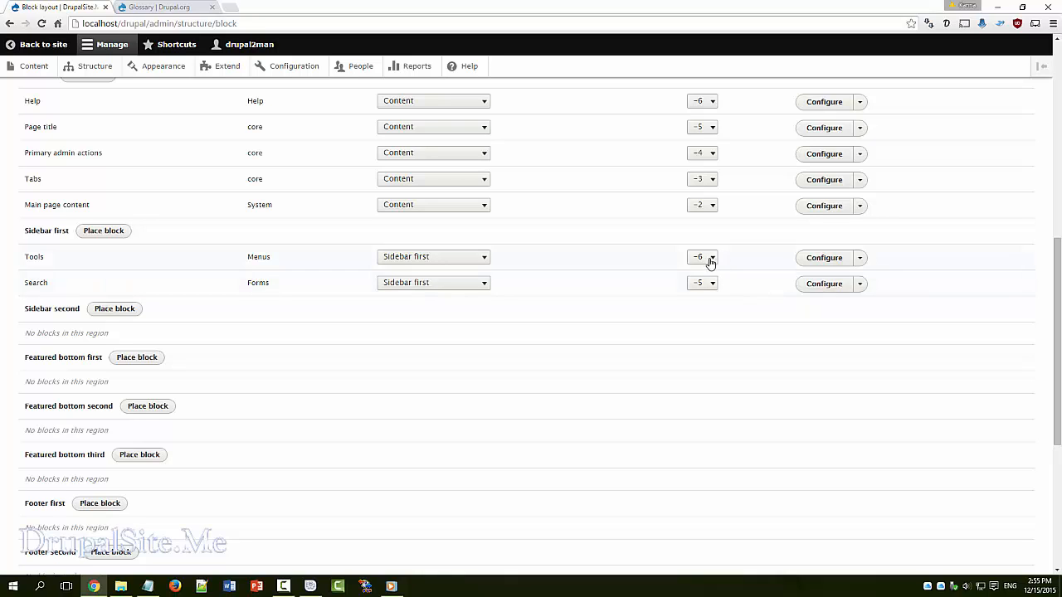
pyautogui.moveTo(680, 297)
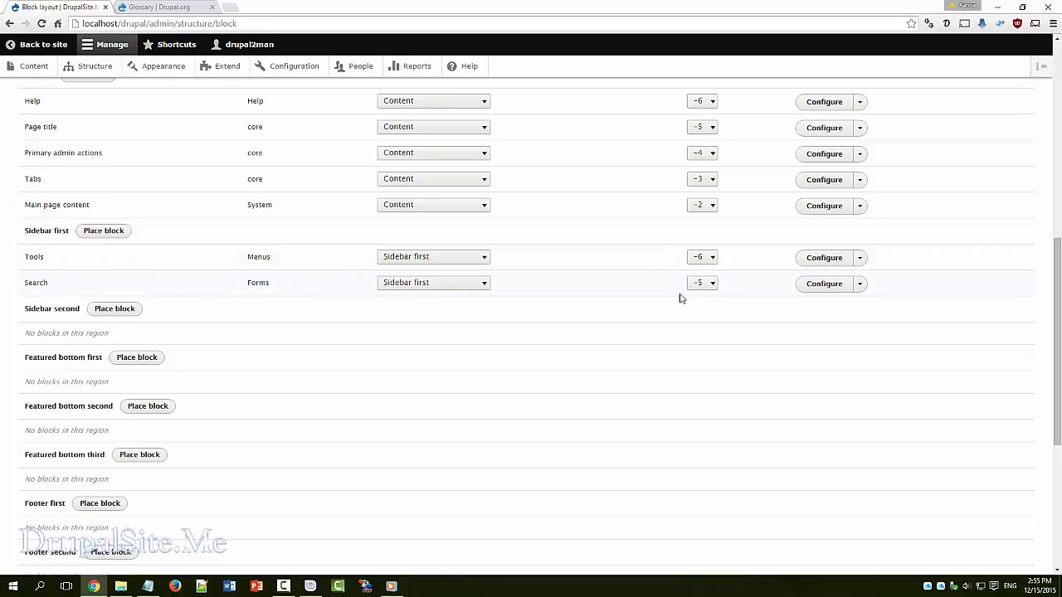
pyautogui.moveTo(656, 269)
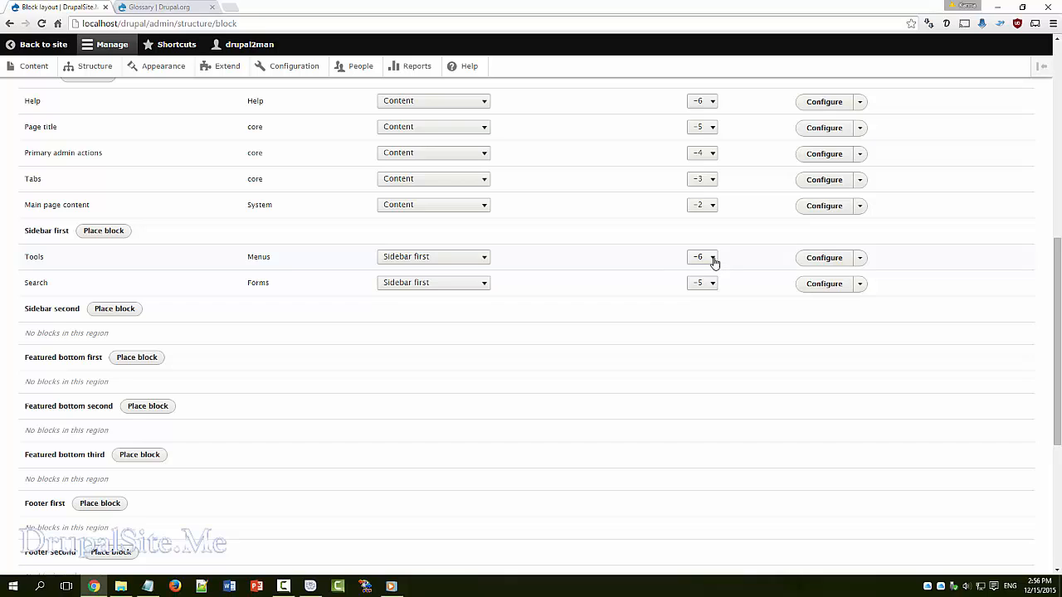
pyautogui.click(701, 256)
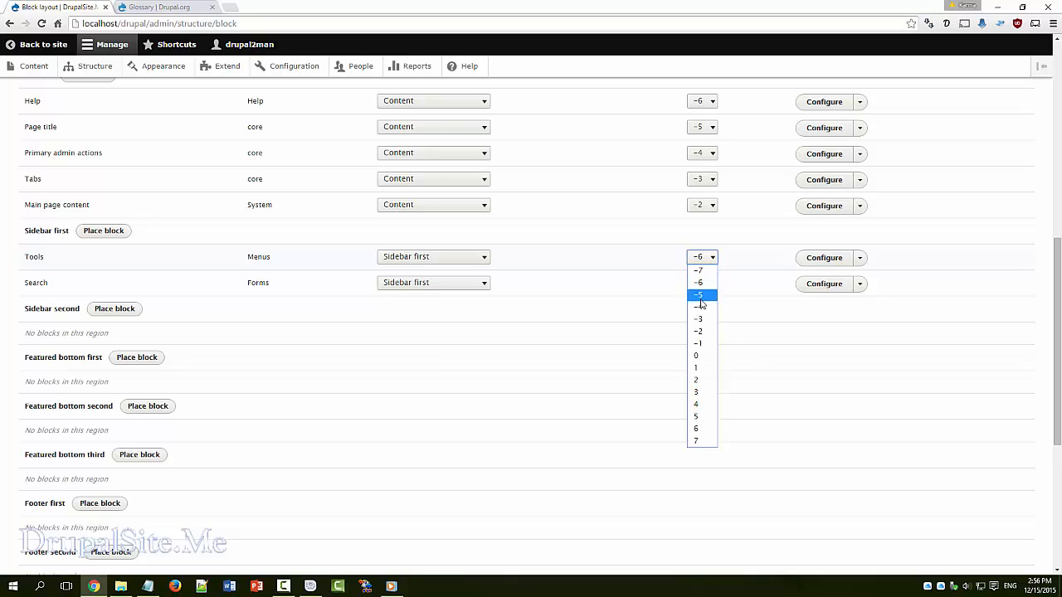
pyautogui.click(700, 319)
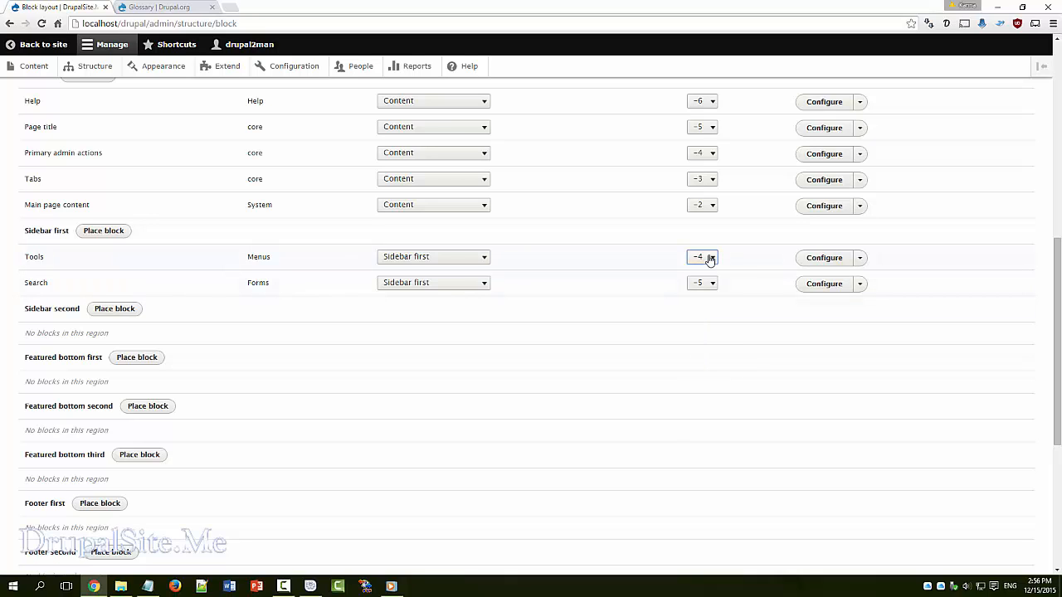
pyautogui.moveTo(731, 300)
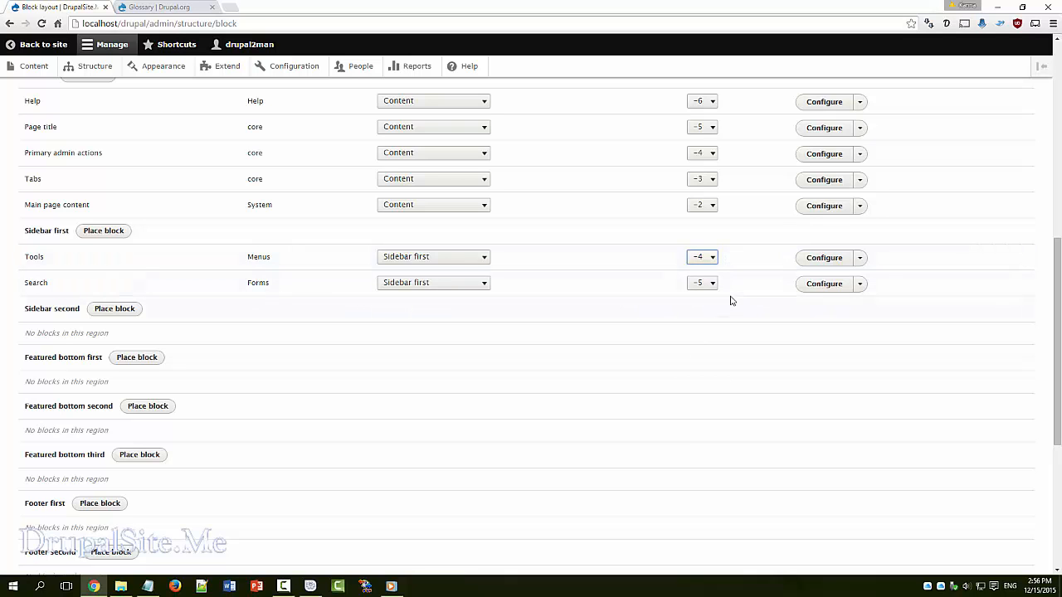
pyautogui.scroll(-3)
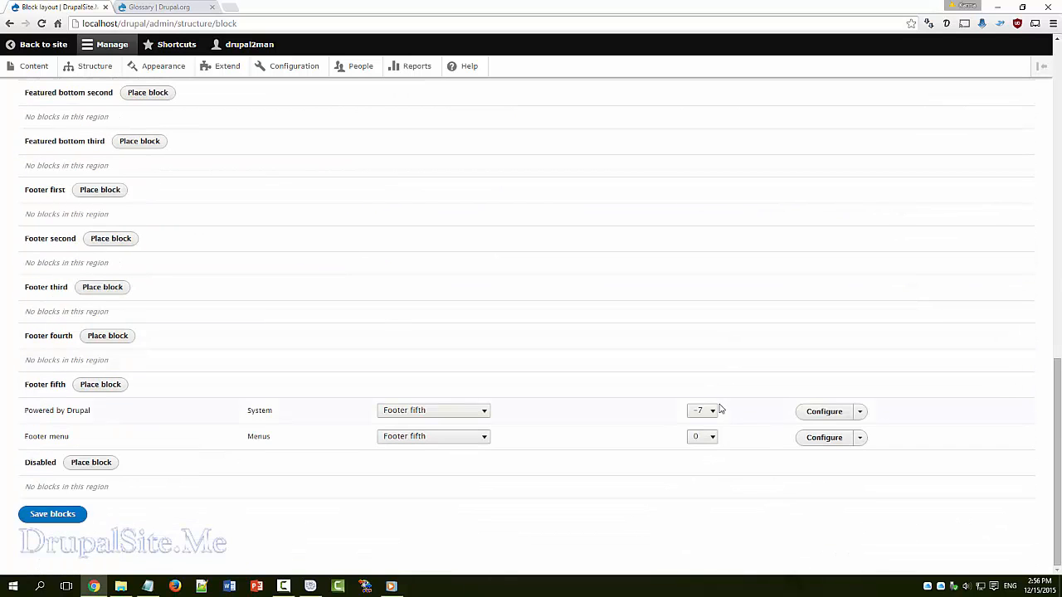
pyautogui.click(52, 515)
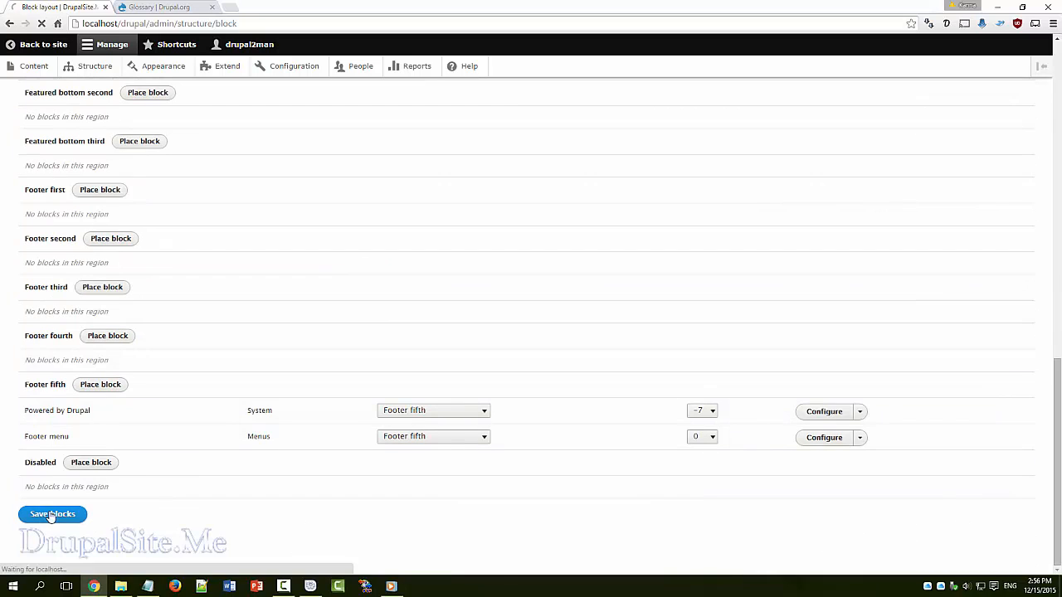
pyautogui.click(52, 514)
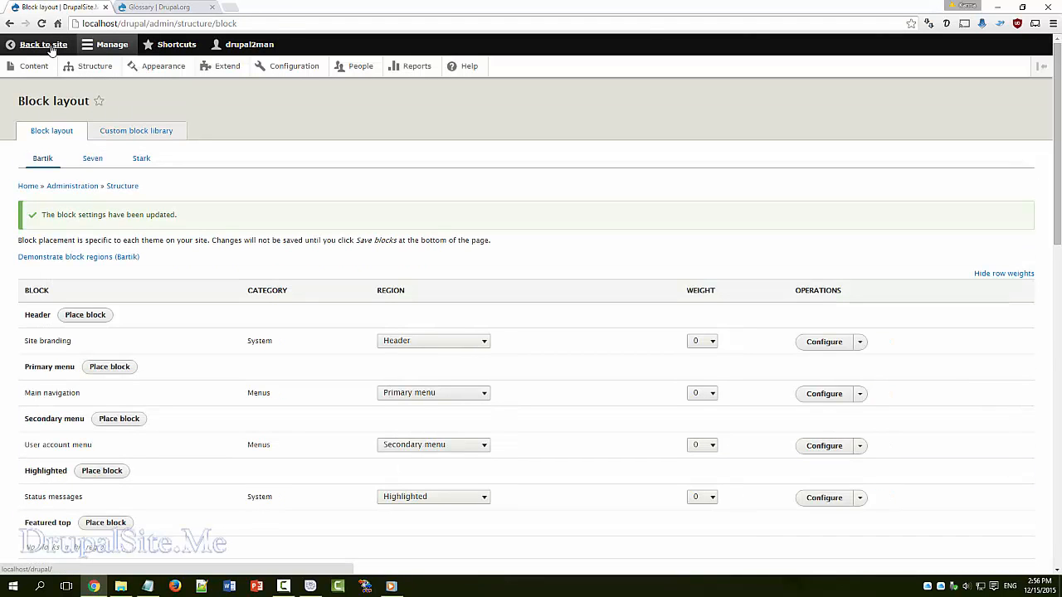
# Return to the front page to check Search above Tools and the footer
pyautogui.click(42, 44)
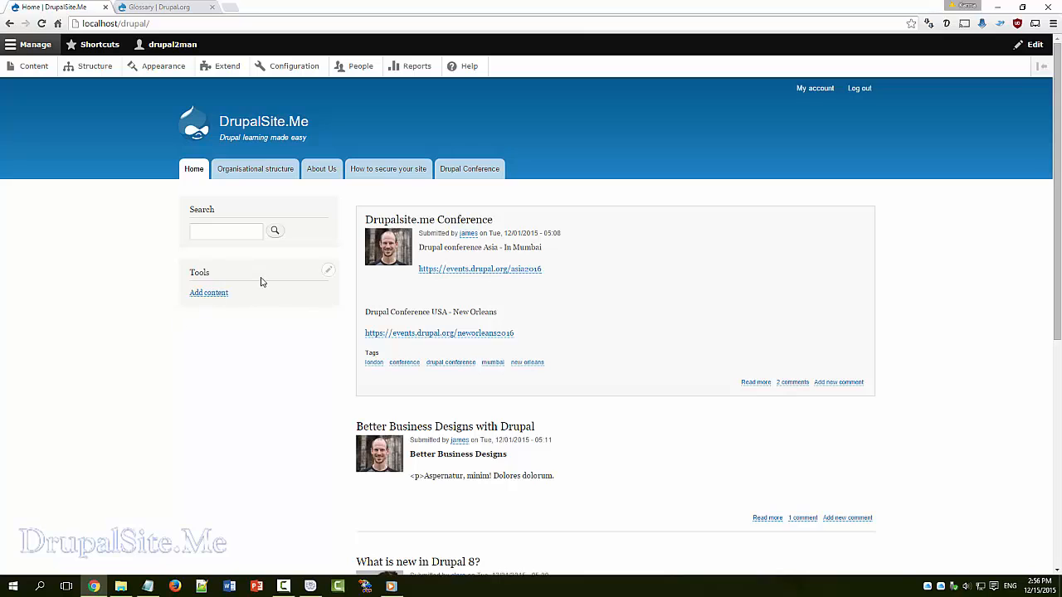
pyautogui.moveTo(257, 334)
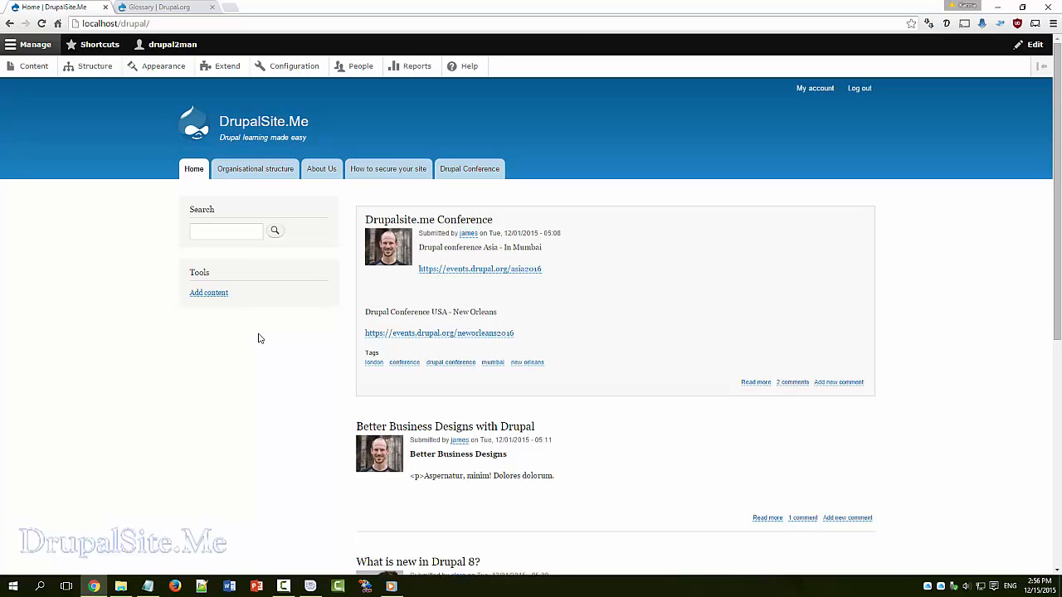
pyautogui.click(321, 168)
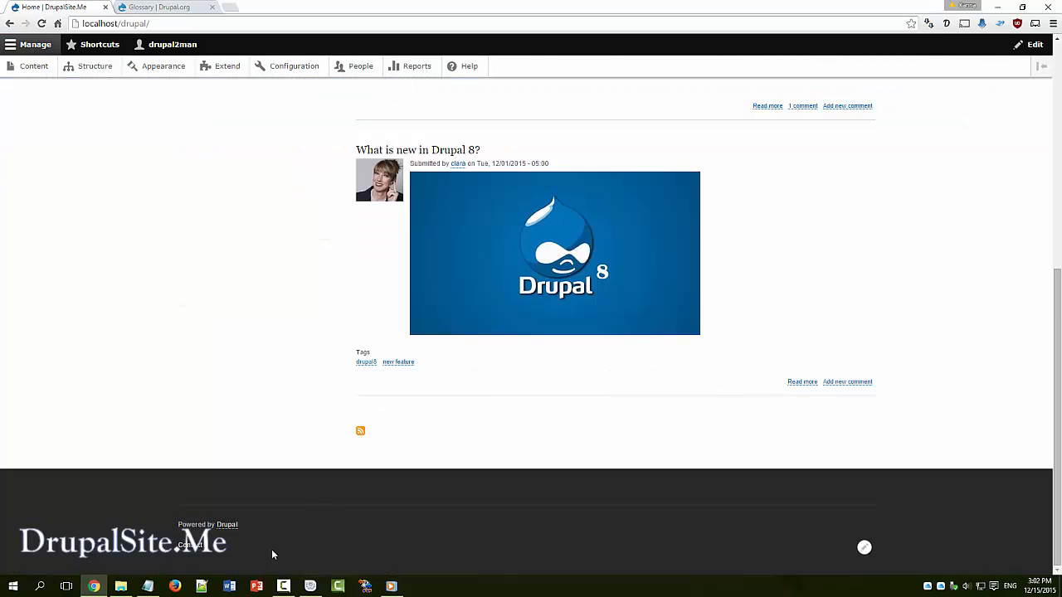
pyautogui.moveTo(213, 553)
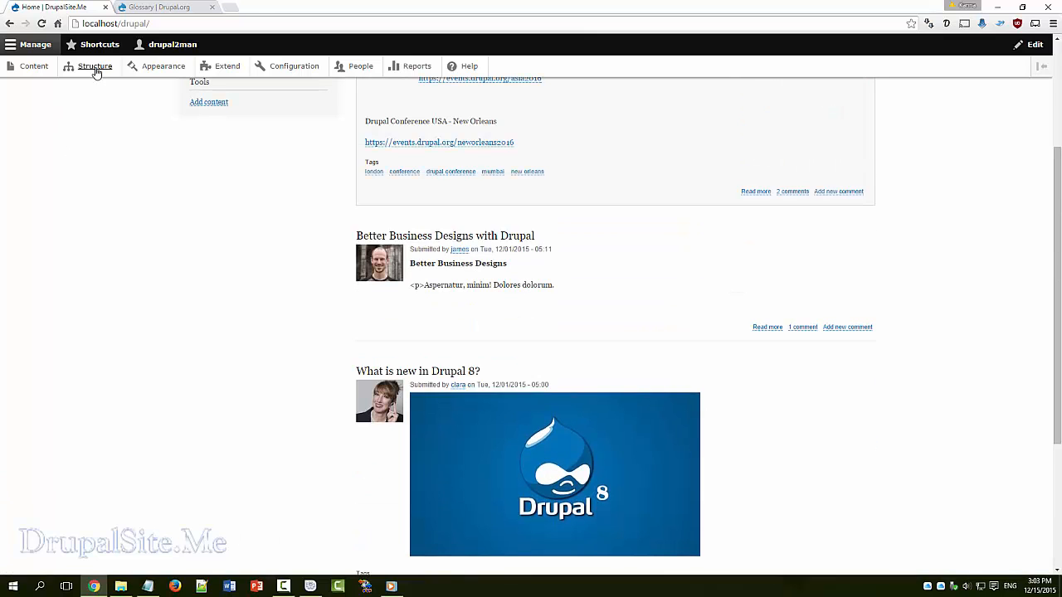
# Open Structure > Block layout and set Powered by Drupal's weight to 1
pyautogui.click(94, 66)
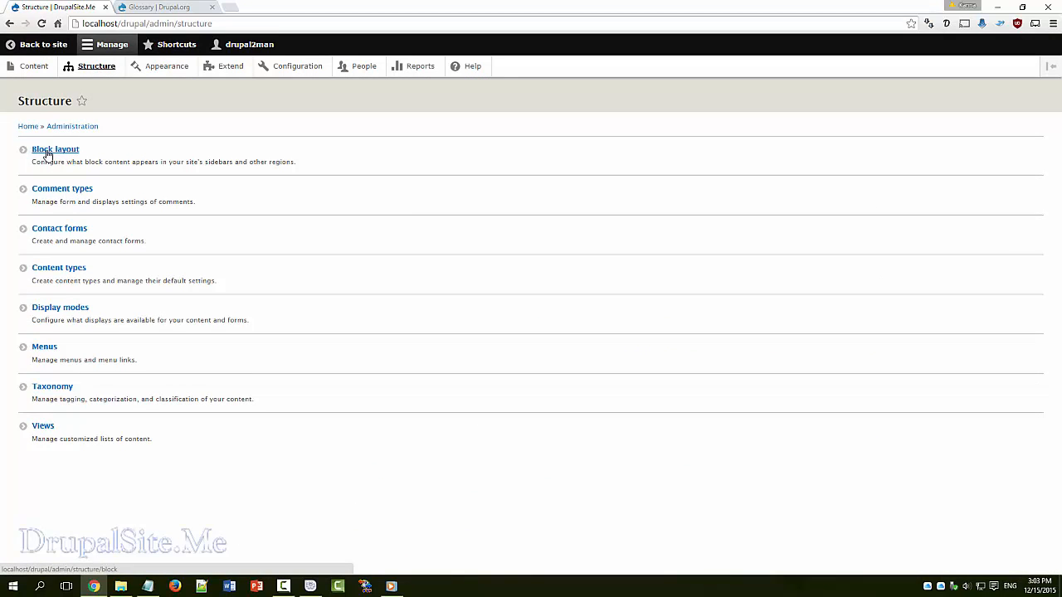
pyautogui.click(55, 149)
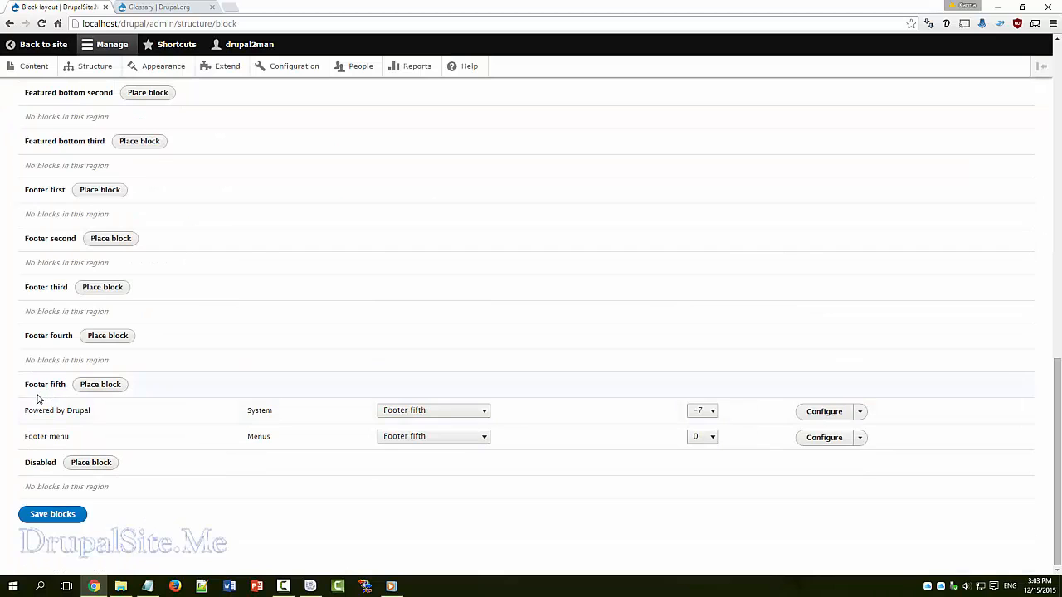
pyautogui.moveTo(71, 440)
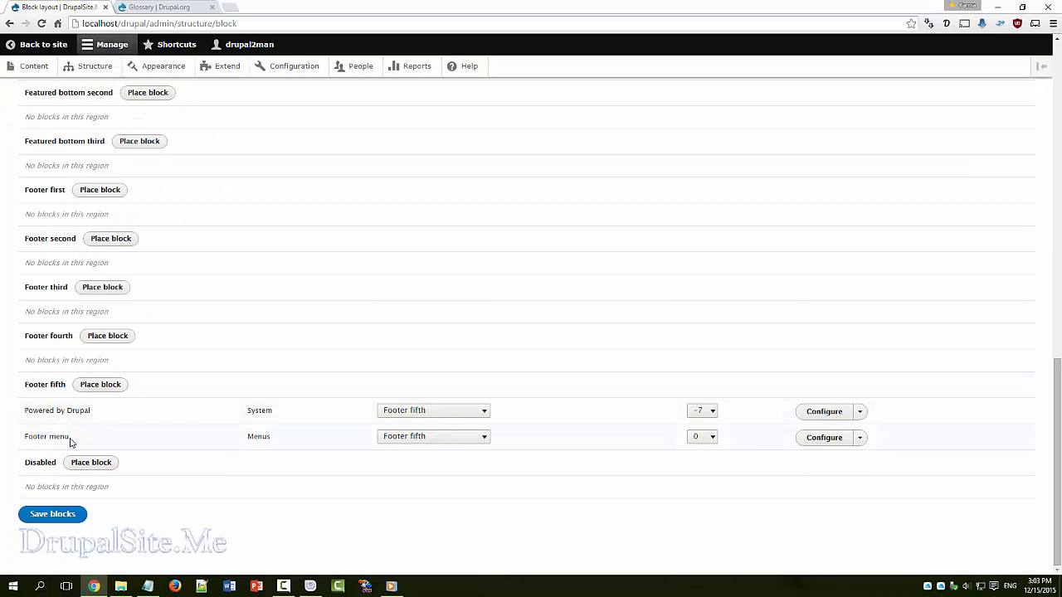
pyautogui.moveTo(412, 438)
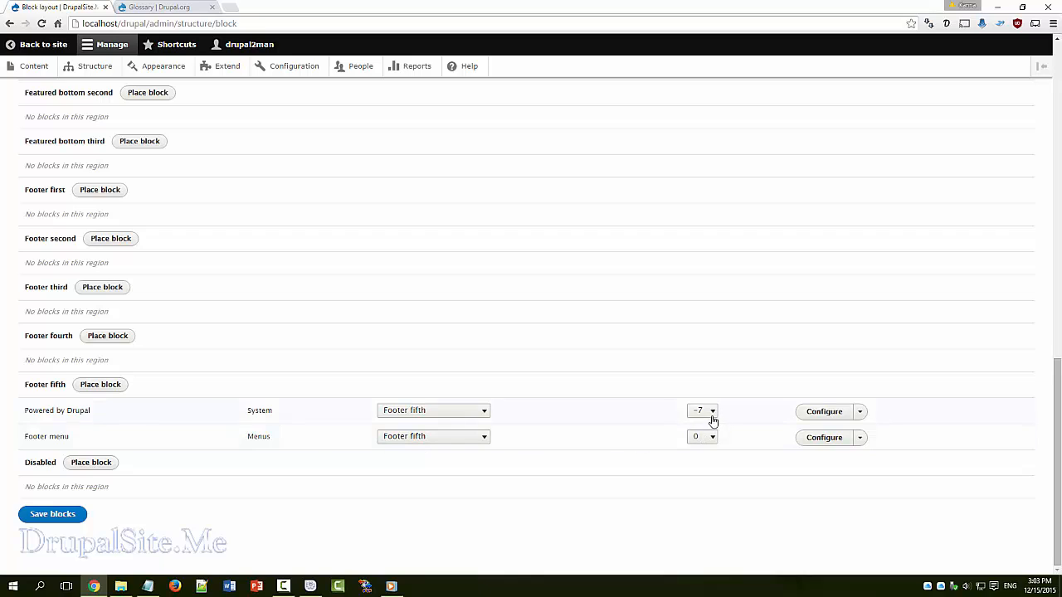
pyautogui.click(702, 411)
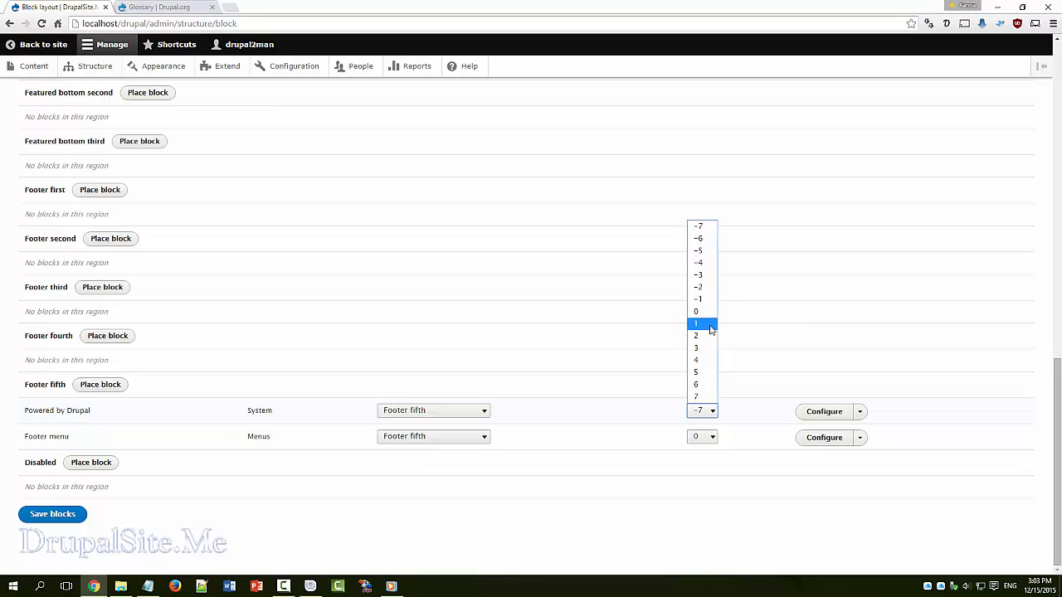
pyautogui.click(696, 324)
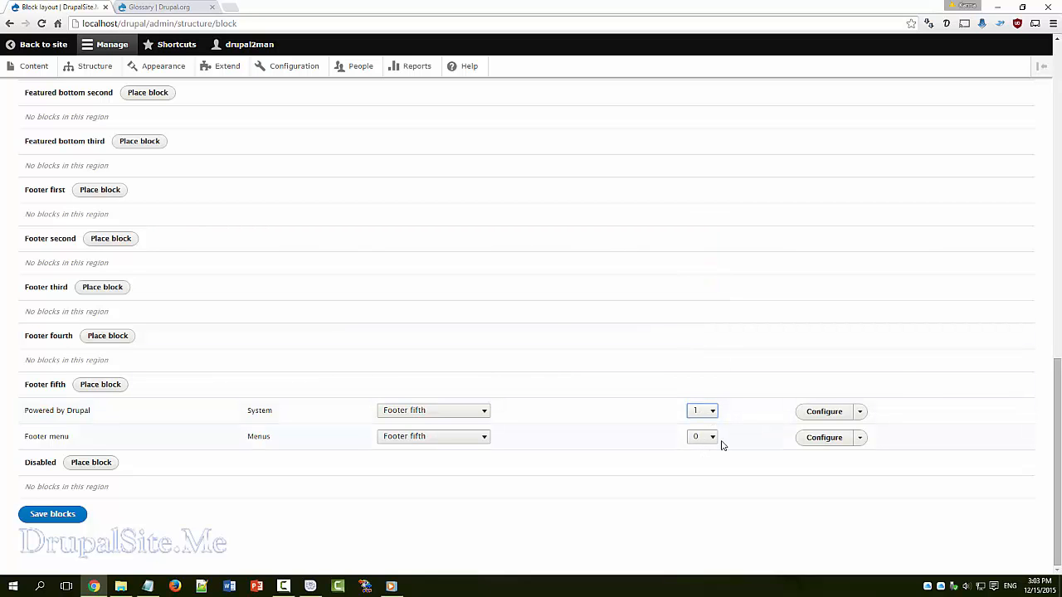
pyautogui.moveTo(172, 555)
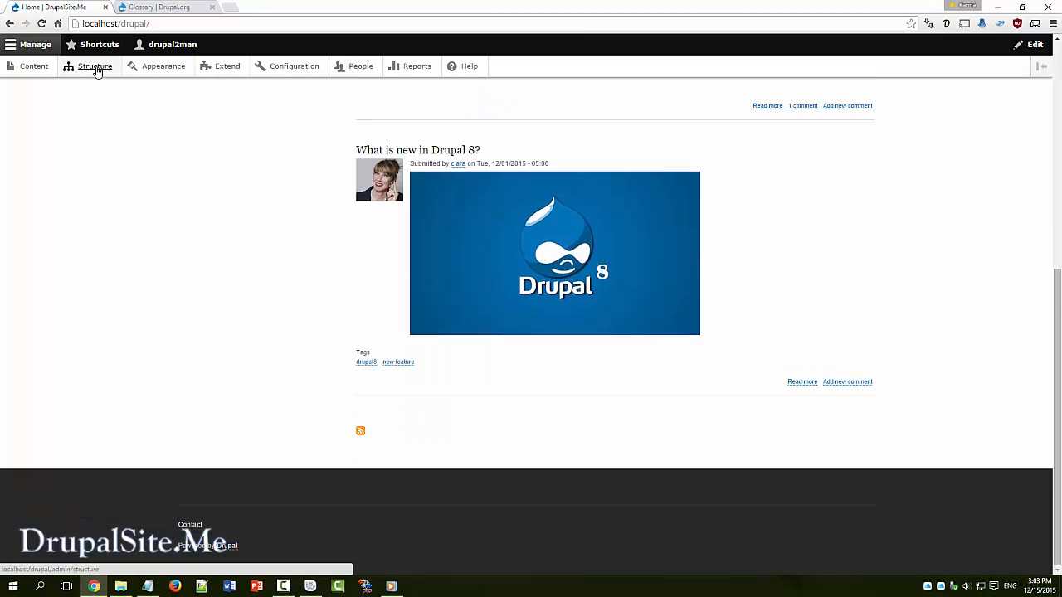
# Open Block layout and switch back to drag-and-drop block reordering
pyautogui.click(95, 66)
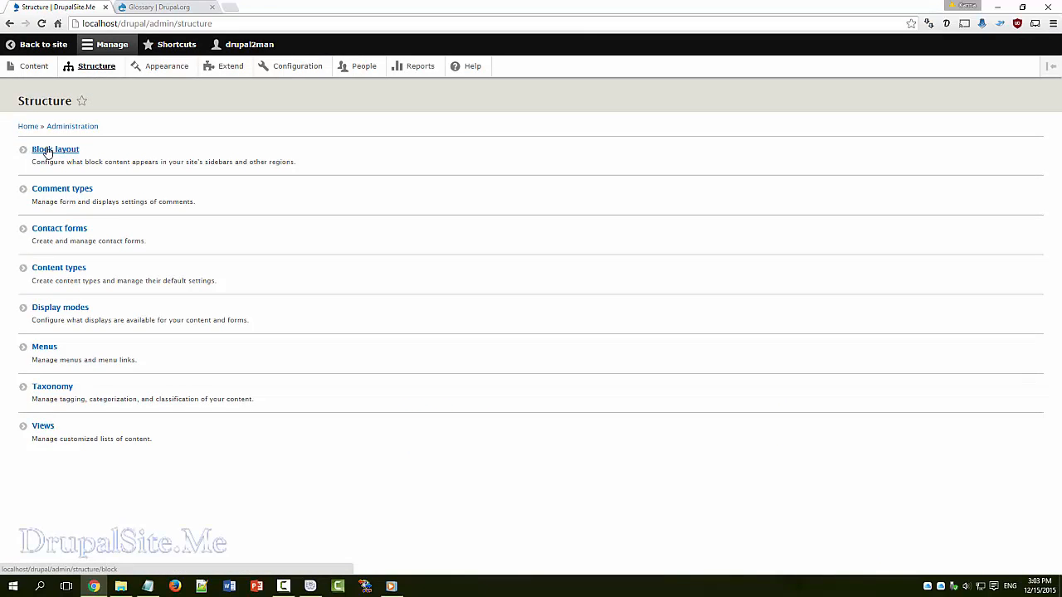
pyautogui.click(56, 149)
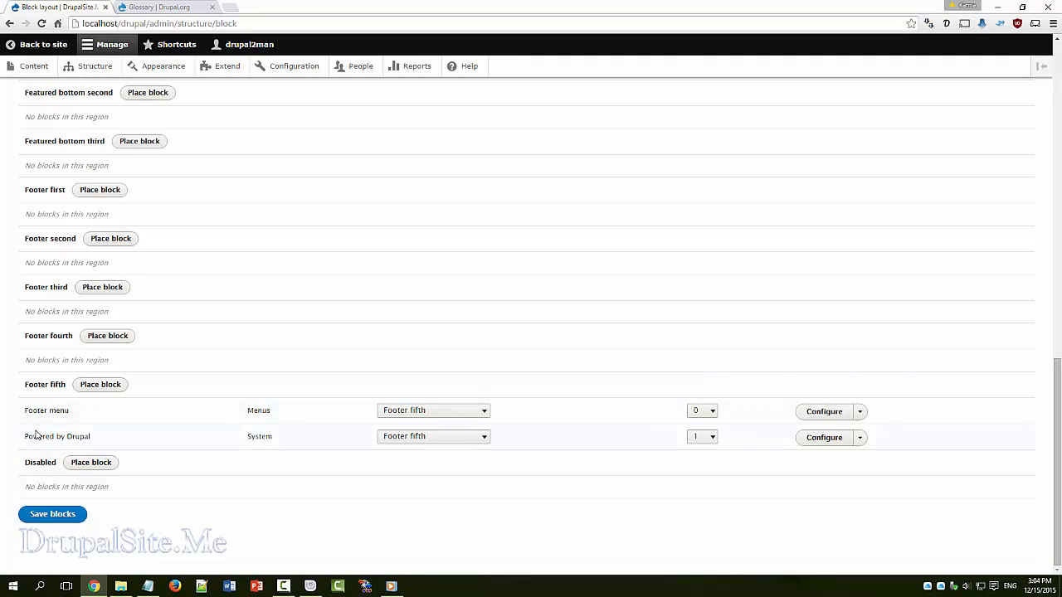
pyautogui.moveTo(46, 501)
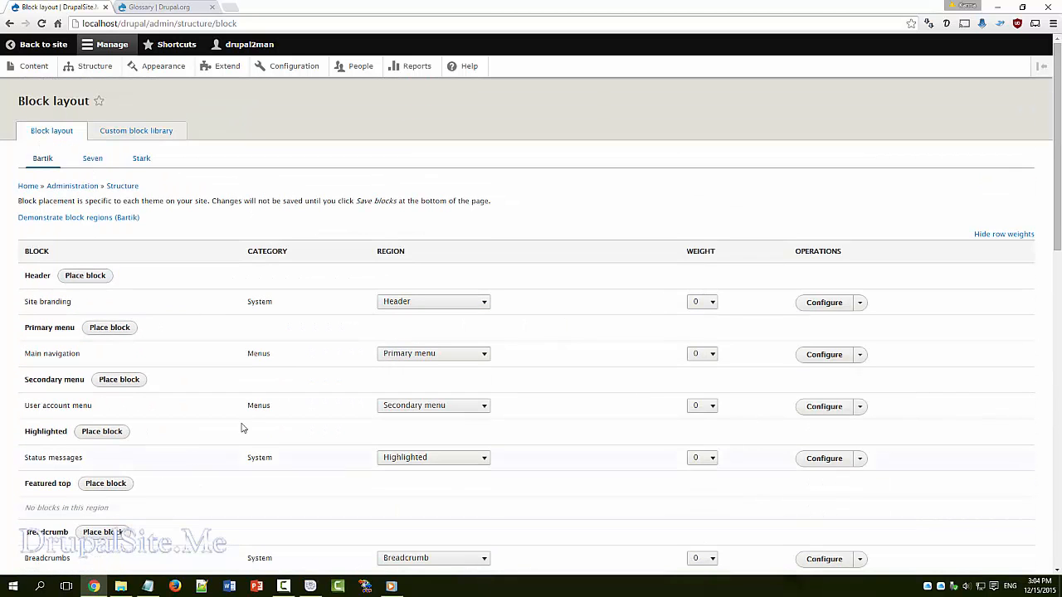
pyautogui.click(1004, 234)
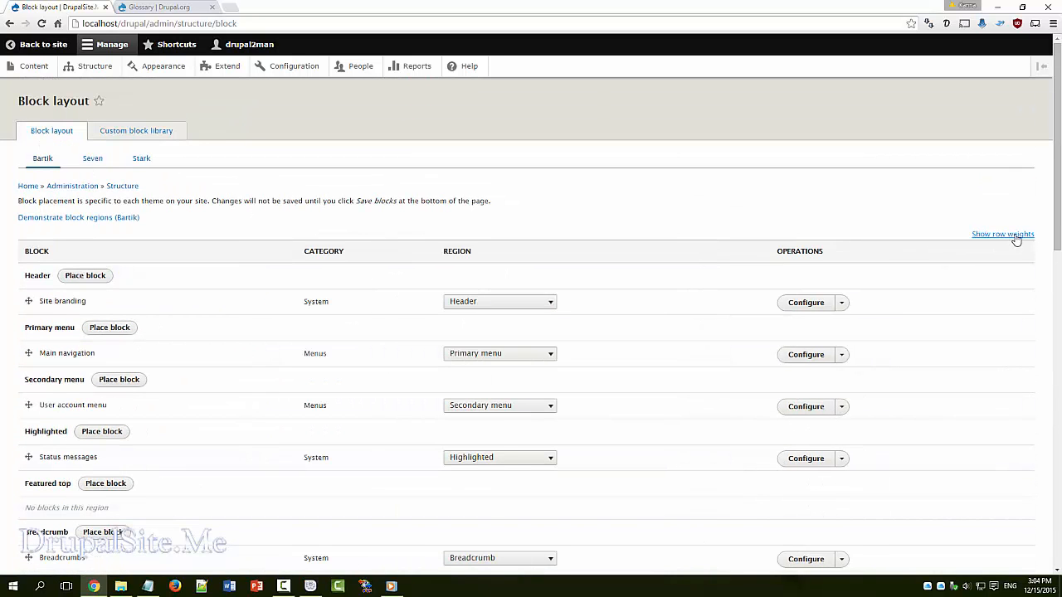
# Drag Powered by Drupal into the Disabled region and save the blocks
pyautogui.scroll(-3)
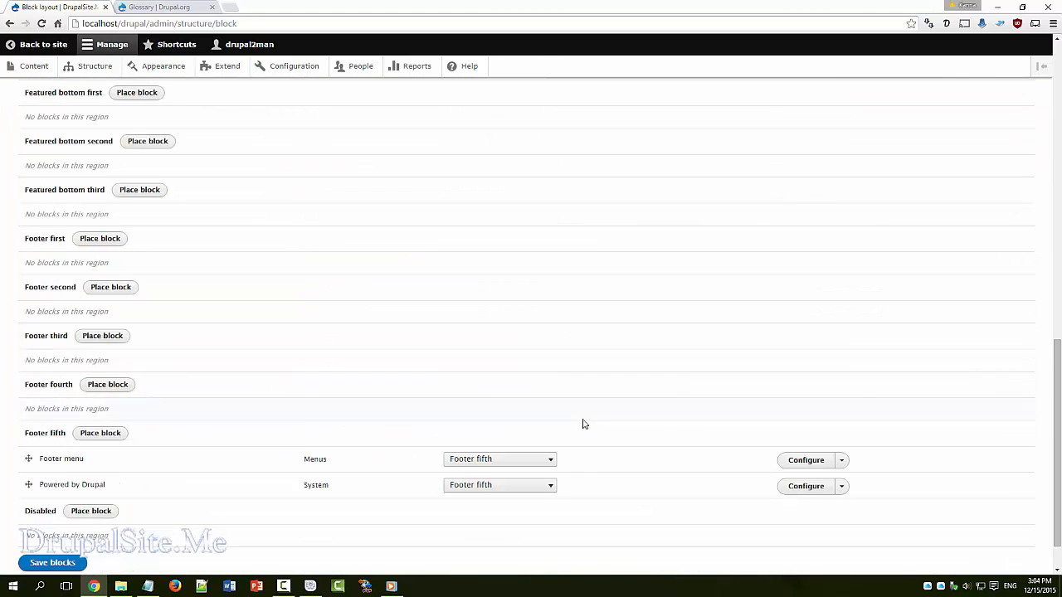
pyautogui.scroll(-3)
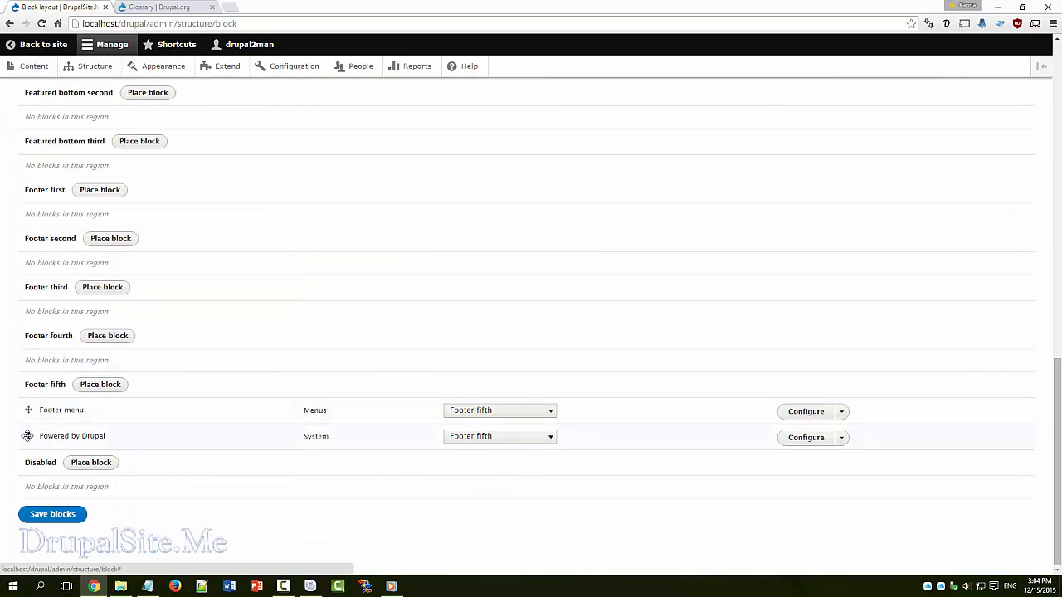
pyautogui.moveTo(27, 435); pyautogui.dragTo(27, 485)
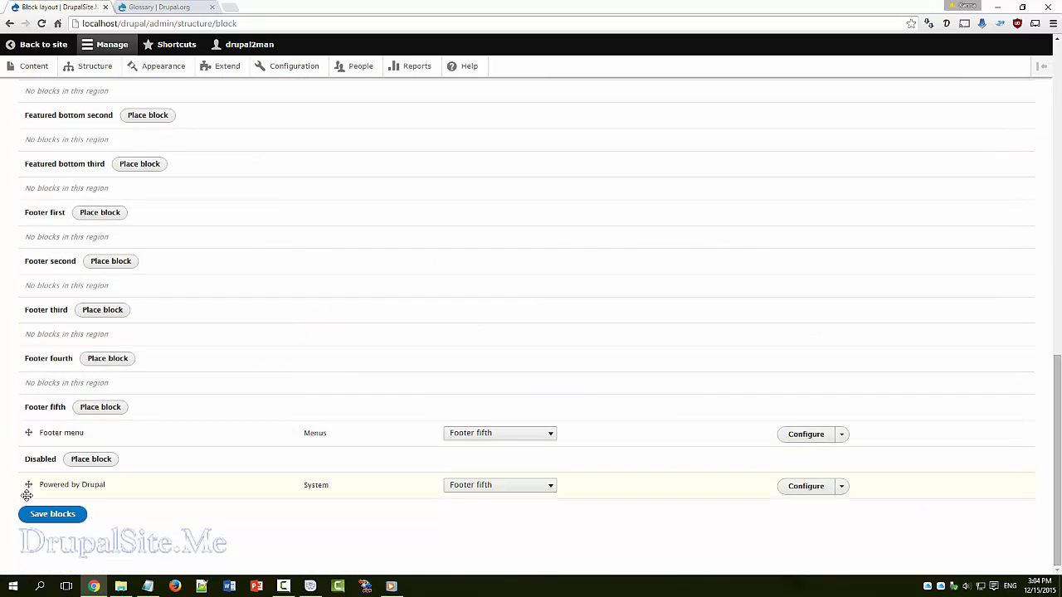
pyautogui.click(499, 486)
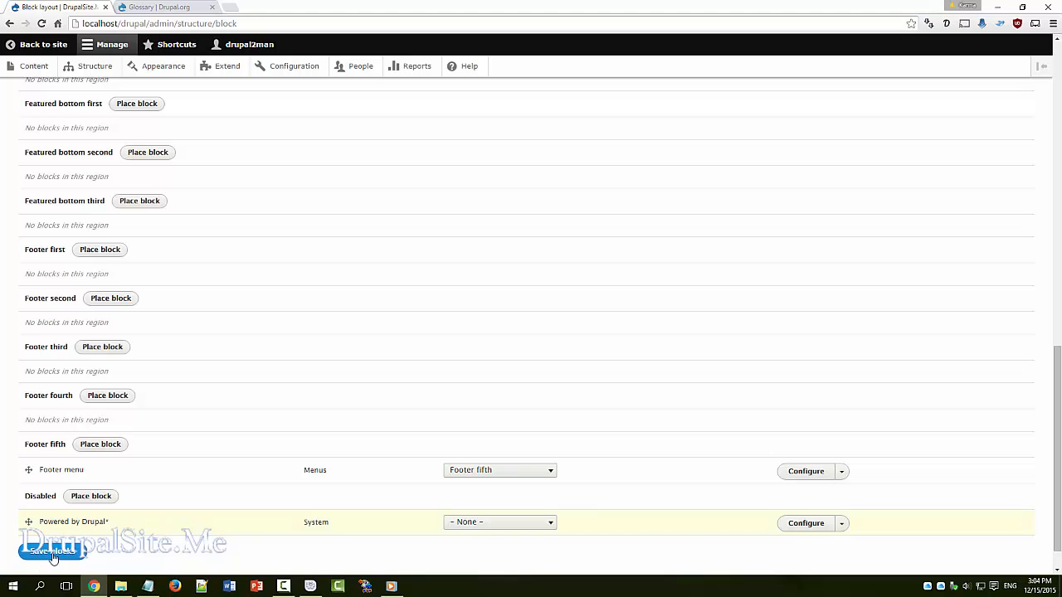
pyautogui.click(53, 552)
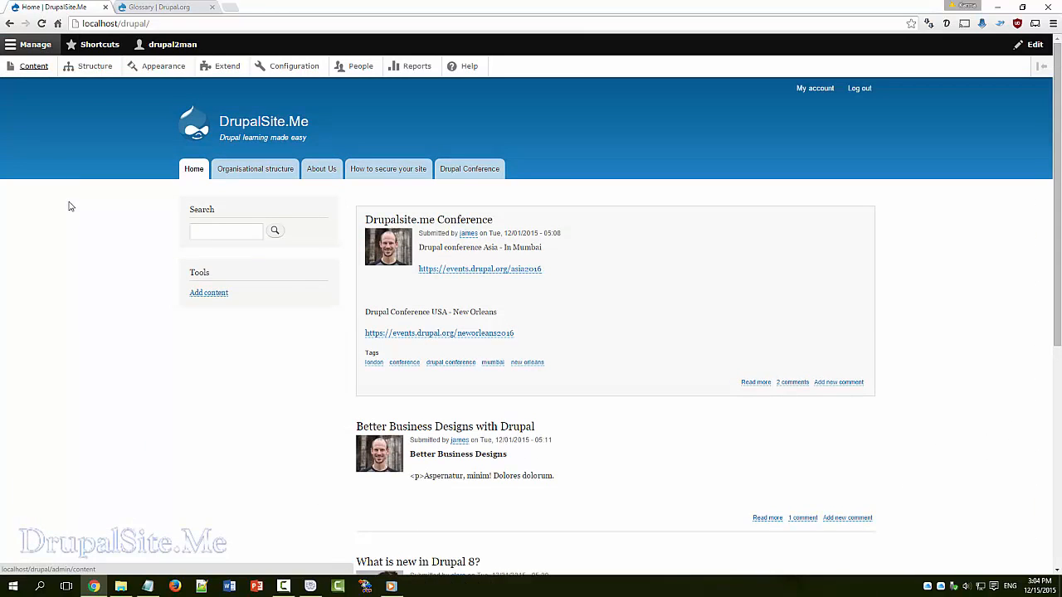
pyautogui.scroll(-3)
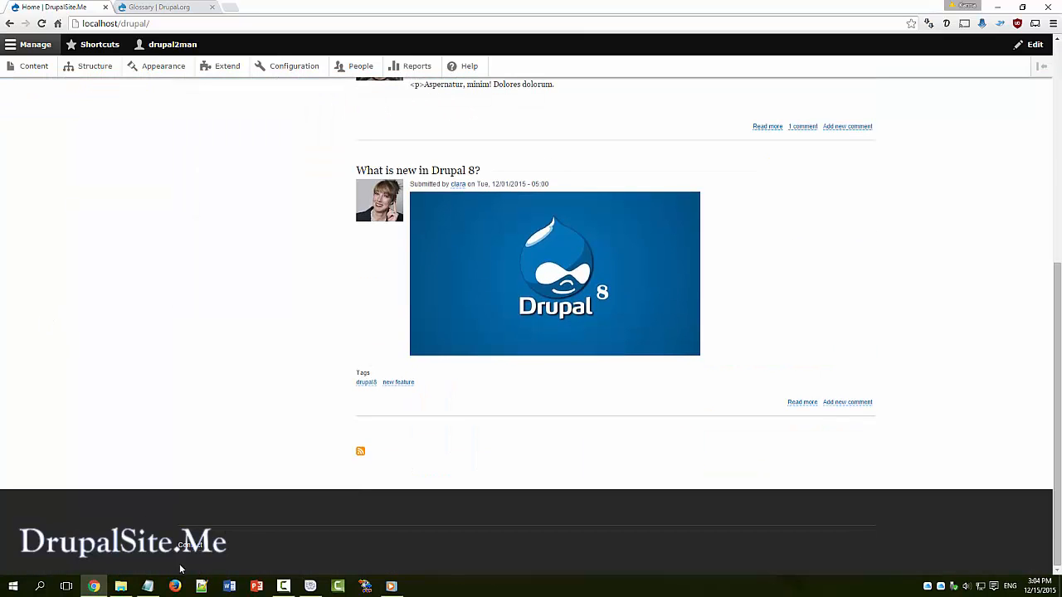
pyautogui.moveTo(424, 540)
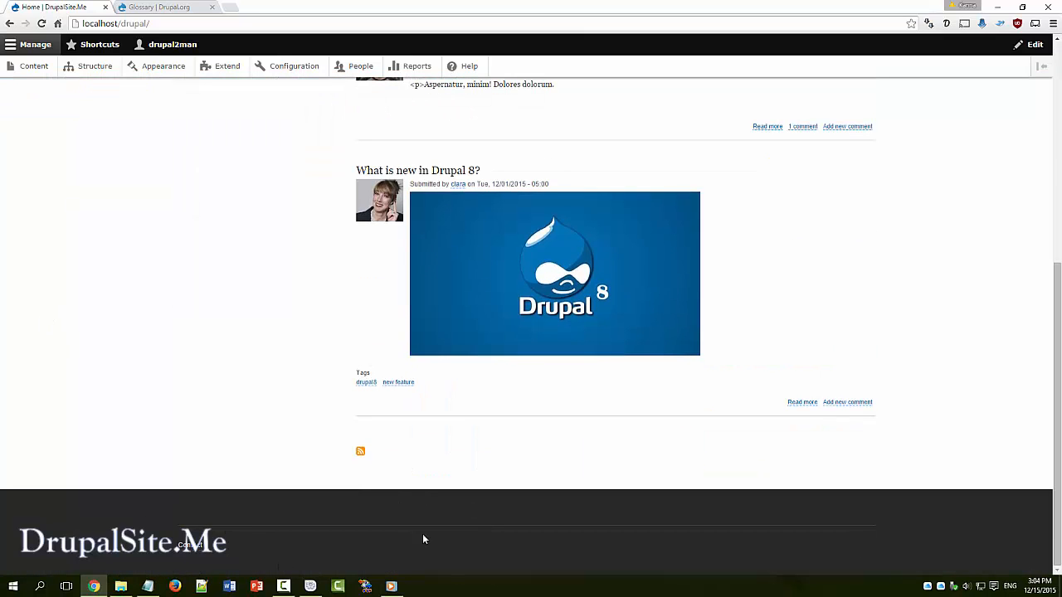
pyautogui.scroll(3)
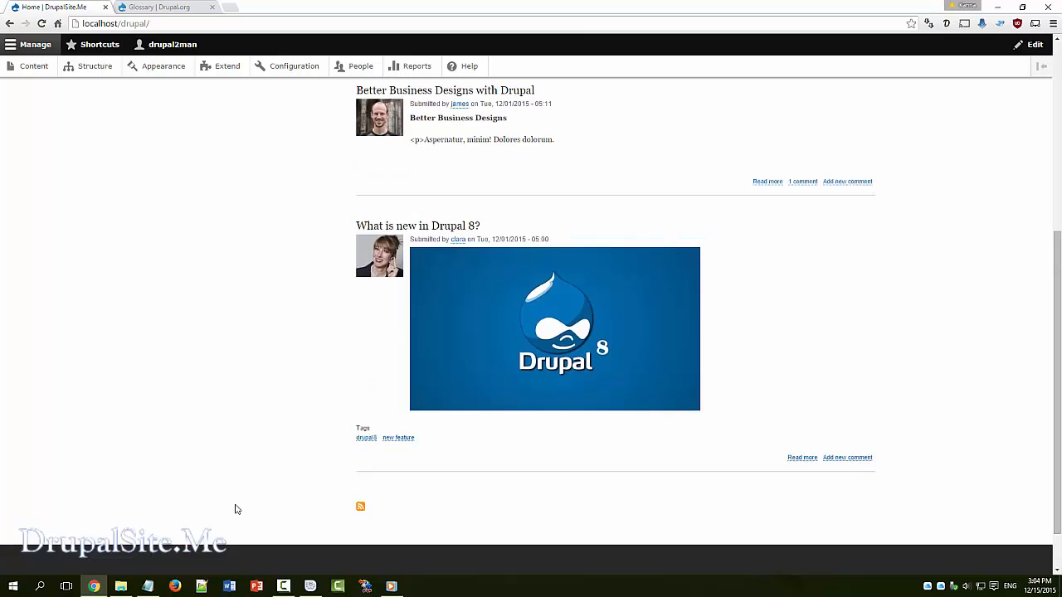
pyautogui.scroll(3)
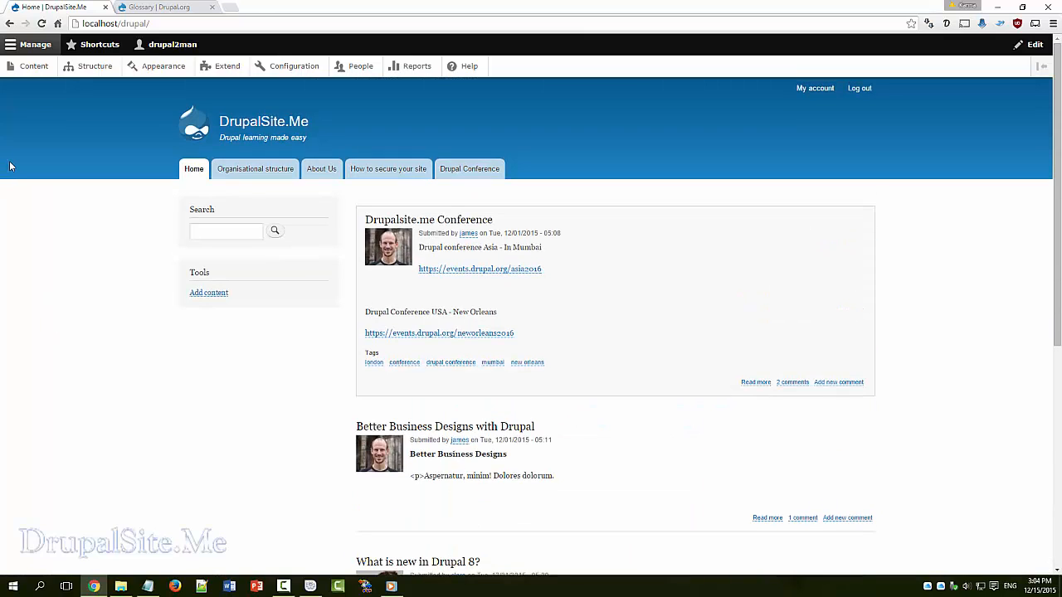
pyautogui.click(95, 65)
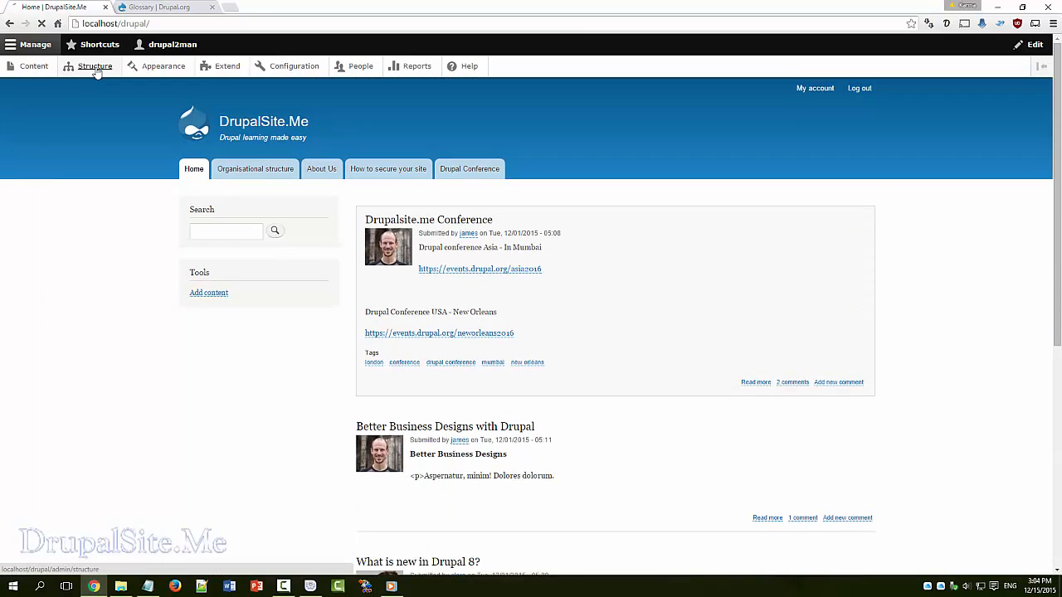
# Open Structure > Block layout and scroll through its regions
pyautogui.click(95, 66)
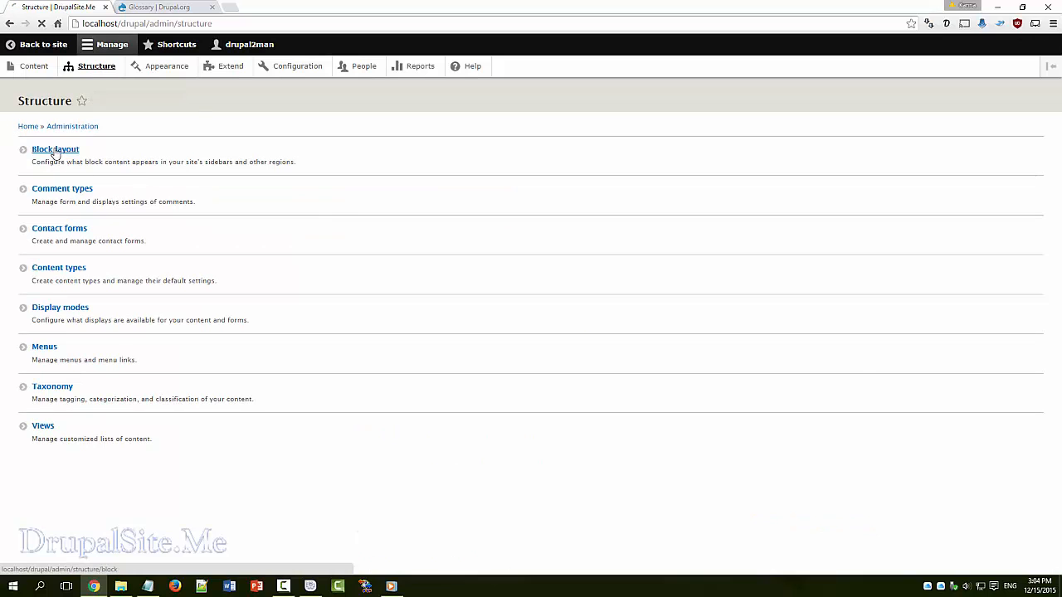
pyautogui.click(56, 150)
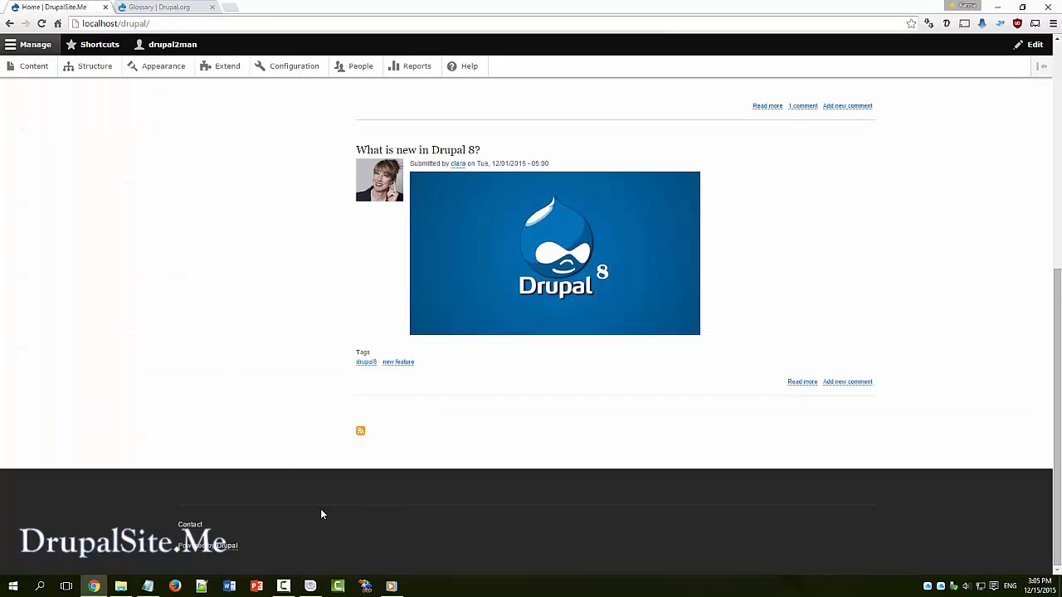
pyautogui.scroll(3)
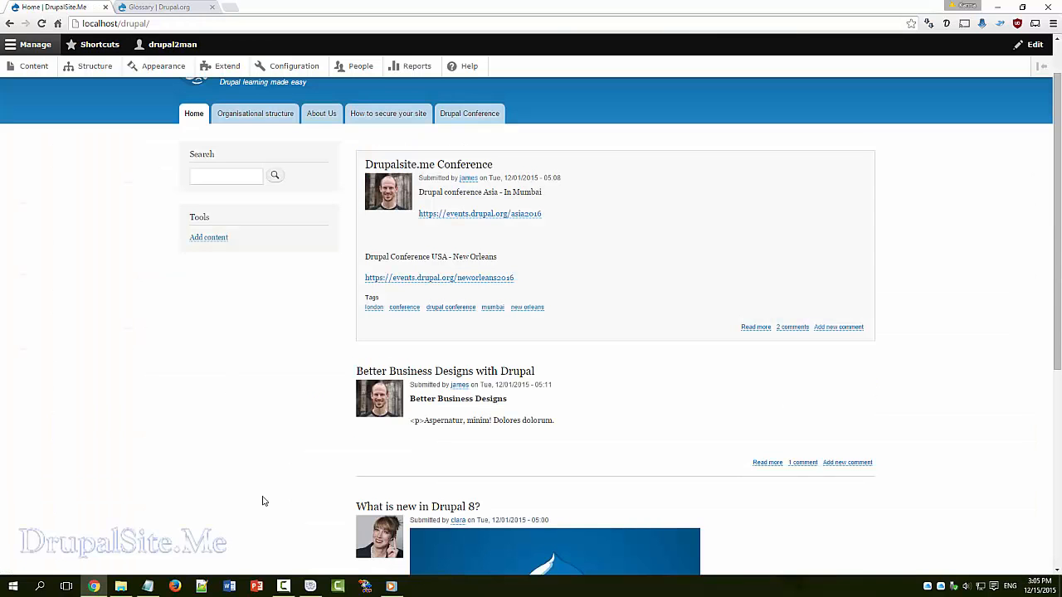
pyautogui.scroll(-3)
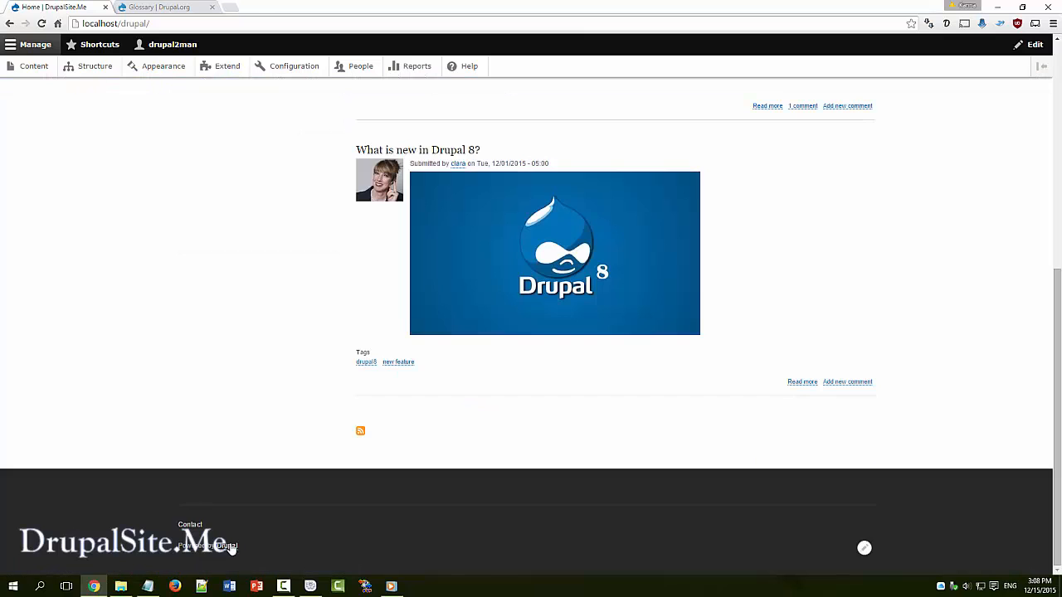
pyautogui.moveTo(259, 221)
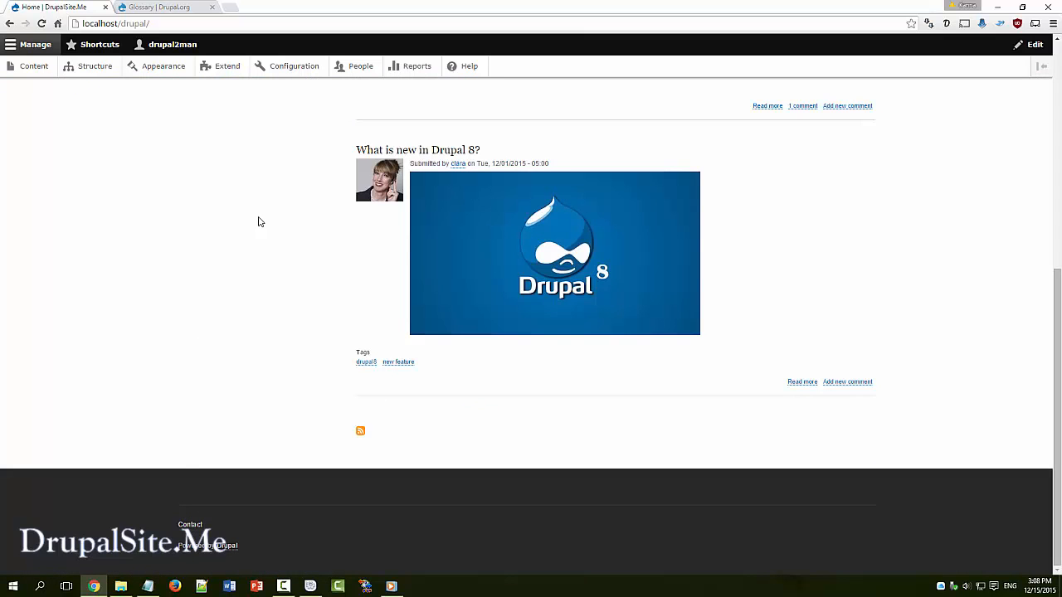
# Place a new Powered by Drupal block via Footer fifth's Place block button
pyautogui.click(95, 66)
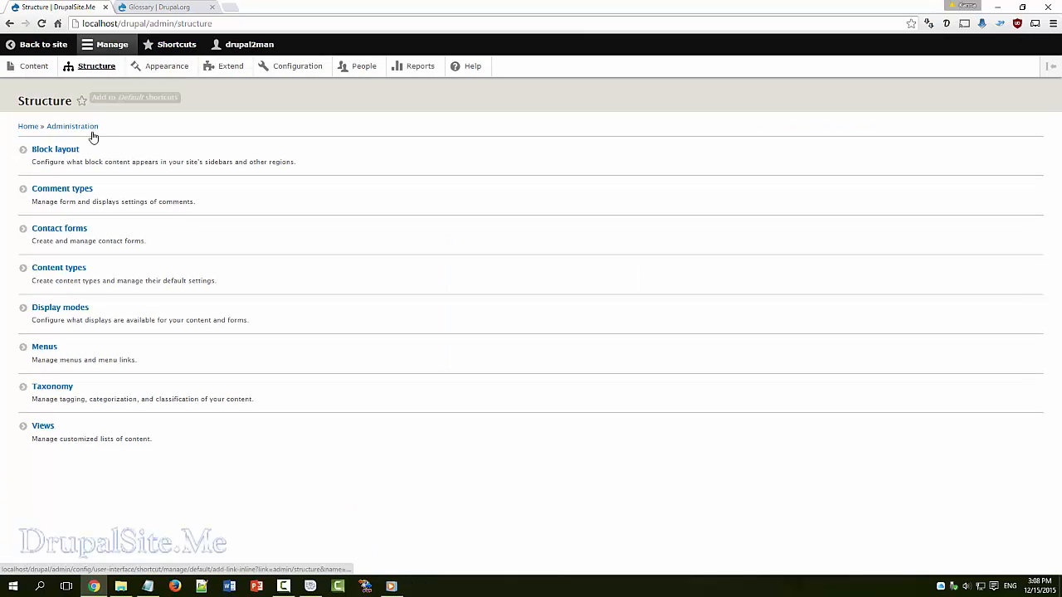
pyautogui.click(56, 149)
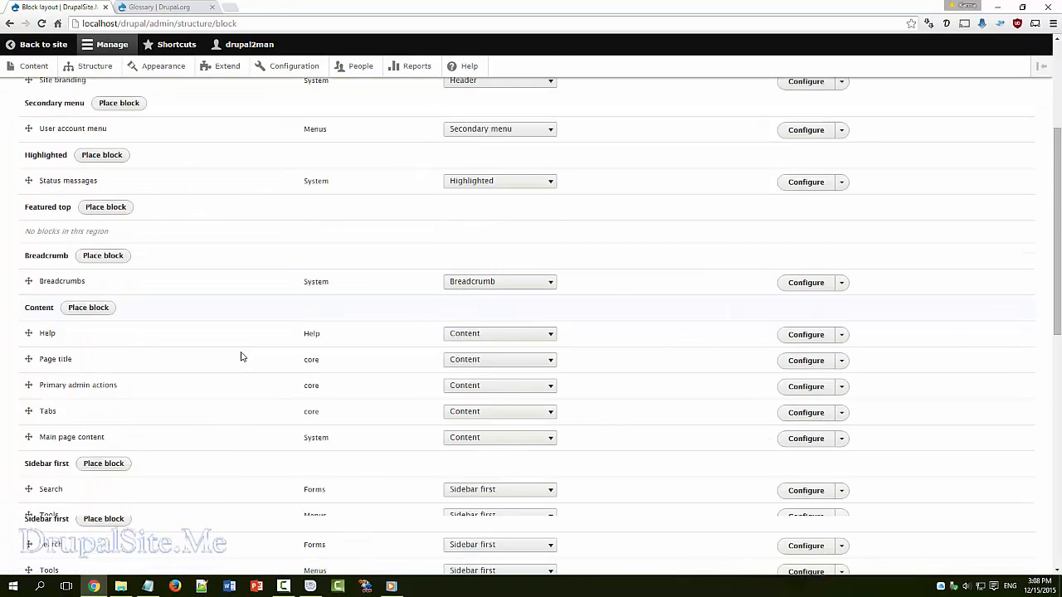
pyautogui.scroll(-3)
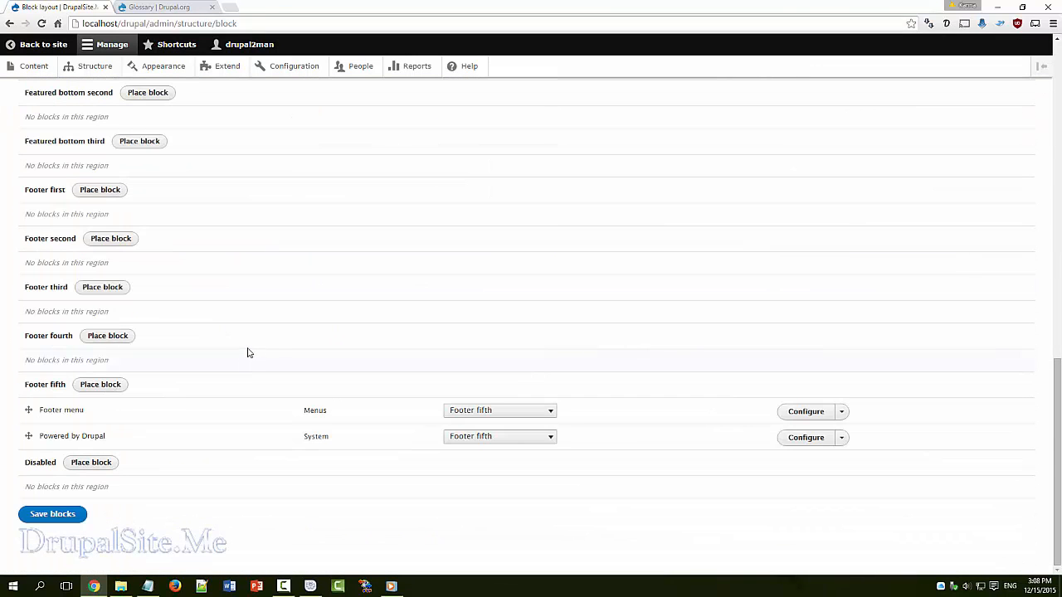
pyautogui.moveTo(199, 377)
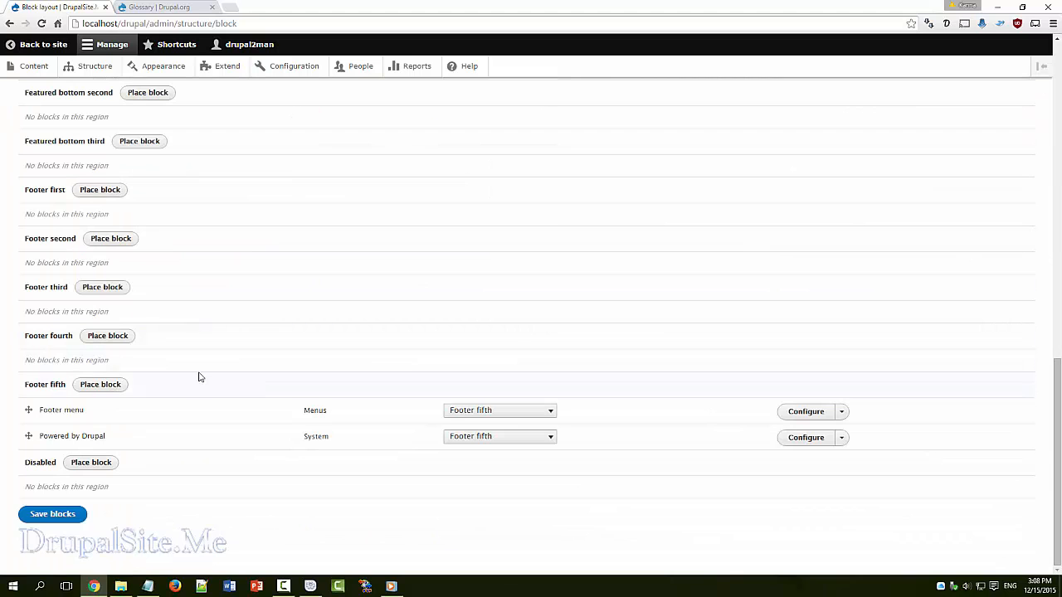
pyautogui.click(100, 384)
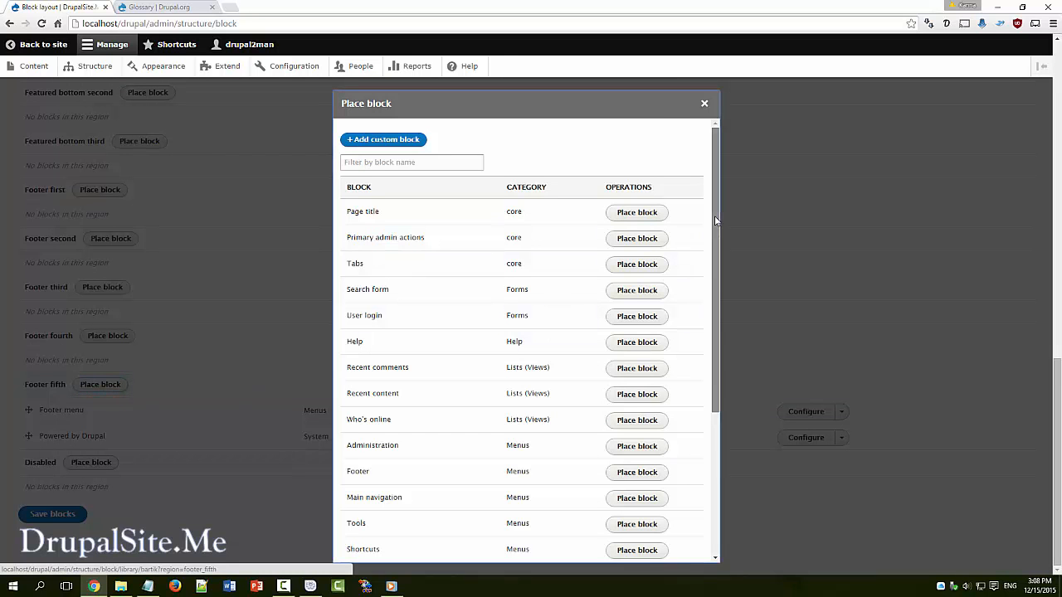
pyautogui.scroll(-3)
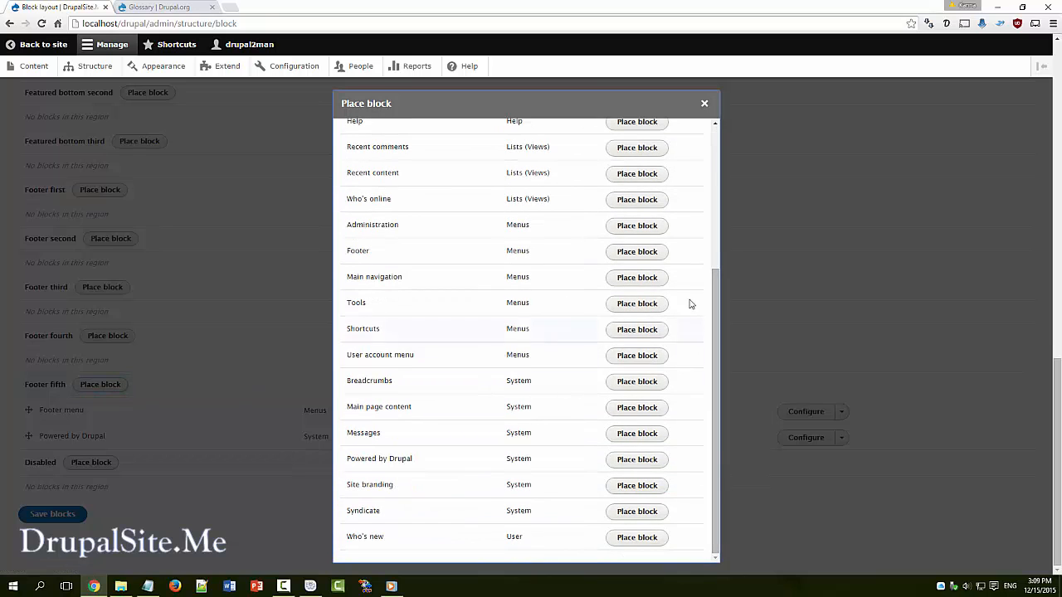
pyautogui.moveTo(581, 248)
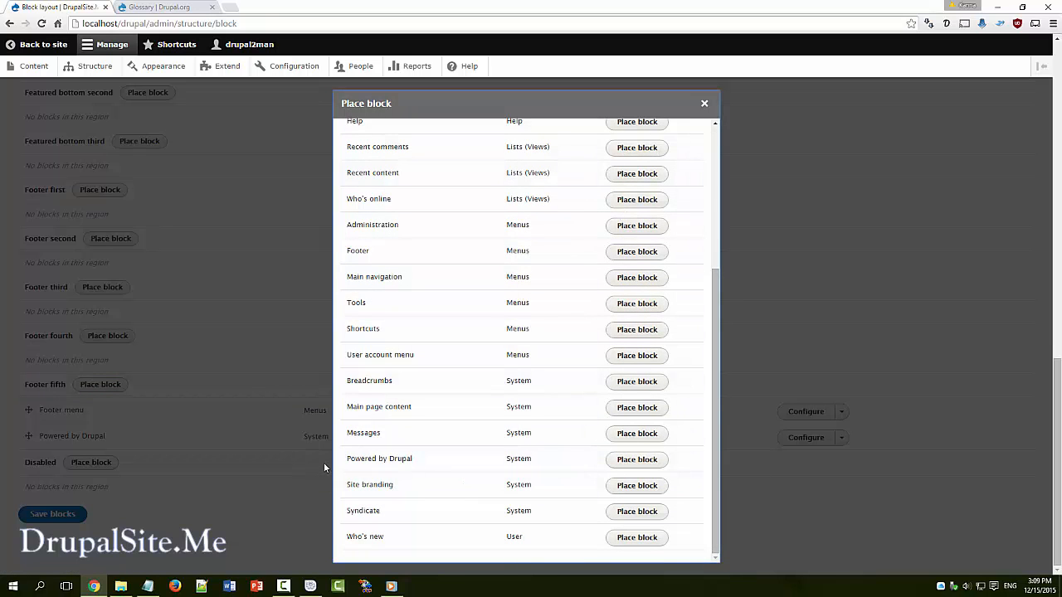
pyautogui.moveTo(636, 459)
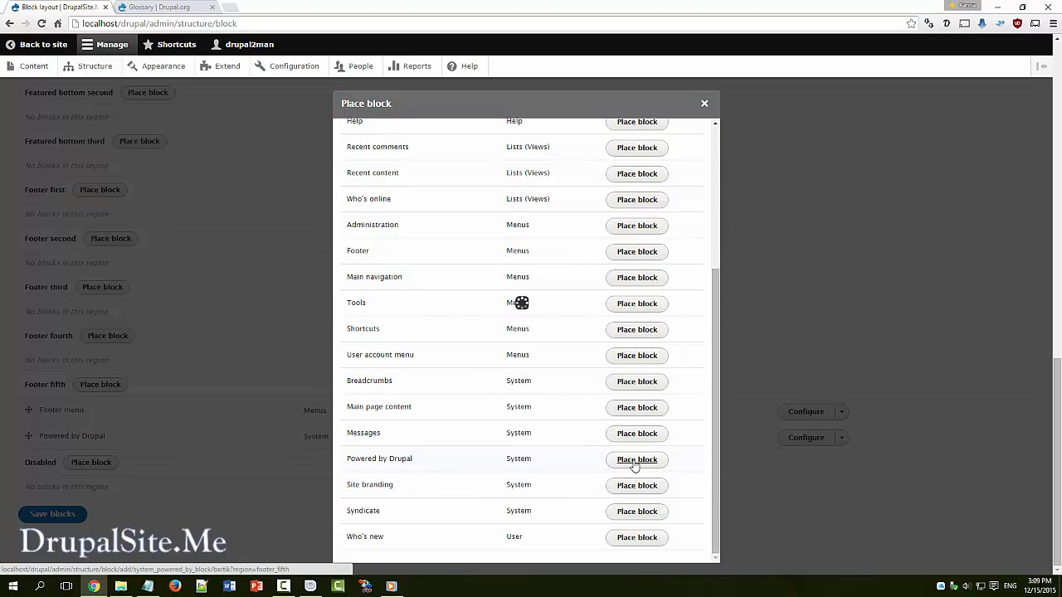
pyautogui.click(637, 460)
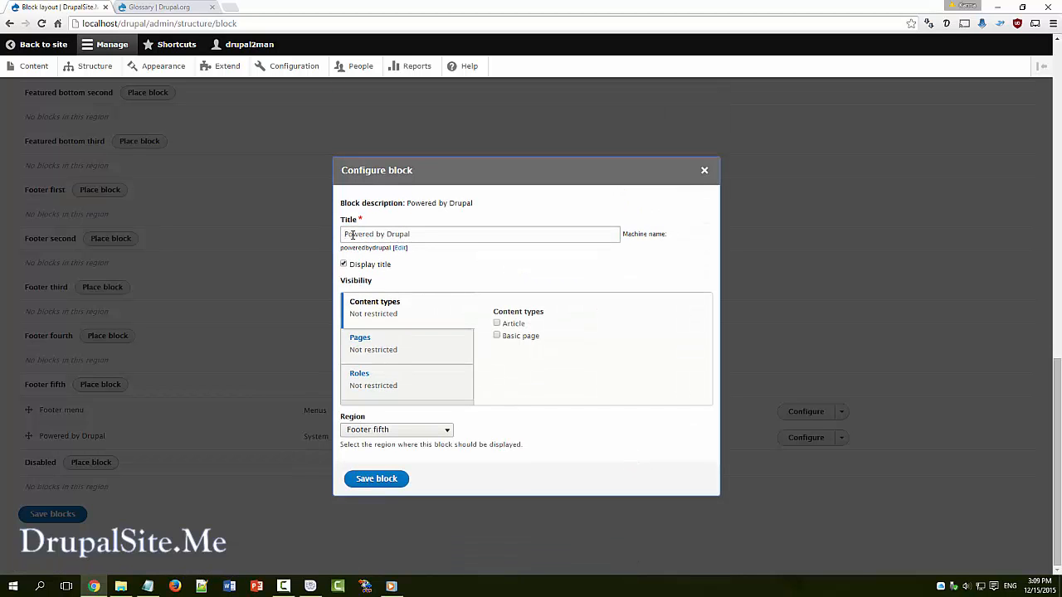
pyautogui.moveTo(349, 272)
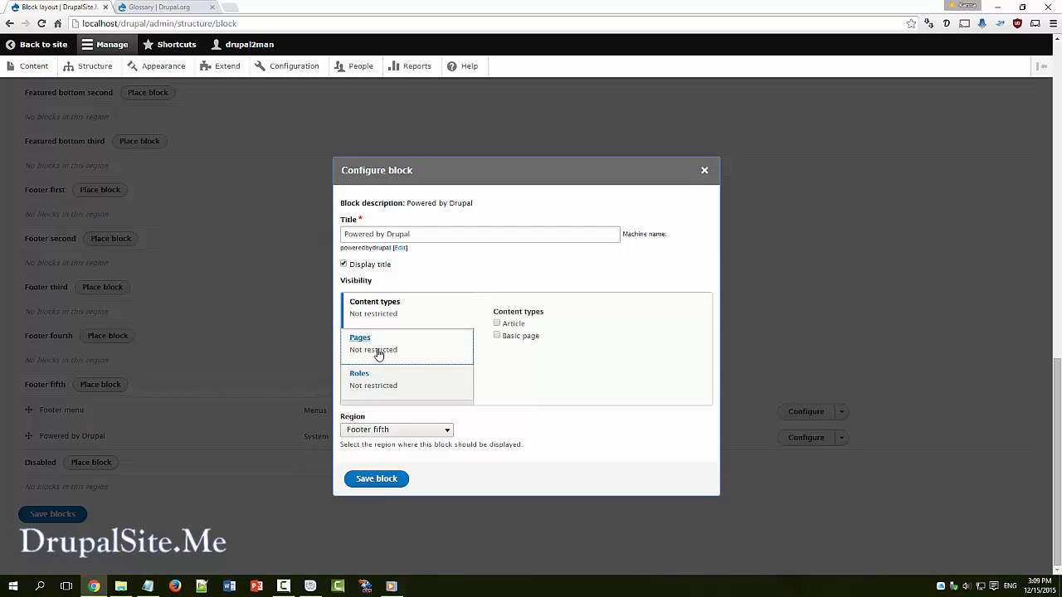
pyautogui.moveTo(371, 349)
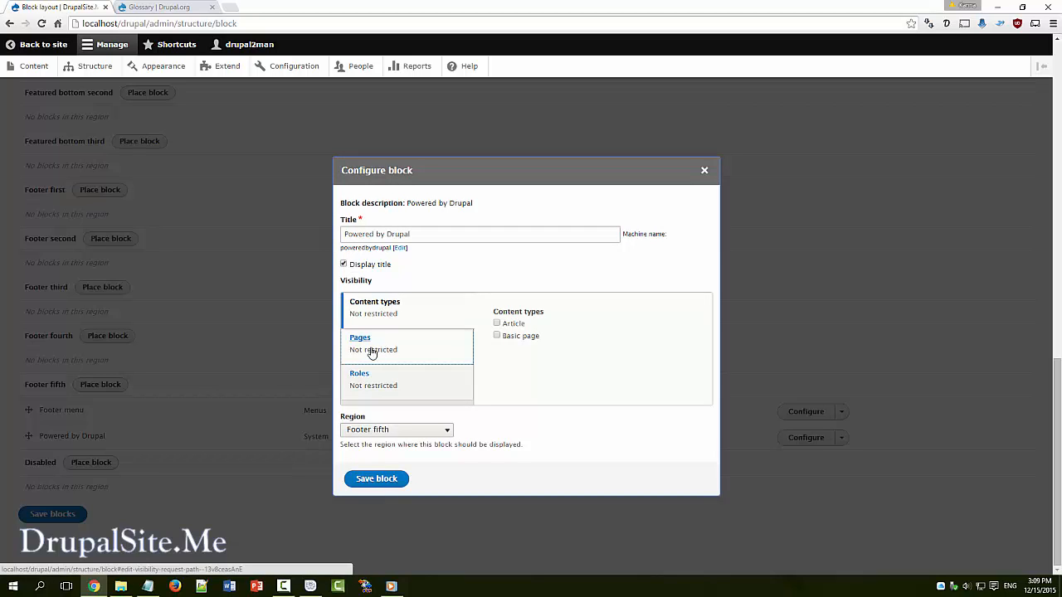
pyautogui.moveTo(427, 414)
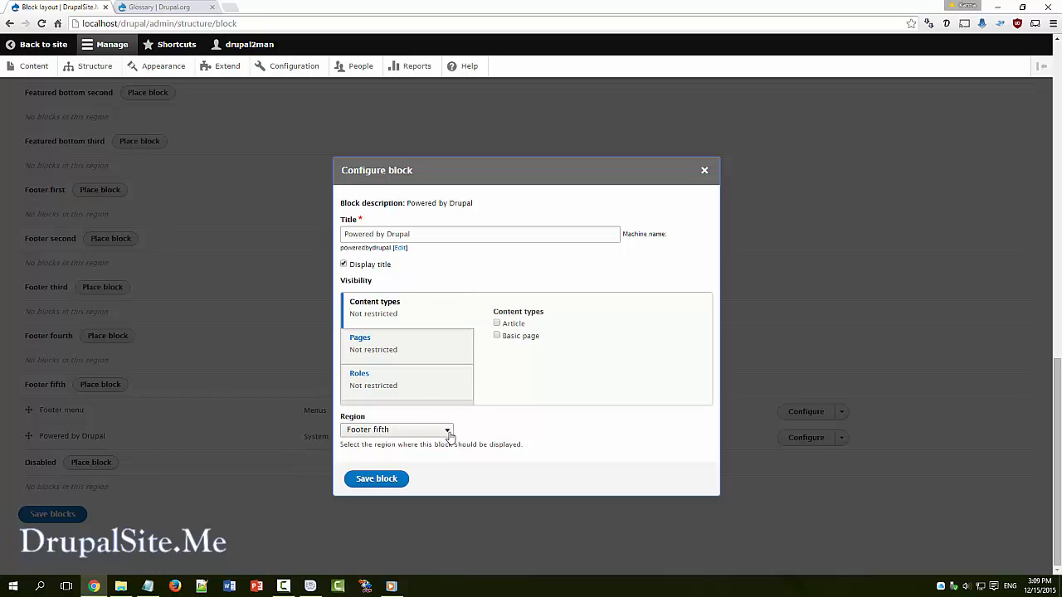
pyautogui.moveTo(396, 276)
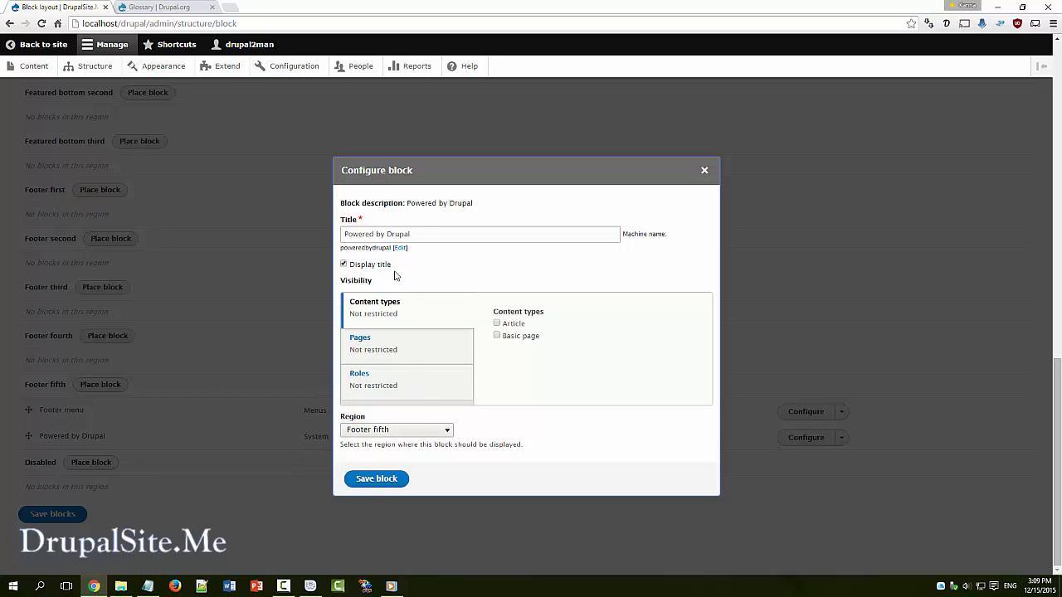
pyautogui.moveTo(562, 384)
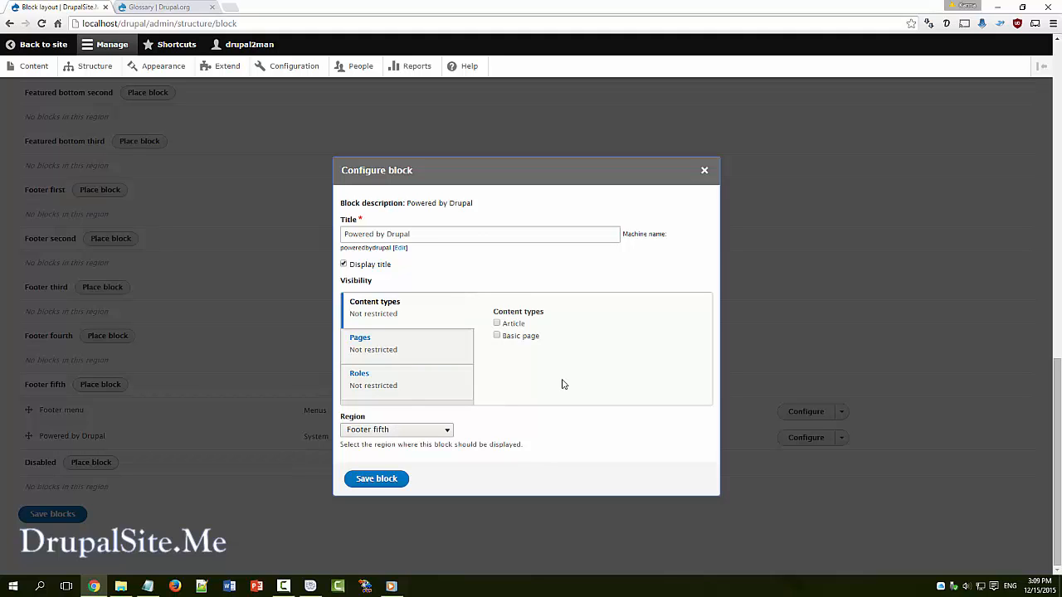
pyautogui.moveTo(426, 324)
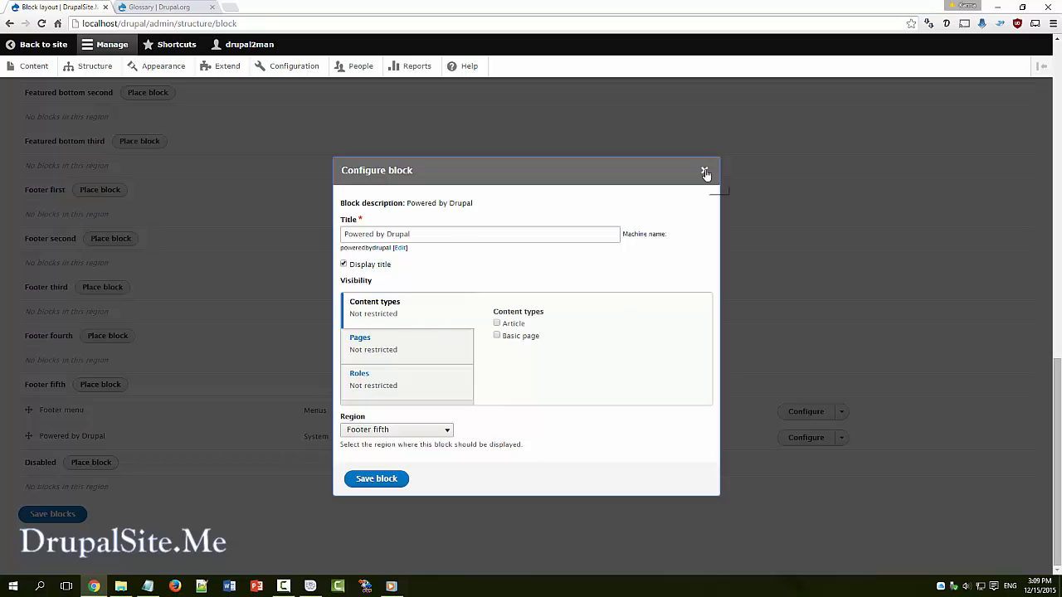
# Close the Powered by Drupal Configure block dialog without saving
pyautogui.click(706, 173)
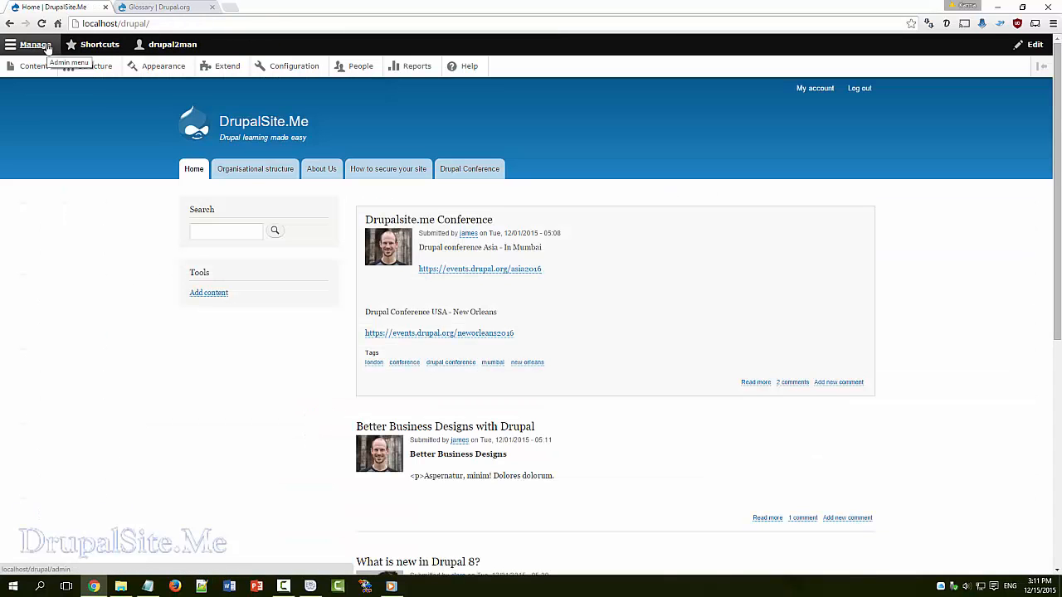